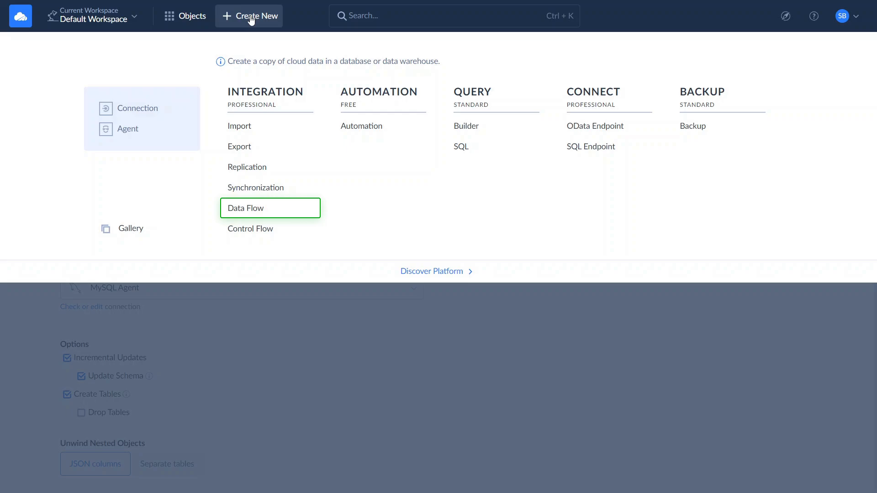
pyautogui.moveTo(239, 125)
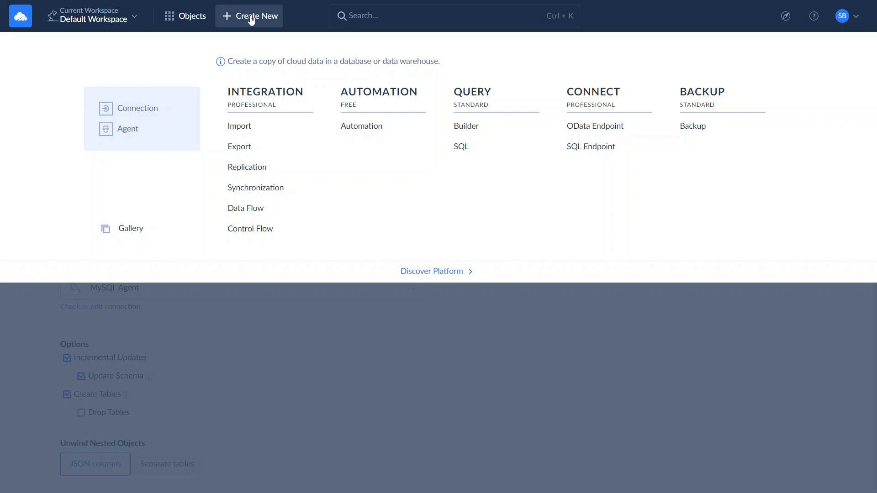
# Start a new connection and pick the Salesforce connector
pyautogui.click(137, 107)
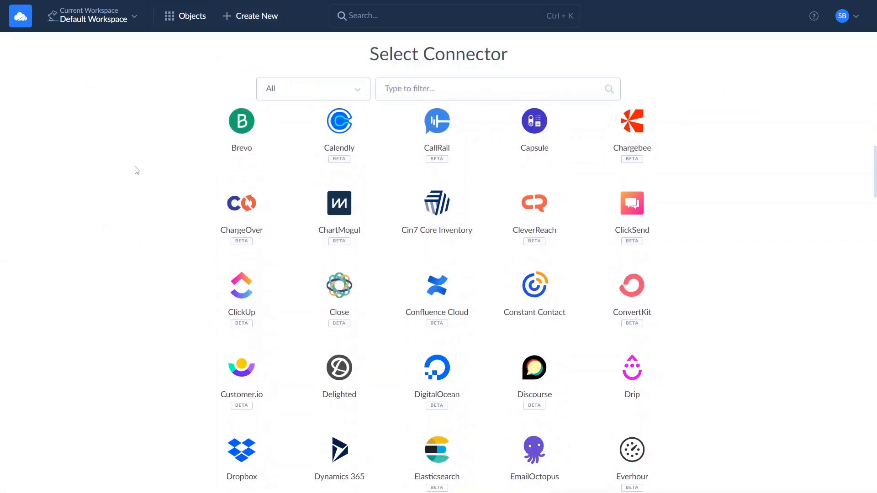
pyautogui.scroll(-3)
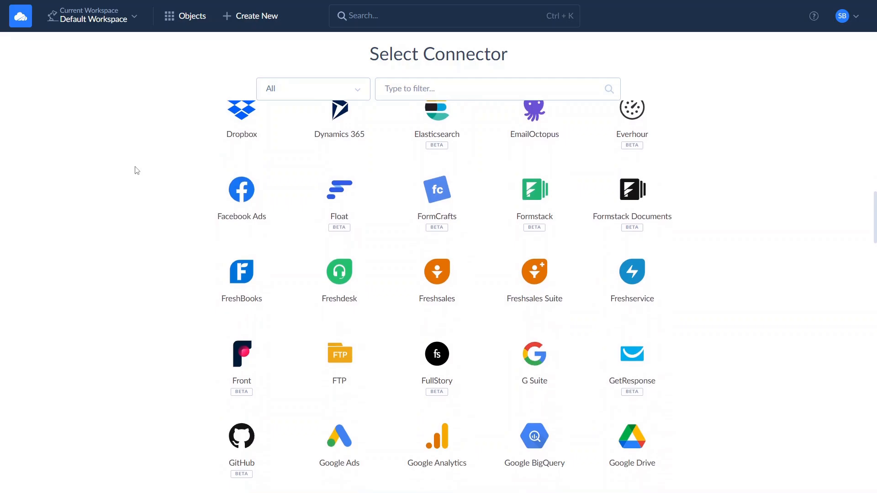
pyautogui.scroll(-3)
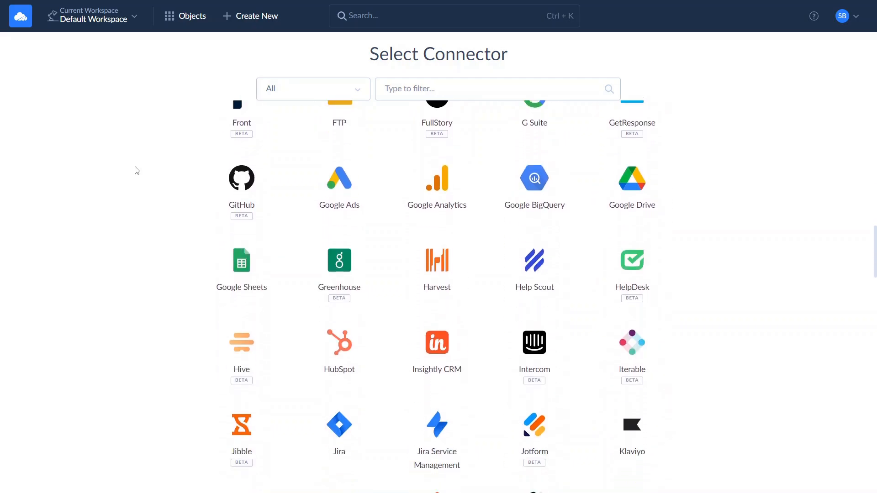
pyautogui.scroll(-3)
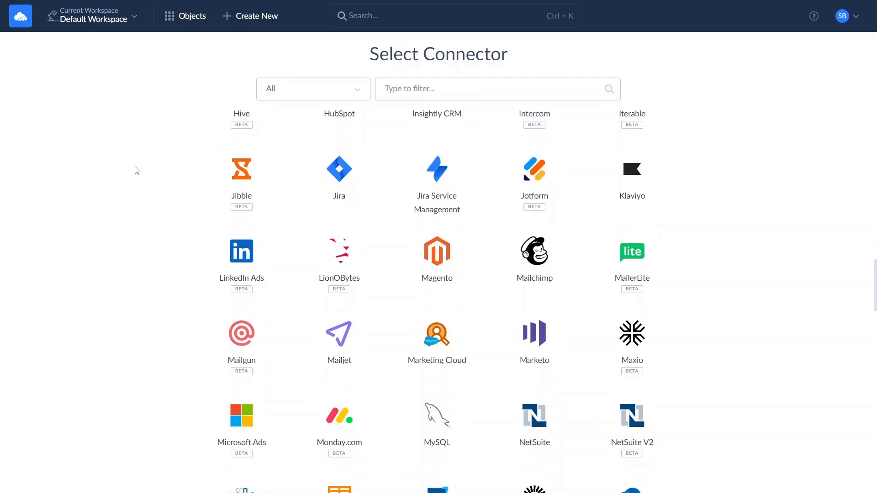
pyautogui.scroll(-3)
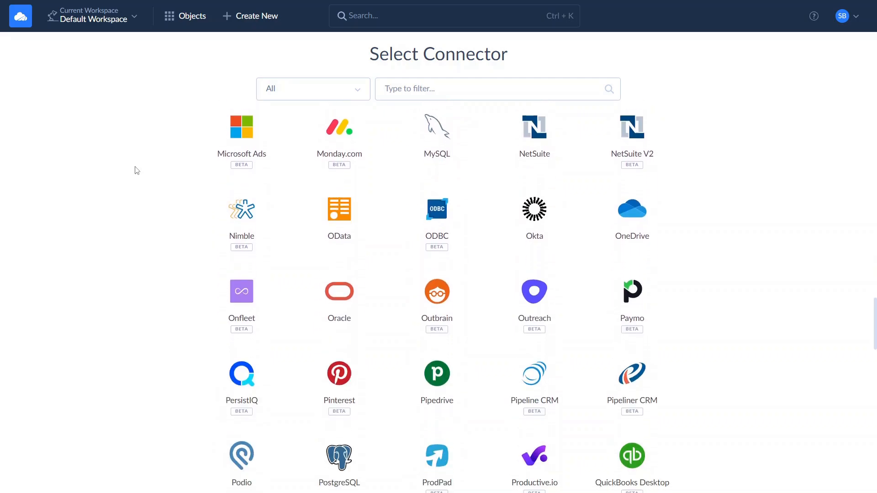
pyautogui.scroll(-3)
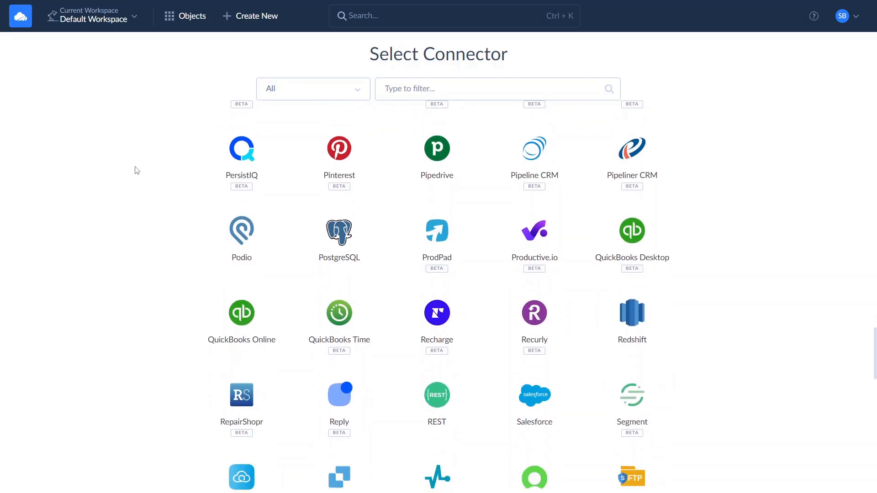
pyautogui.scroll(-3)
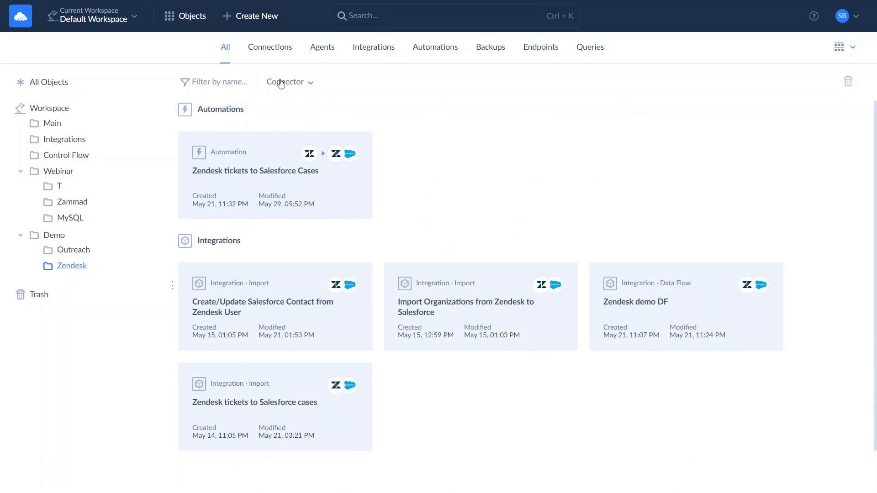
pyautogui.click(256, 16)
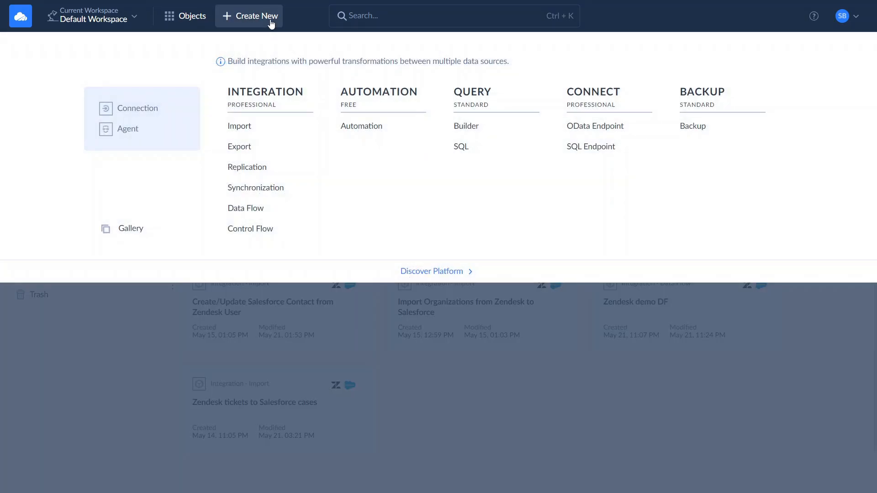
pyautogui.click(136, 108)
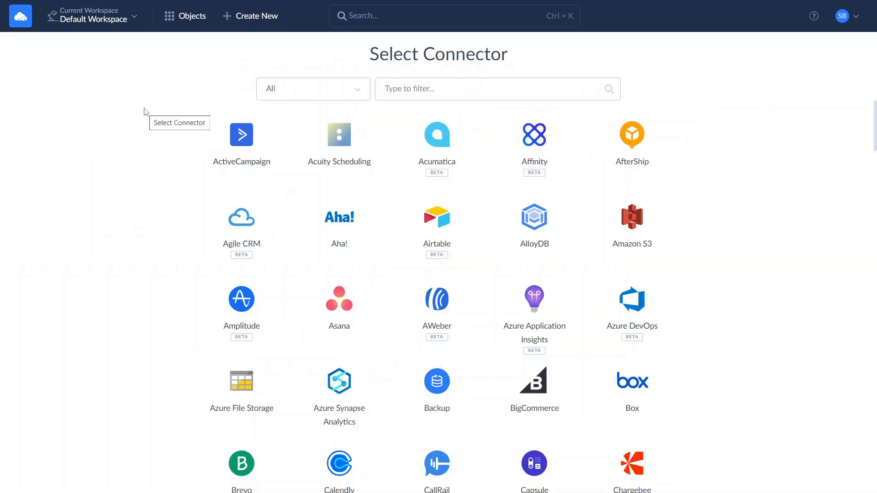
pyautogui.write('s')
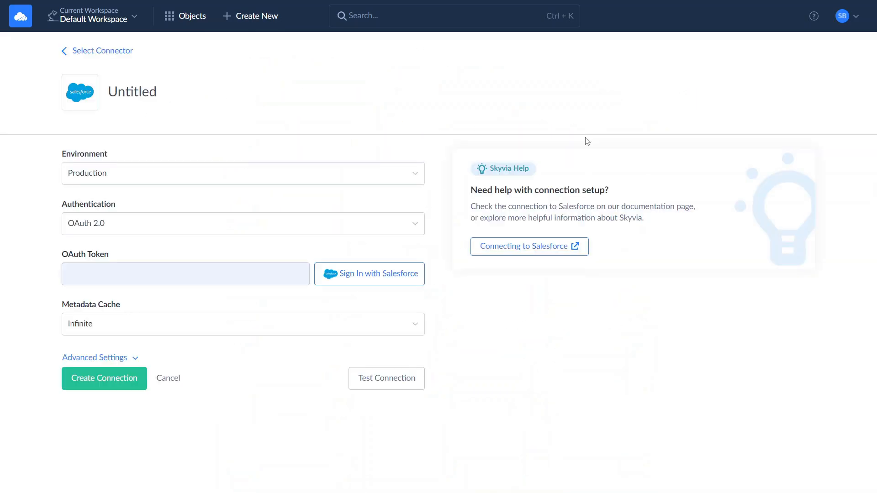
# Authorise through Salesforce sign-in, name it Salesforce, and create the connection
pyautogui.click(369, 273)
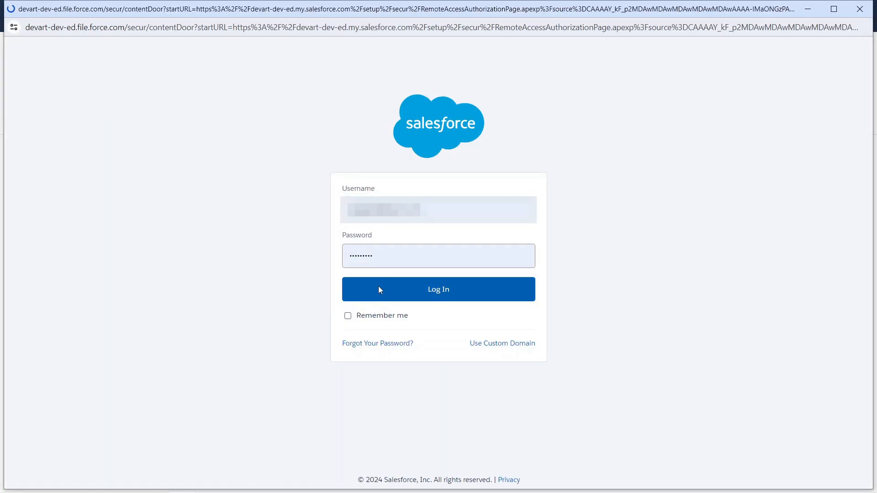
pyautogui.click(438, 289)
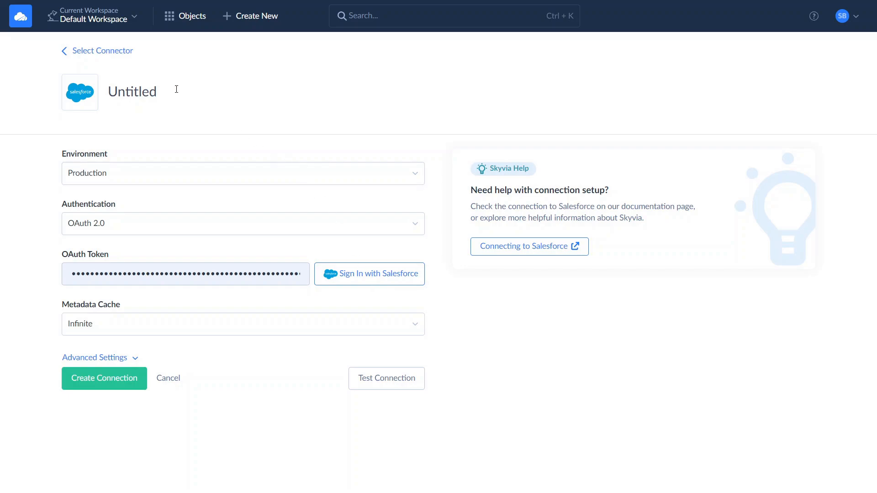
pyautogui.write('Salesforce')
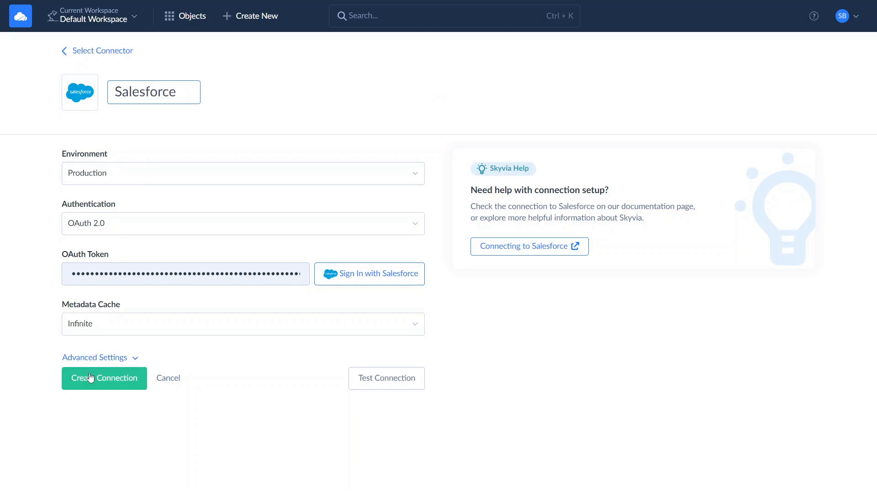
pyautogui.click(104, 378)
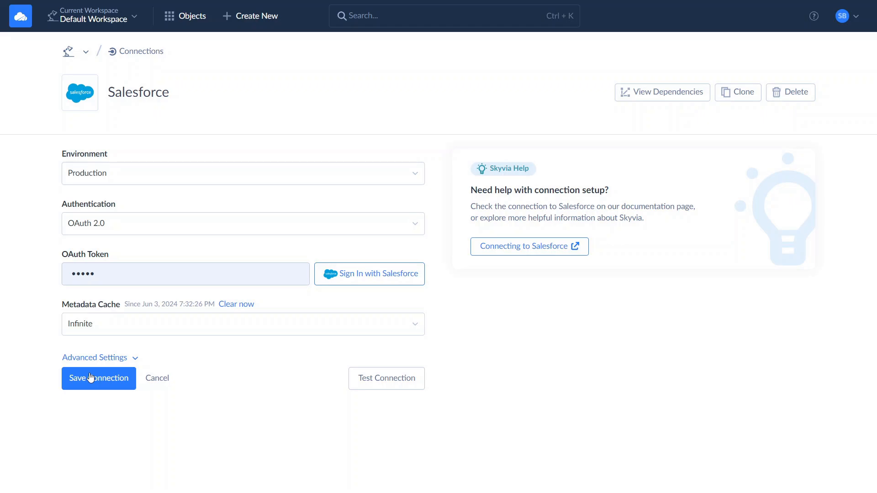
# Start a new connection and pick the Zendesk connector by filtering for 'Zen'
pyautogui.click(250, 15)
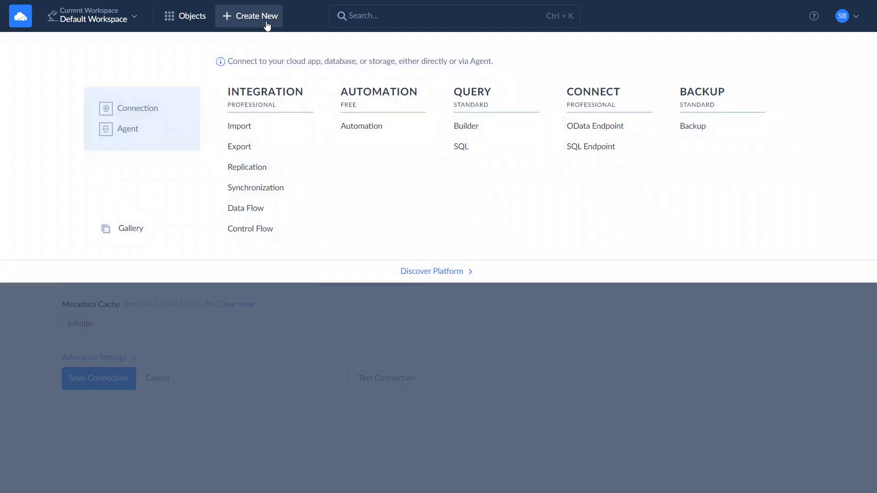
pyautogui.click(137, 108)
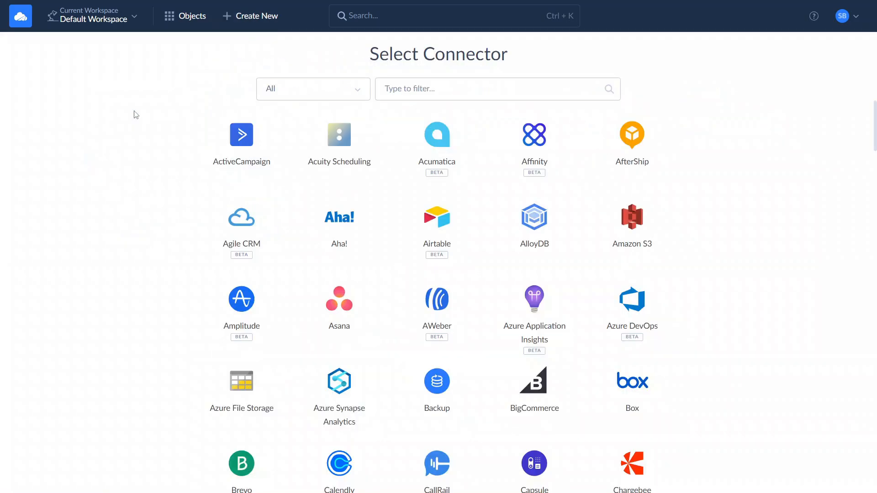
pyautogui.click(496, 88)
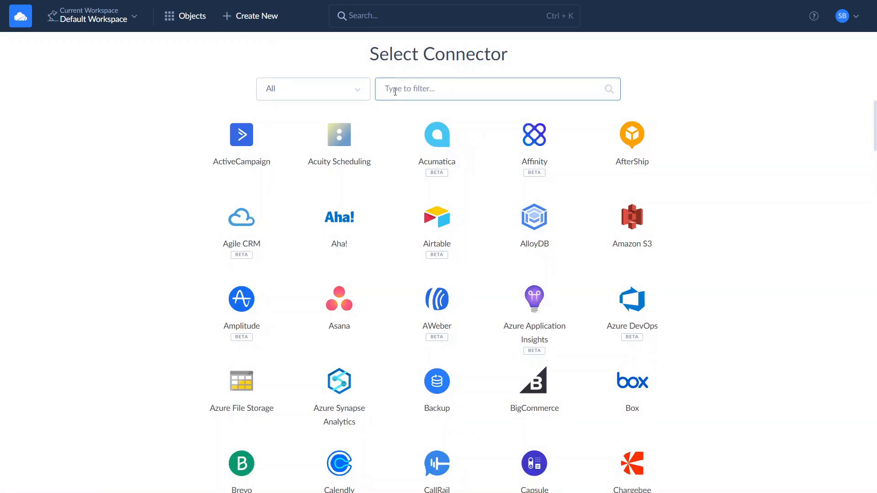
pyautogui.write('Zen')
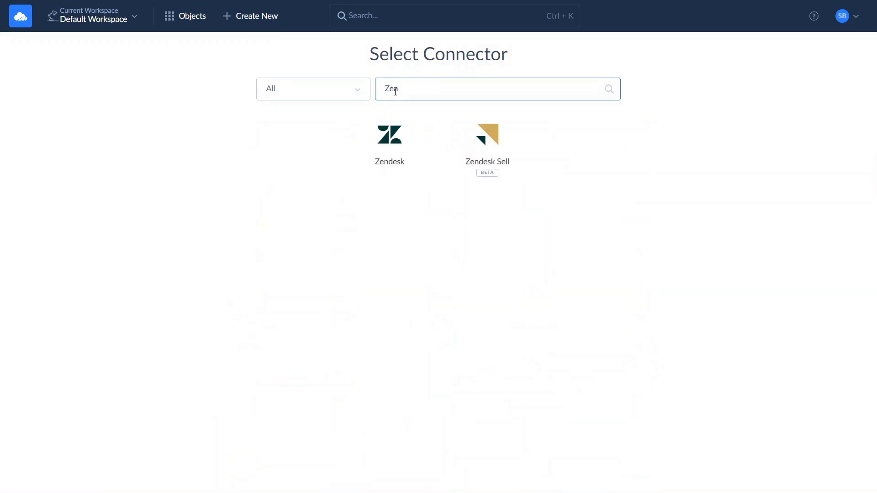
pyautogui.click(389, 134)
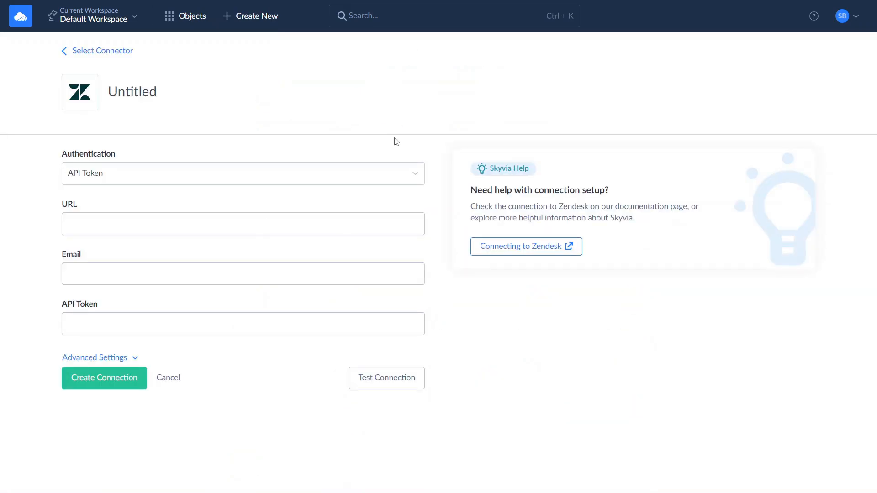
# Use OAuth 2.0 with subdomain d3v-devart, name it Zendesk, and create it
pyautogui.click(242, 173)
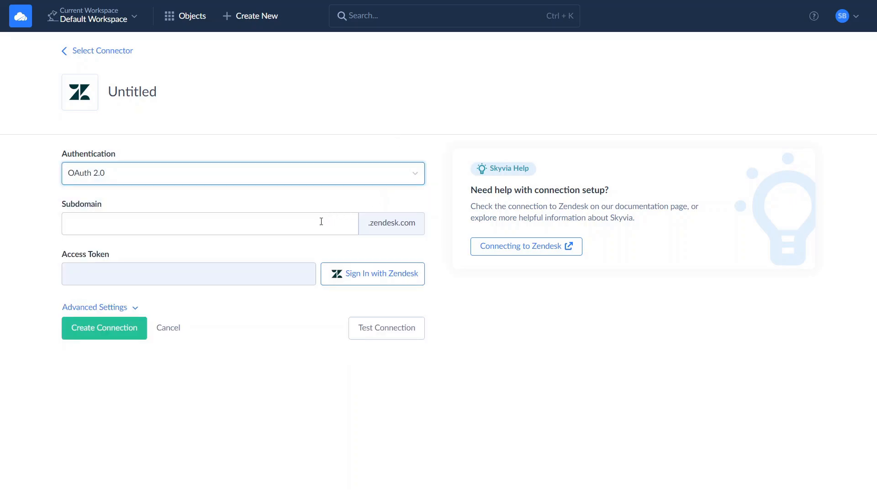
pyautogui.write('d3v-devart')
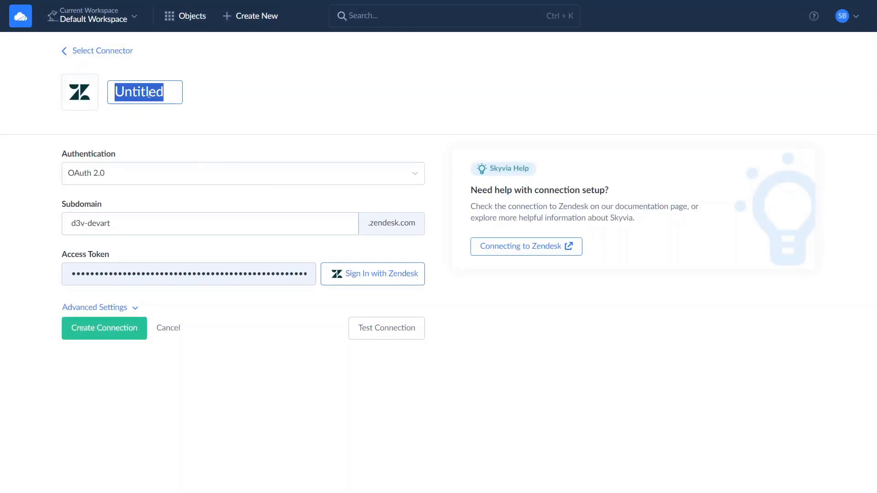
pyautogui.write('Zendesk')
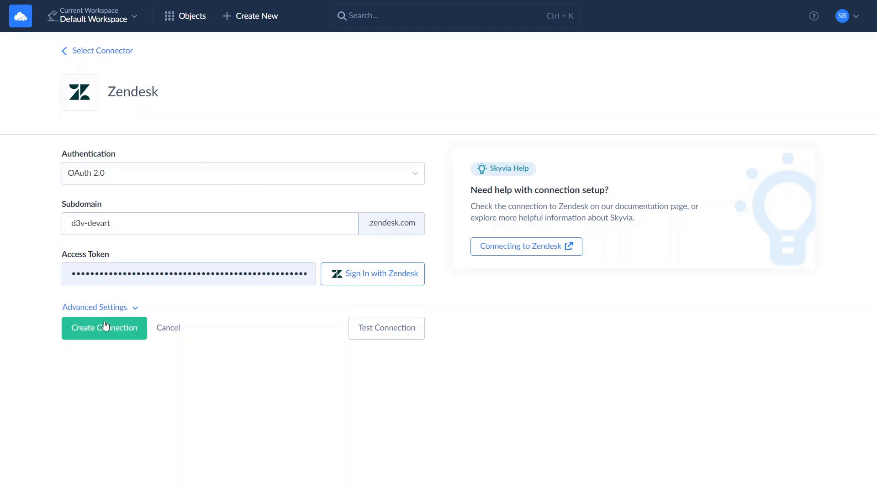
pyautogui.click(104, 328)
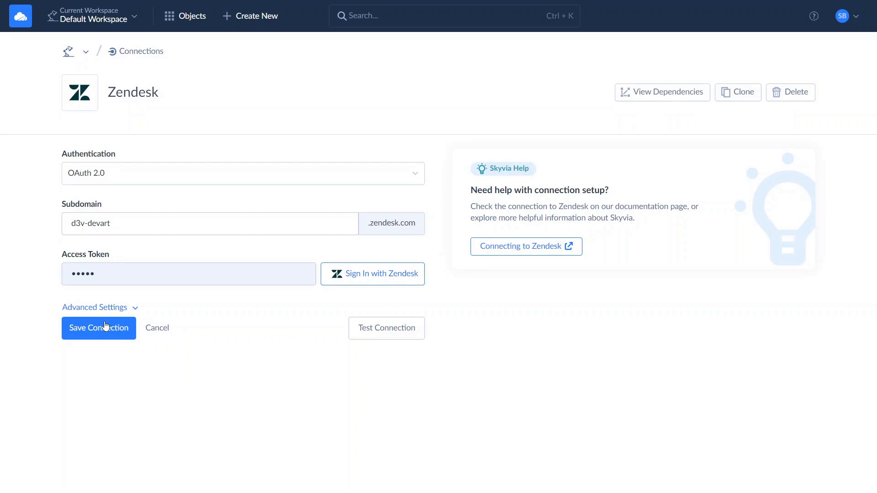
pyautogui.click(99, 328)
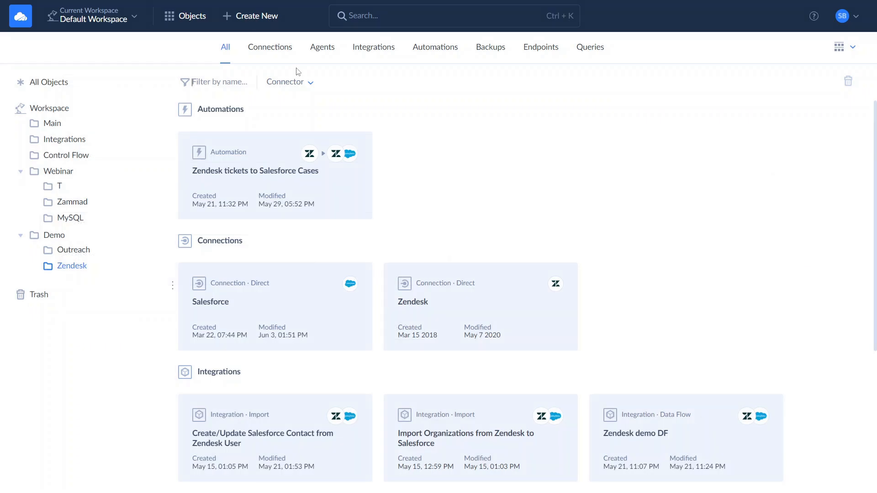
# Start a new Data Flow with a Source using Zendesk and the Execute Query action
pyautogui.click(256, 16)
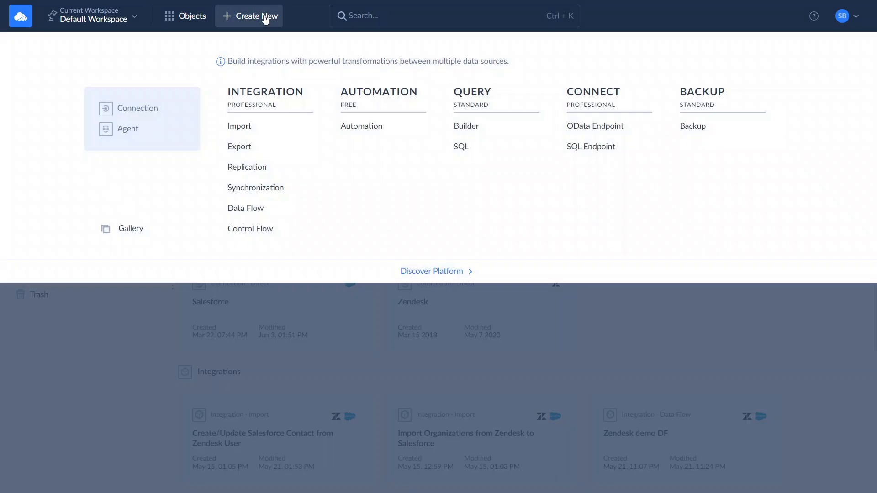
pyautogui.click(245, 207)
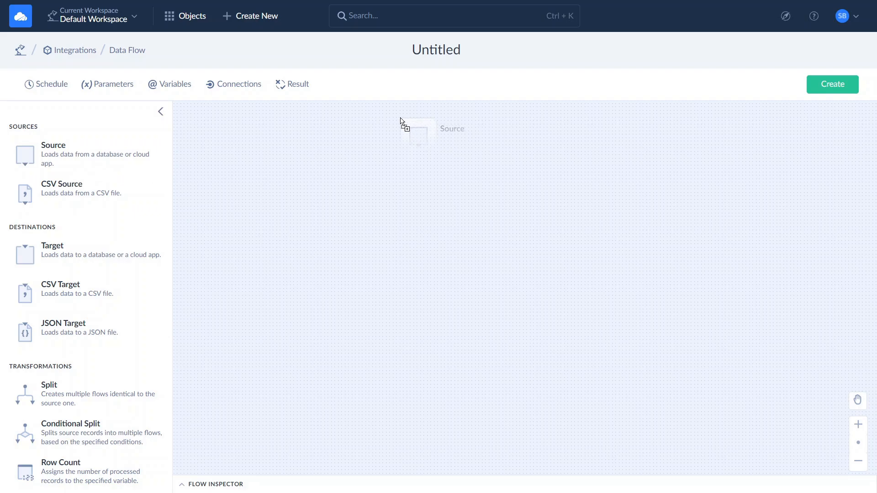
pyautogui.click(417, 136)
pyautogui.write('Ze')
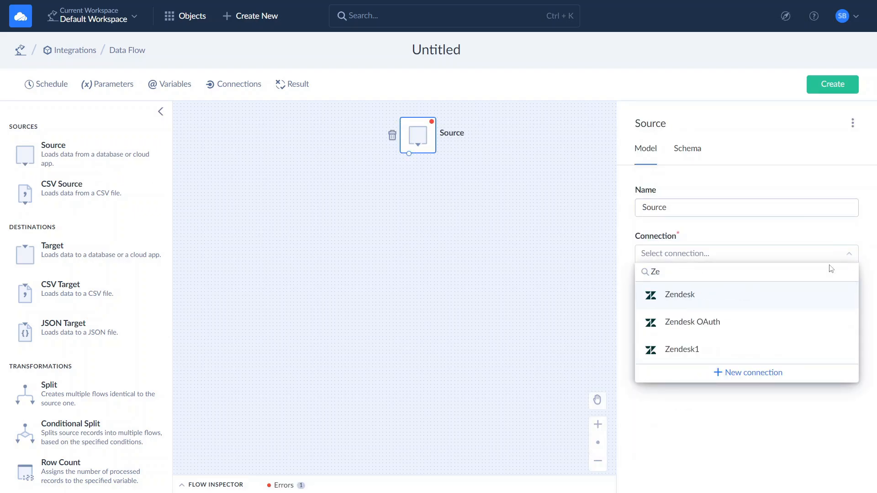
pyautogui.click(679, 295)
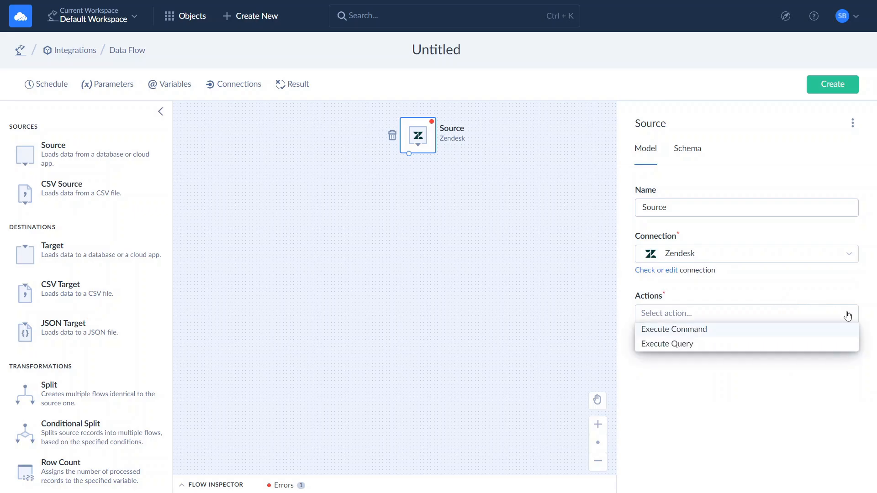
pyautogui.click(667, 344)
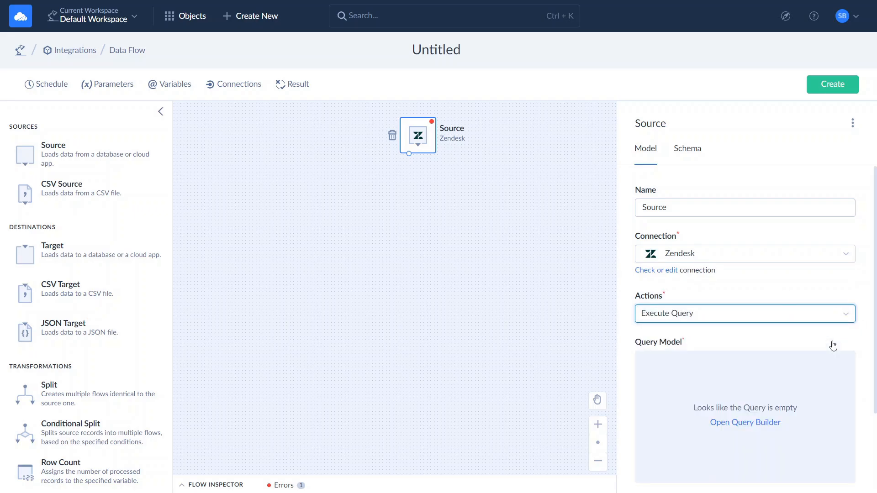
# Add Ticket fields, User Email and Organization Name in Query Builder, then apply
pyautogui.click(745, 422)
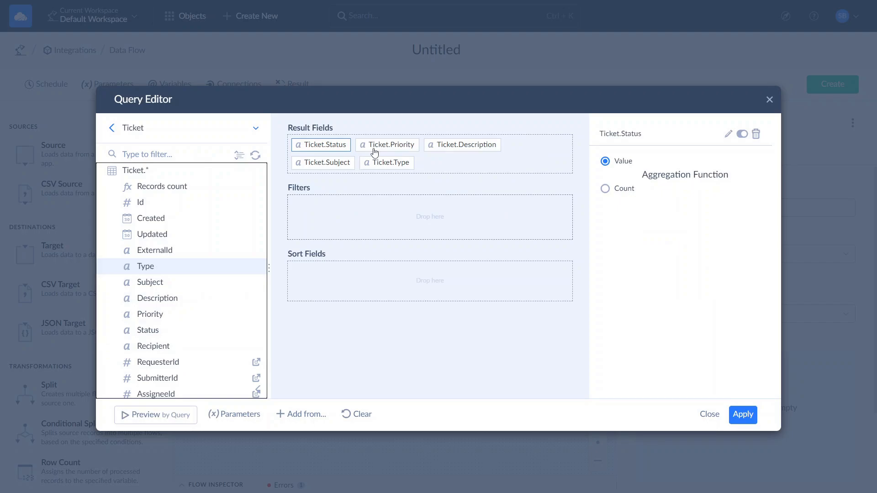
pyautogui.click(256, 362)
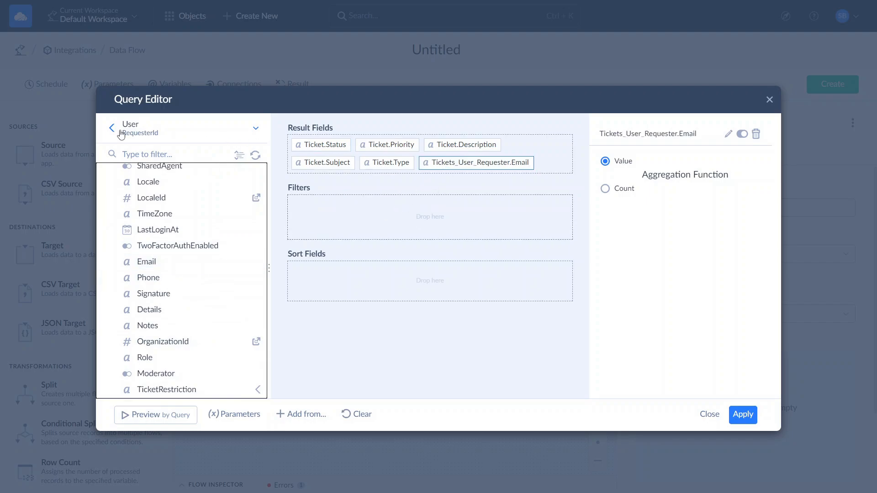
pyautogui.click(112, 128)
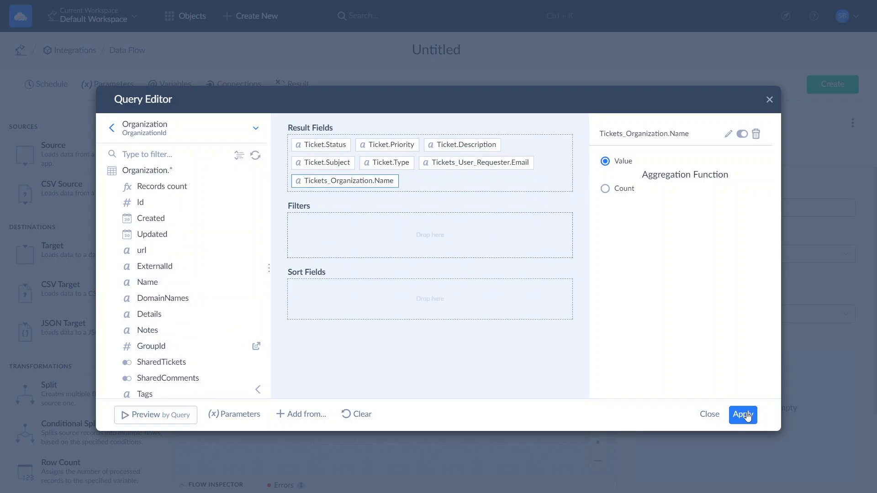
pyautogui.click(743, 414)
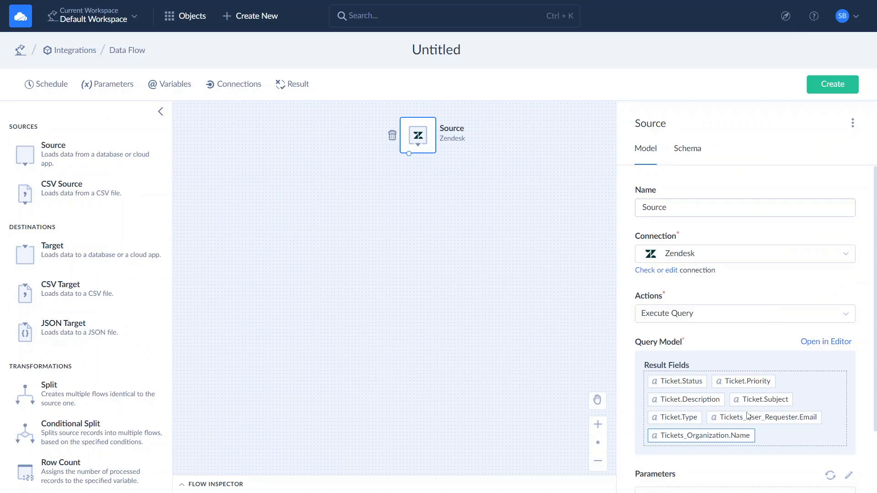
# Add a Lookup component below the Source with its action set to Lookup
pyautogui.scroll(-3)
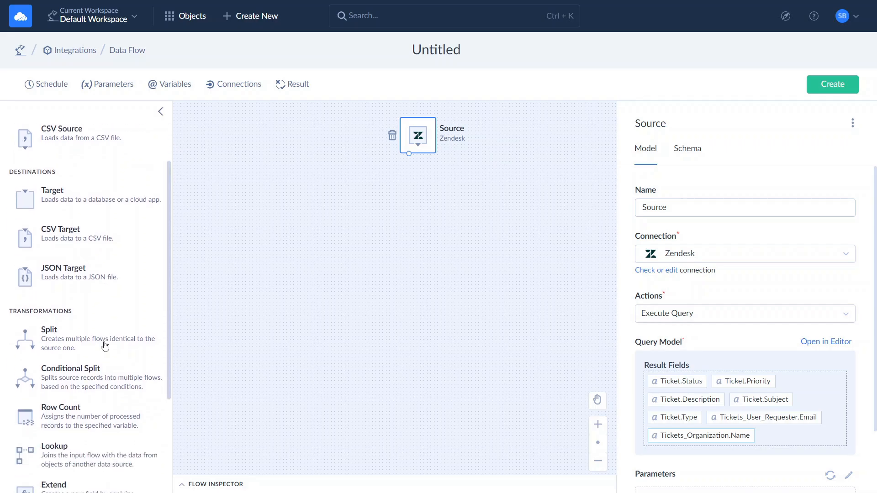
pyautogui.scroll(-3)
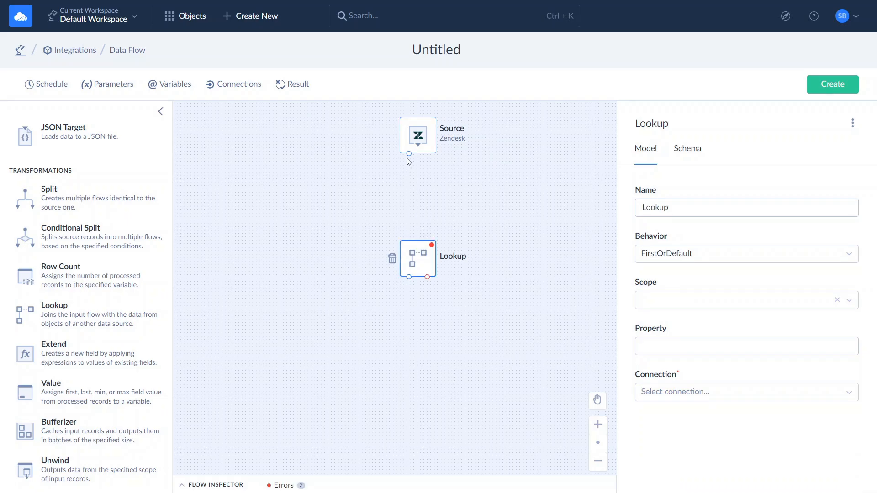
pyautogui.moveTo(408, 153); pyautogui.dragTo(417, 242)
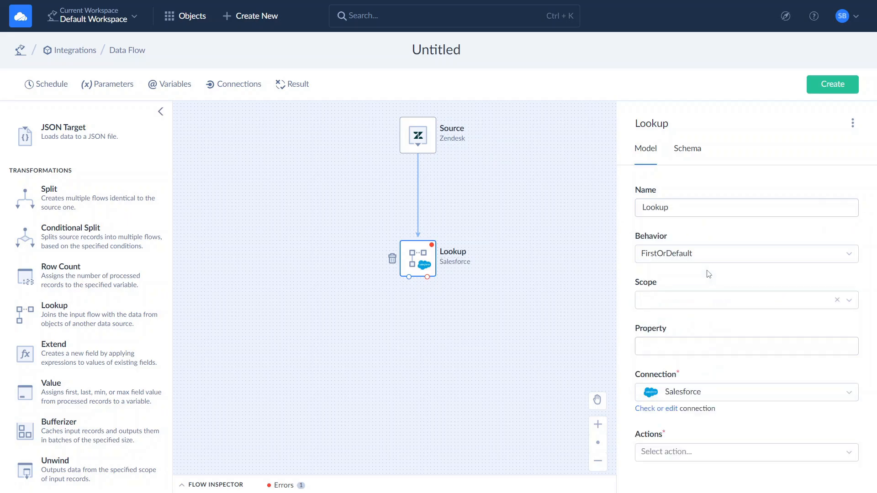
pyautogui.click(745, 452)
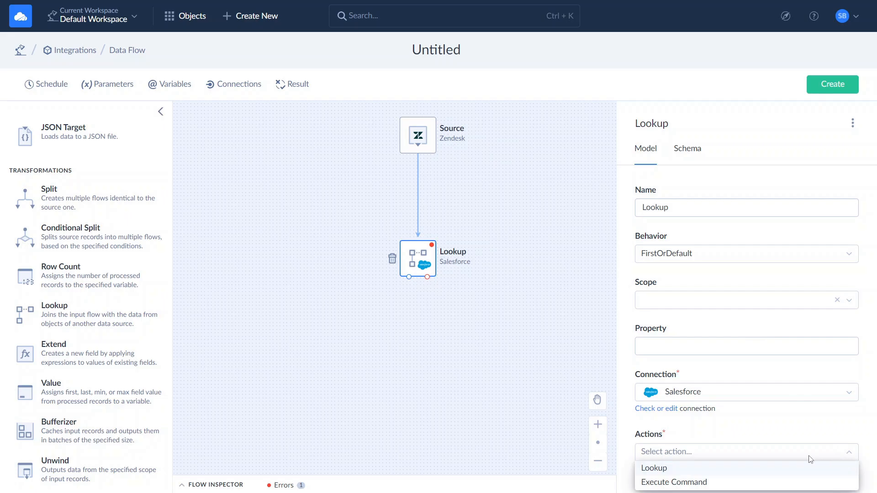
pyautogui.click(653, 469)
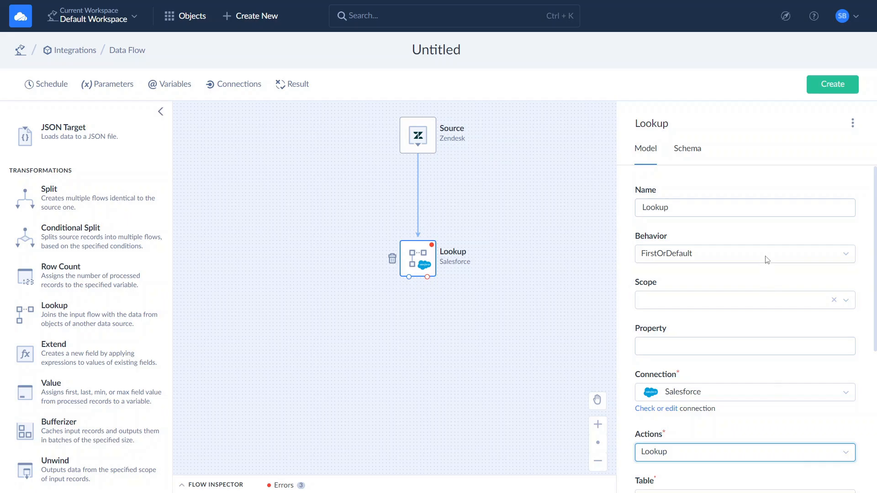
# Look up Salesforce Account records by Name, mapping the Name parameter
pyautogui.scroll(-3)
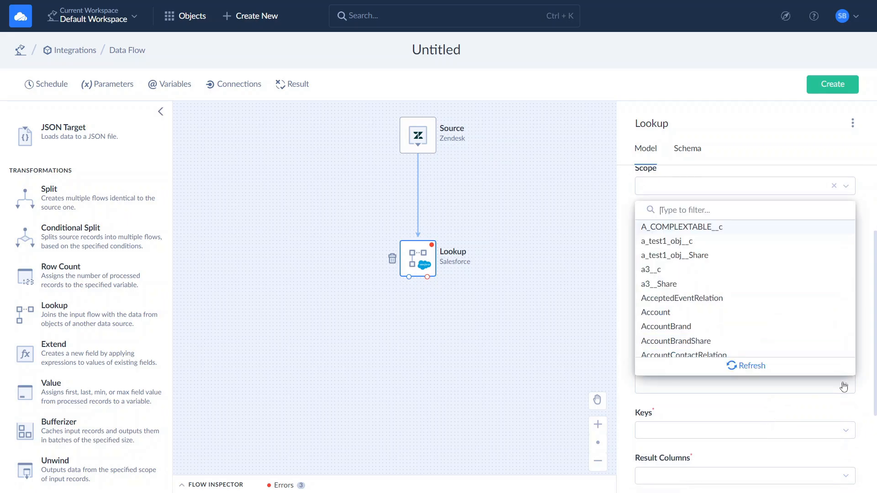
pyautogui.write('Acco')
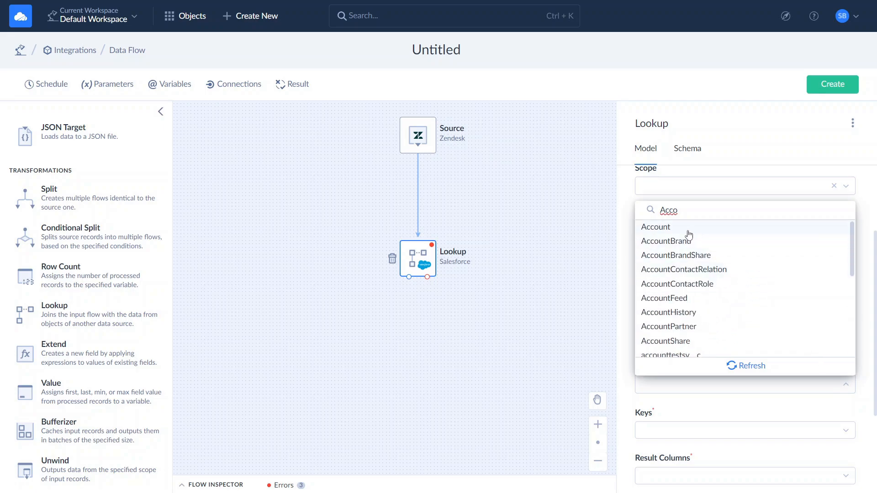
pyautogui.click(655, 227)
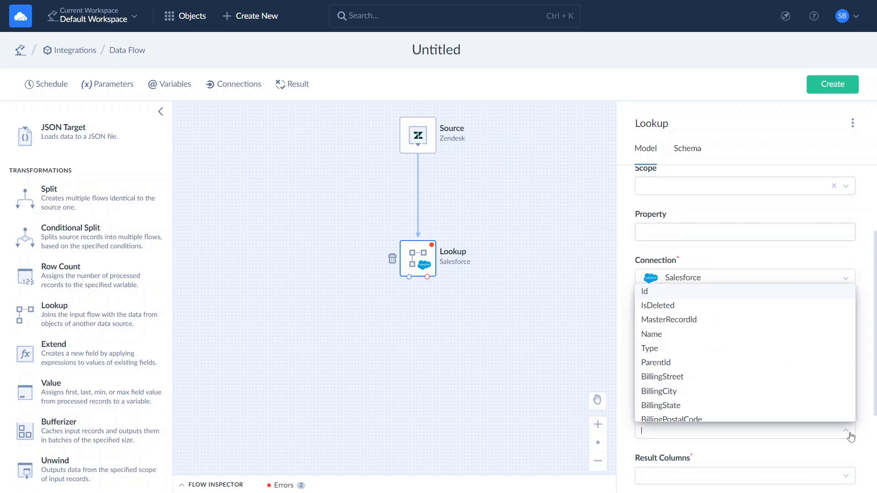
pyautogui.click(651, 334)
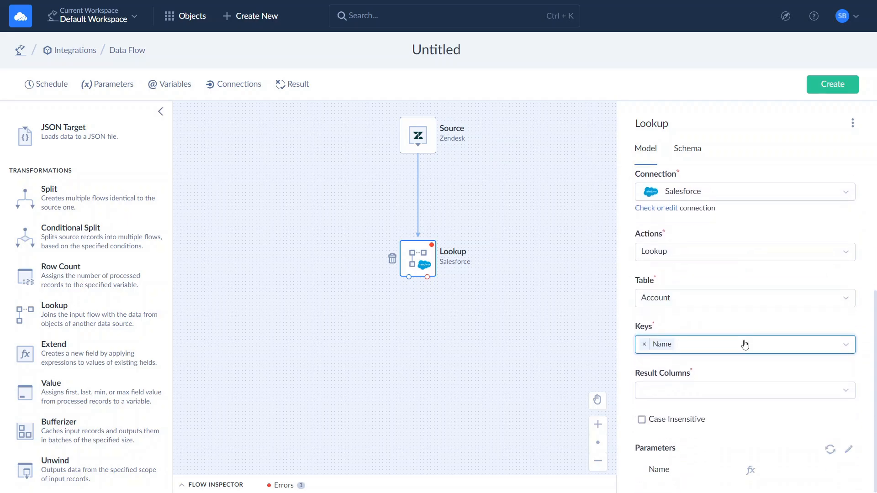
pyautogui.click(744, 390)
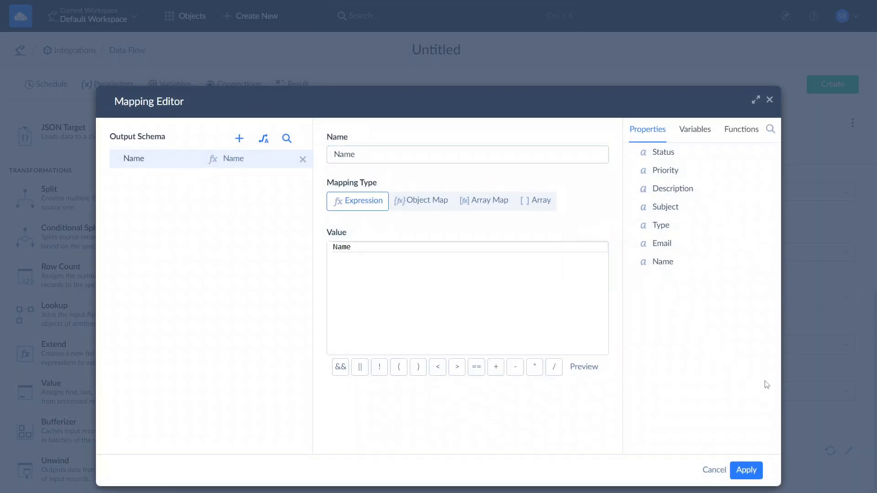
pyautogui.click(745, 470)
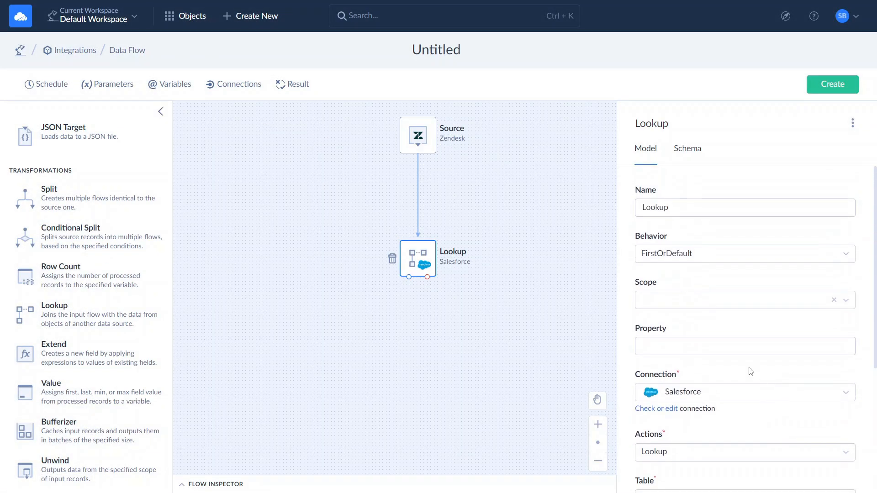
# Choose the lookup's result Property from the suggested names
pyautogui.click(744, 346)
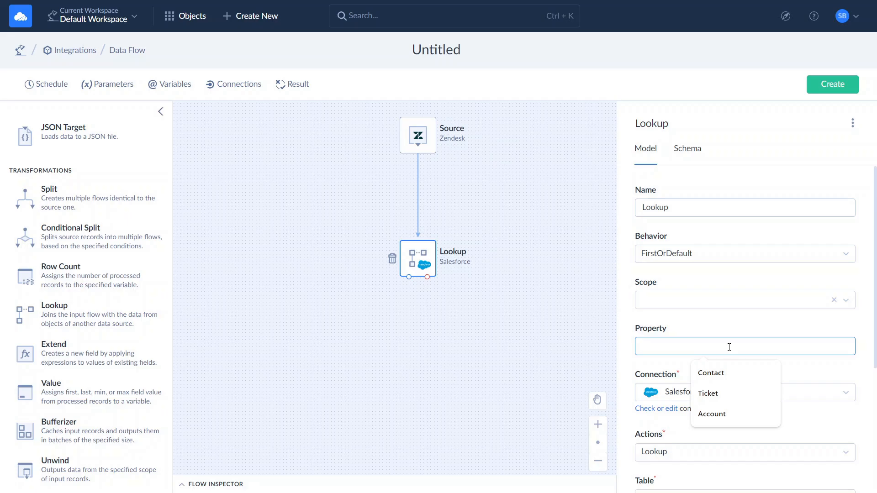
pyautogui.click(711, 414)
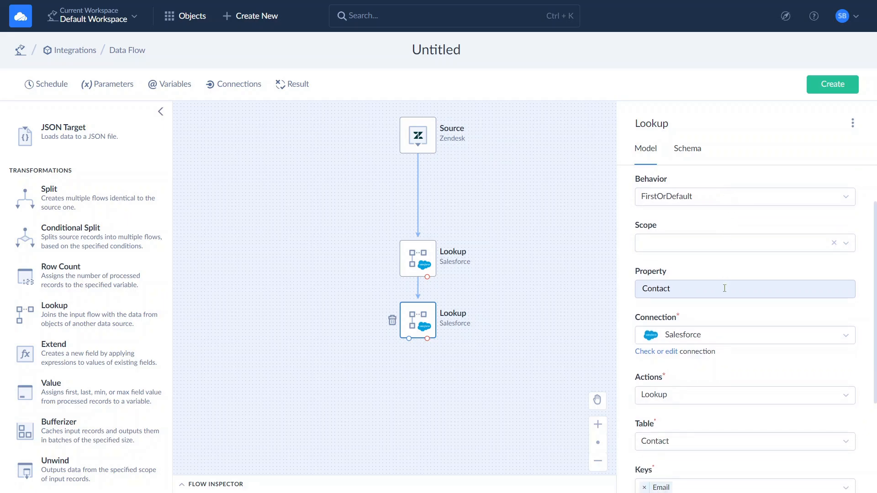
pyautogui.scroll(-3)
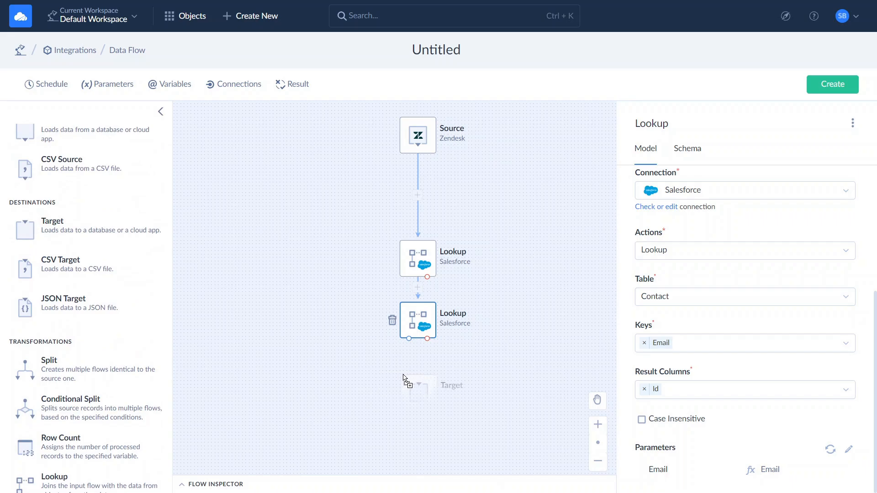
# Add a Target after the second Lookup that inserts into Salesforce Case
pyautogui.click(417, 386)
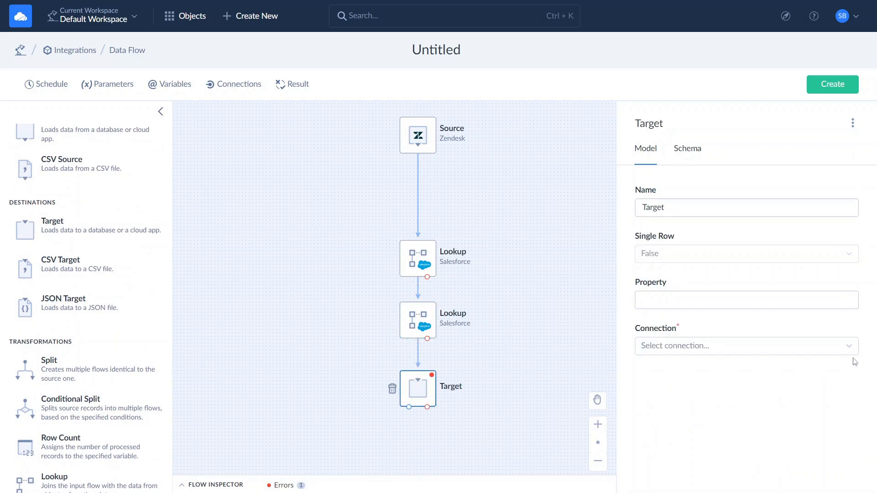
pyautogui.write('Sa')
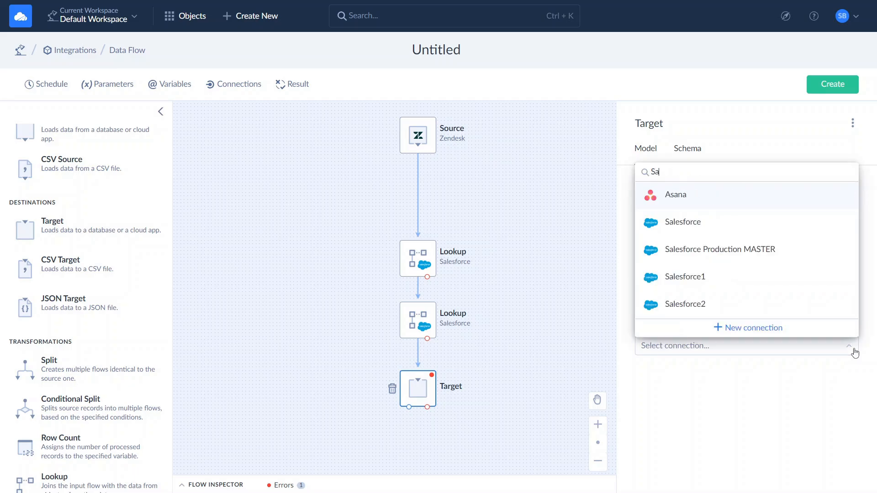
pyautogui.click(683, 222)
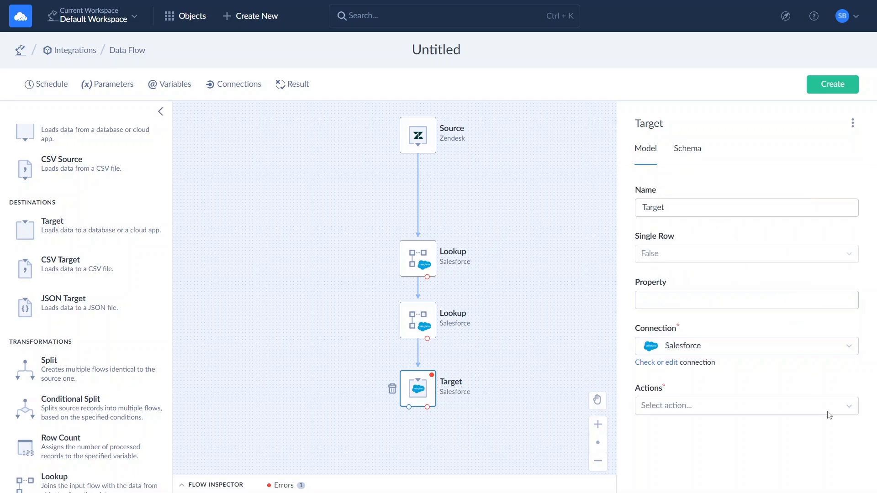
pyautogui.click(745, 406)
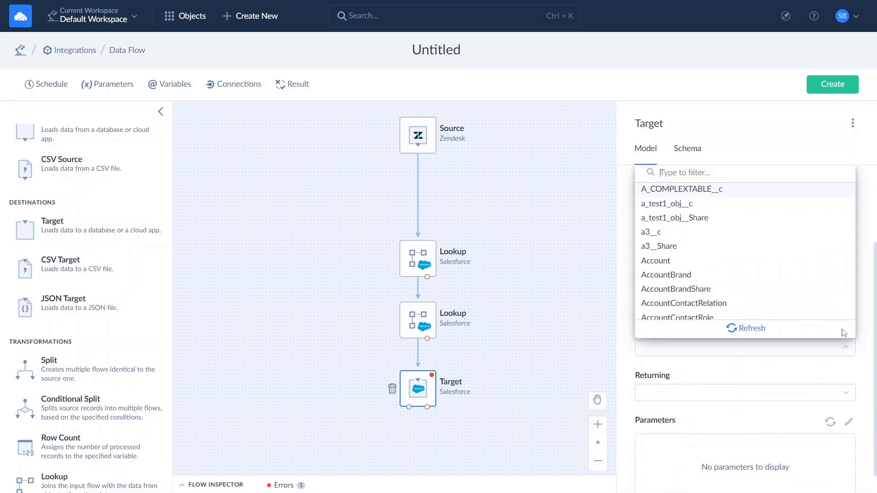
pyautogui.write('Case')
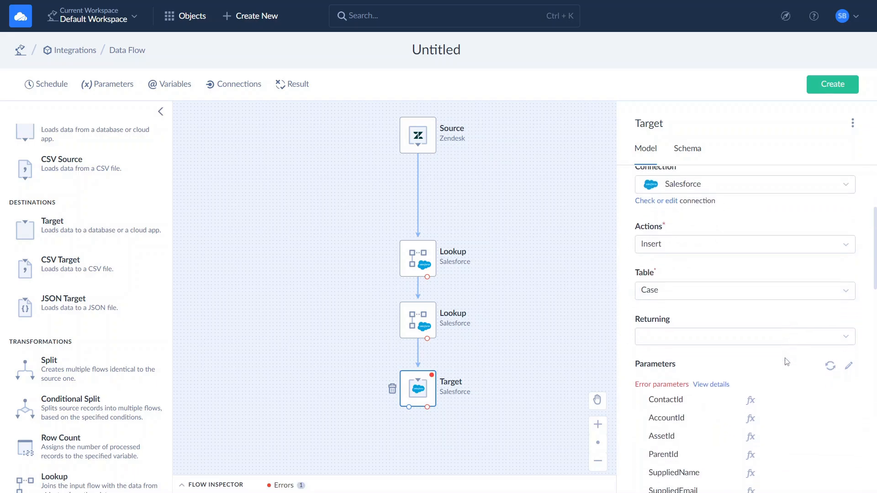
pyautogui.scroll(-3)
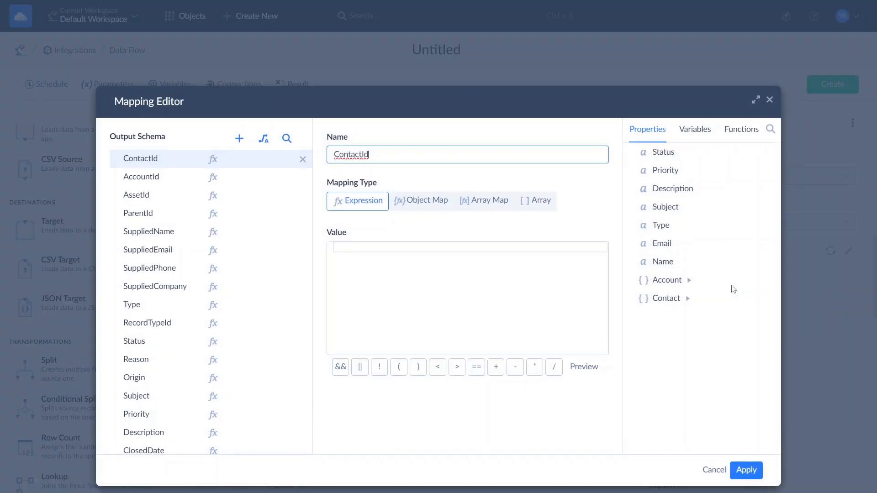
pyautogui.moveTo(319, 166)
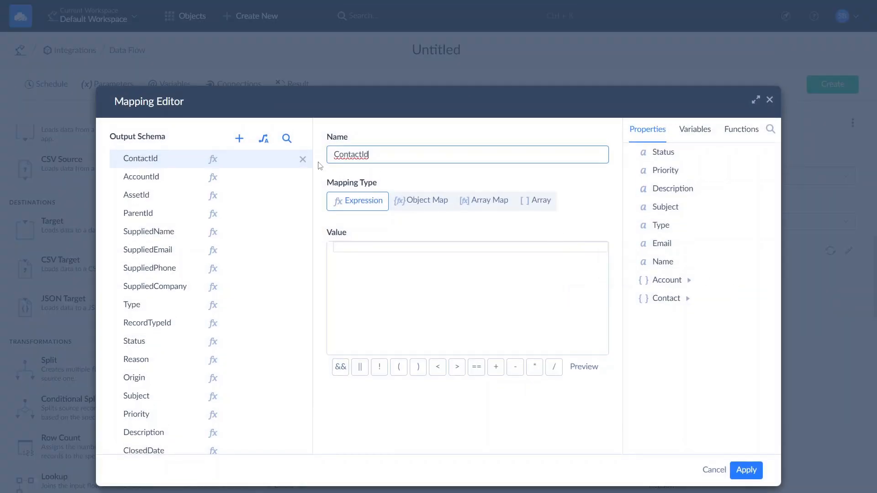
# Map ContactId to Contact.Id and AccountId to Account.Id, then apply
pyautogui.click(263, 138)
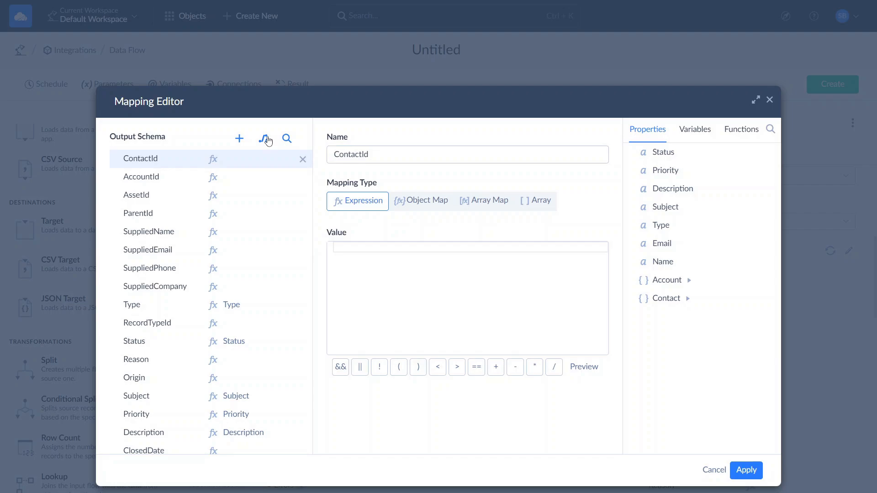
pyautogui.moveTo(665, 207)
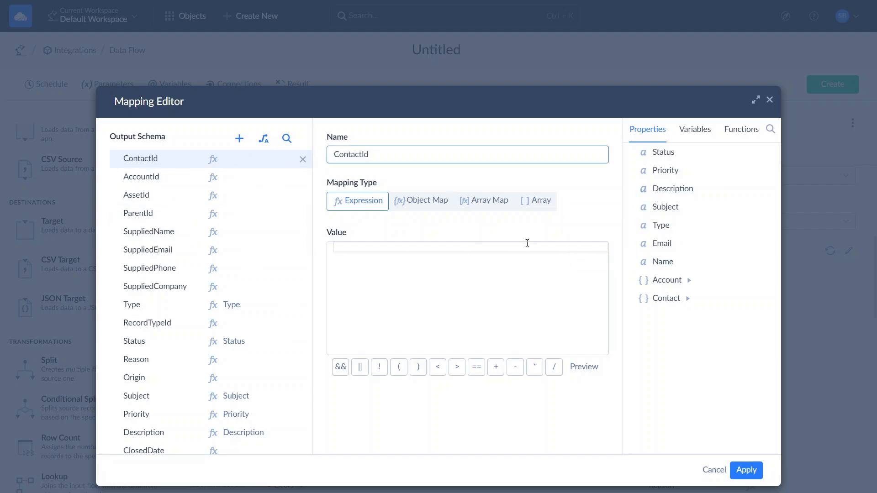
pyautogui.moveTo(665, 316)
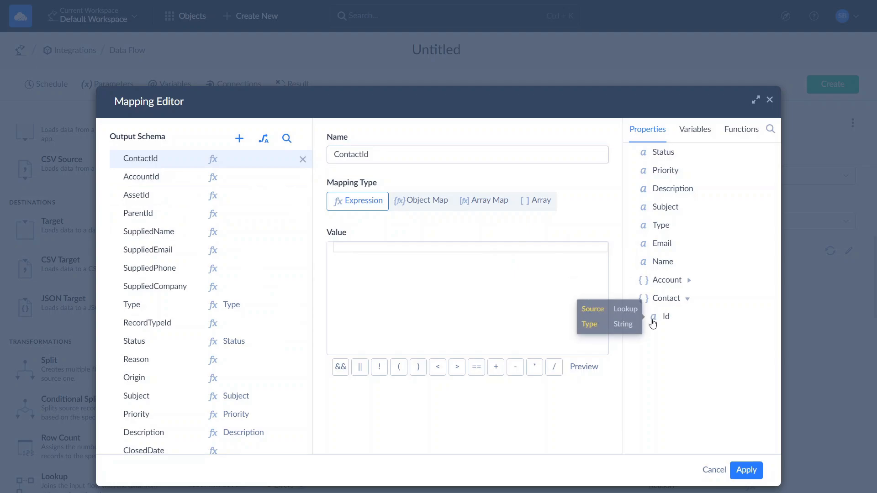
pyautogui.click(141, 177)
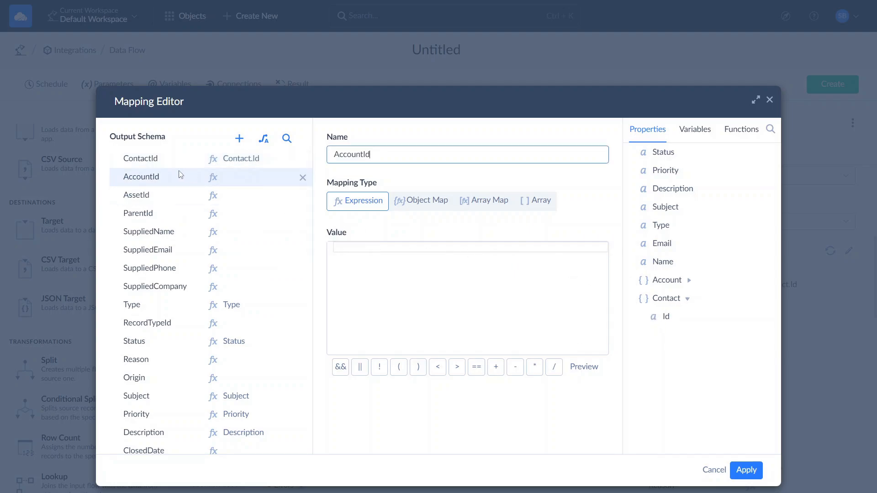
pyautogui.moveTo(665, 298)
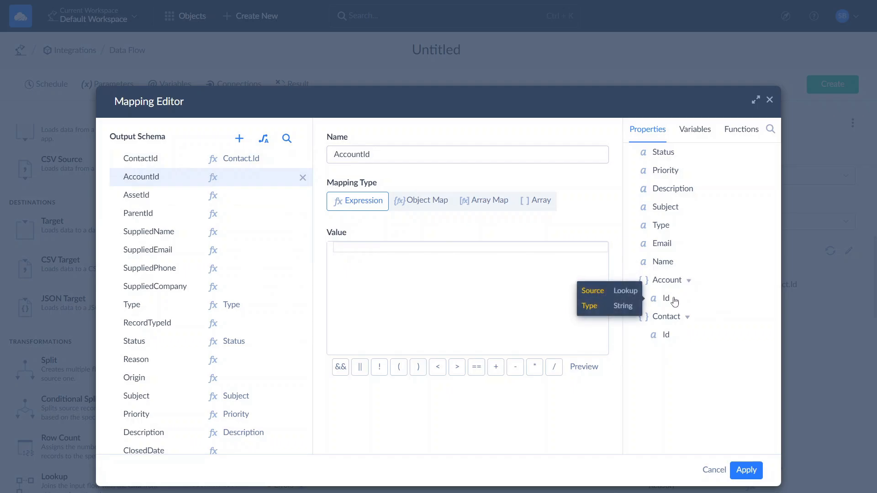
pyautogui.click(666, 298)
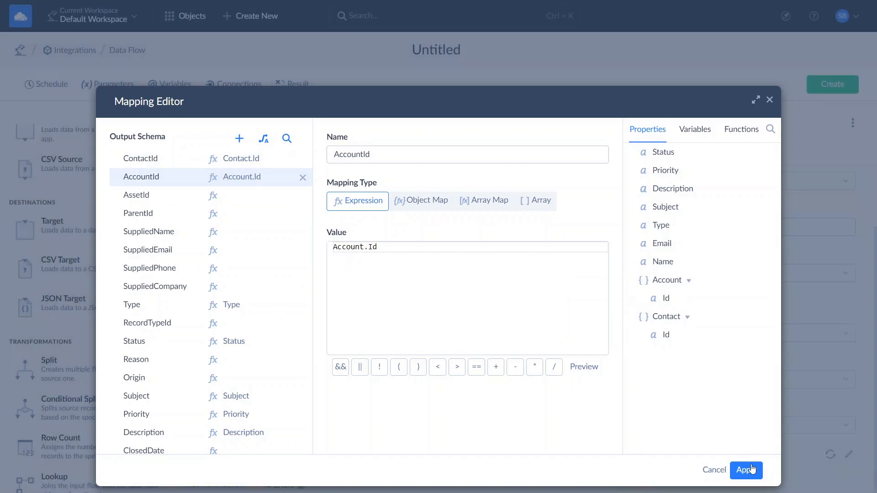
pyautogui.click(746, 471)
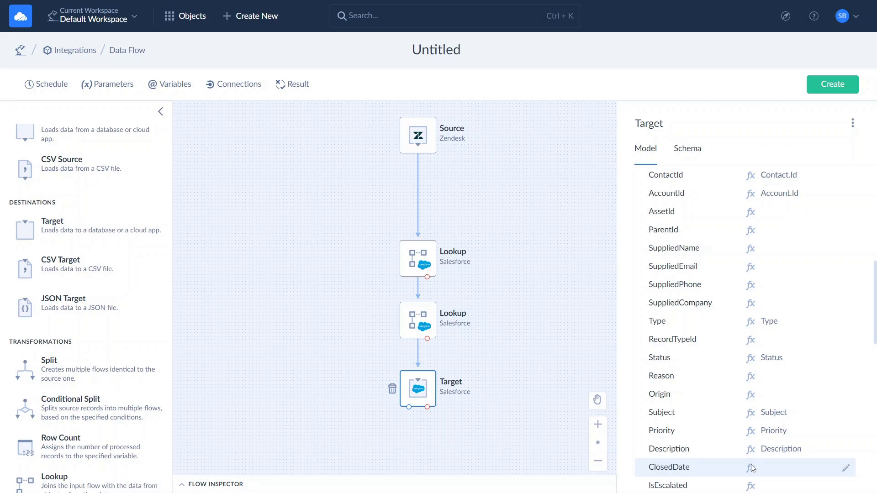
pyautogui.moveTo(117, 96)
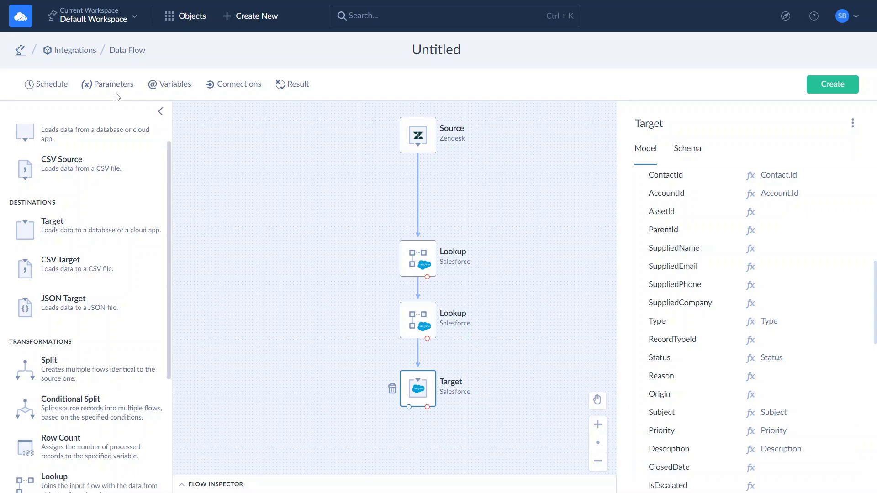
# Save a DateTime parameter LastCreationDate valued 02/01/2024
pyautogui.click(112, 84)
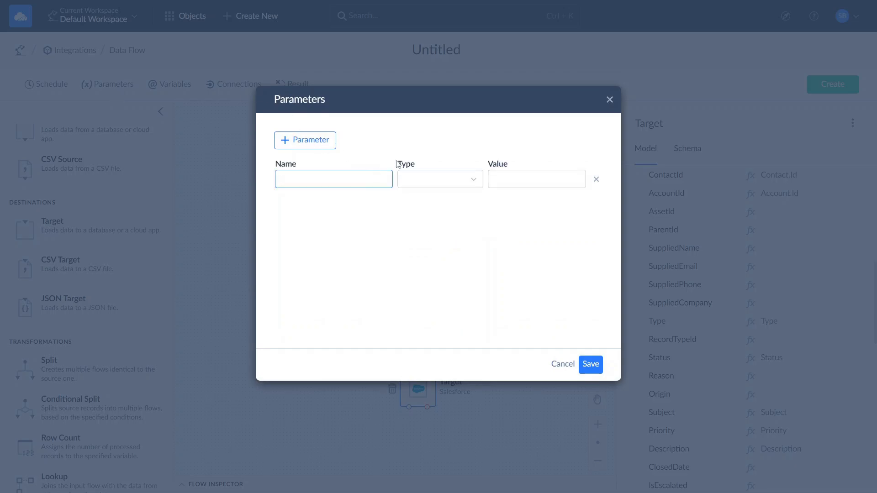
pyautogui.write('LastCreation')
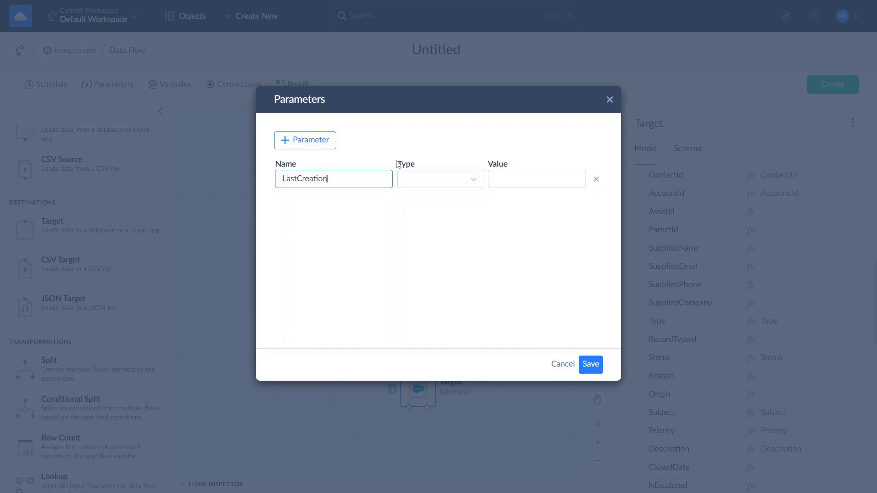
pyautogui.write('Date')
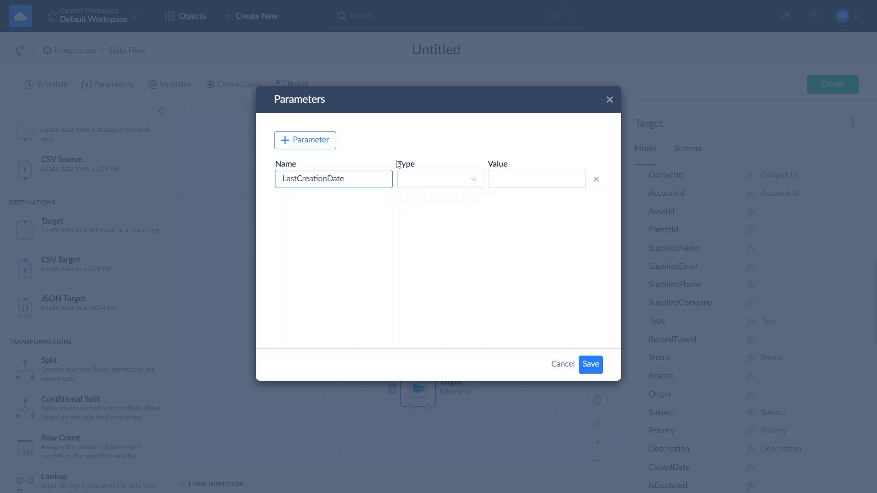
pyautogui.click(440, 179)
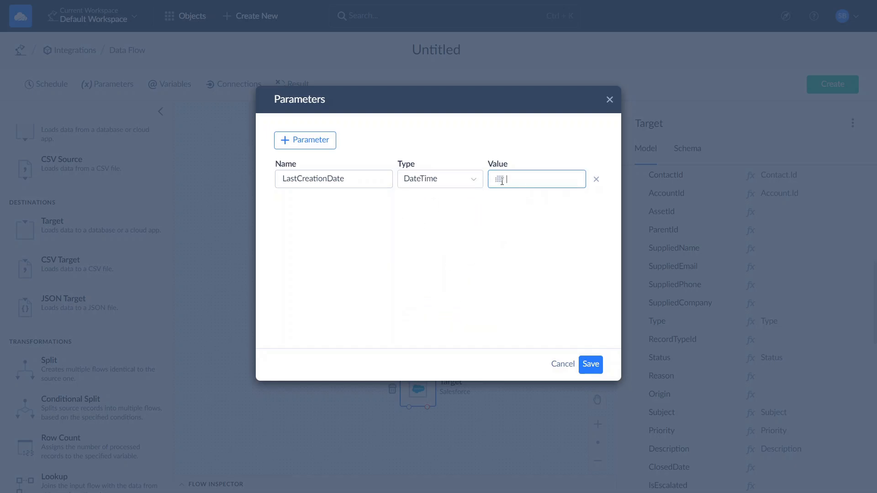
pyautogui.click(535, 179)
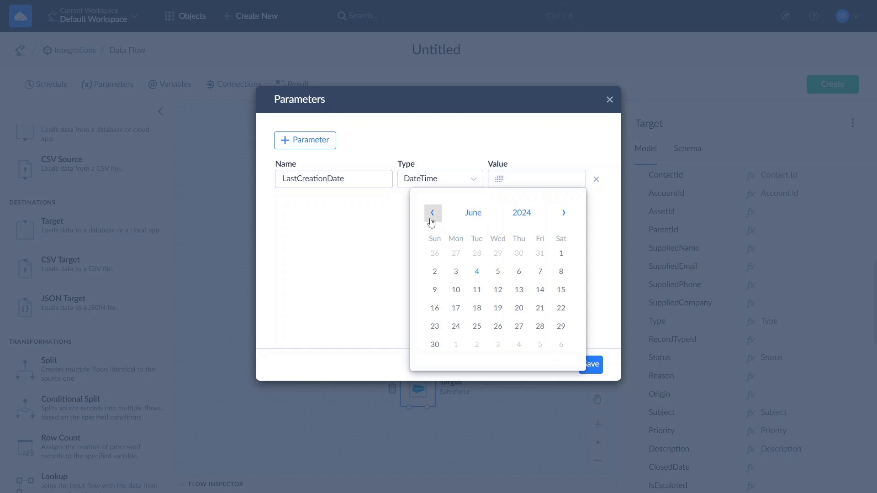
pyautogui.click(433, 213)
pyautogui.write('02/01/2024 10:47:0')
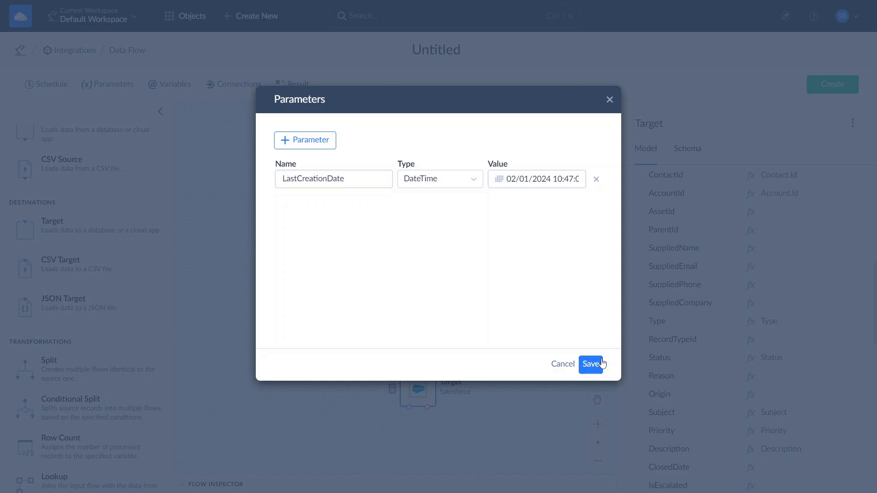
pyautogui.click(591, 364)
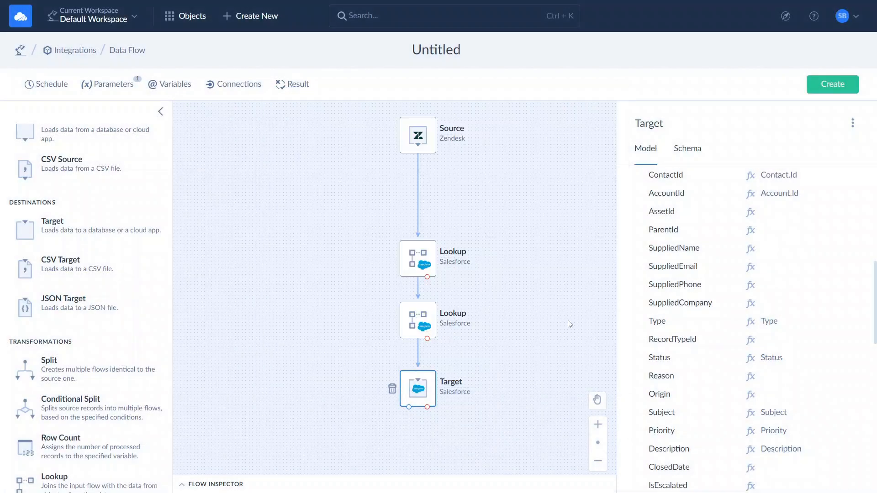
# Add Ticket.Created to the Source query, filtering for tickets created after the Created parameter
pyautogui.click(417, 135)
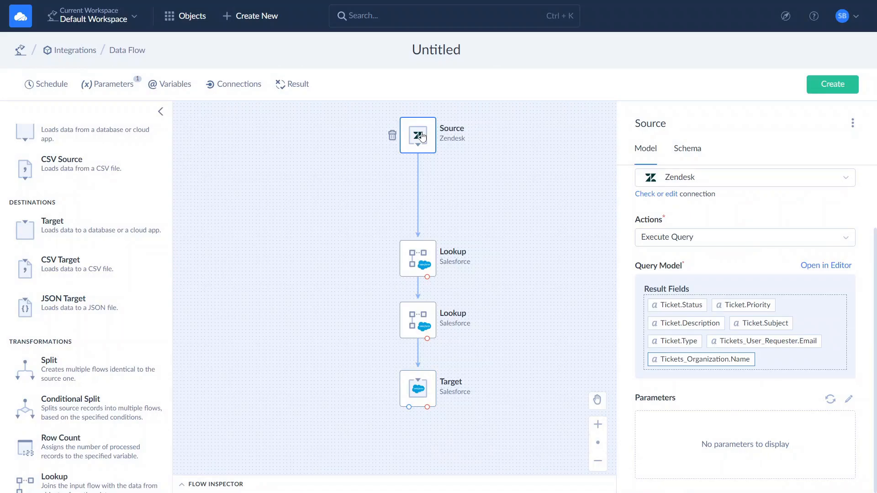
pyautogui.moveTo(831, 274)
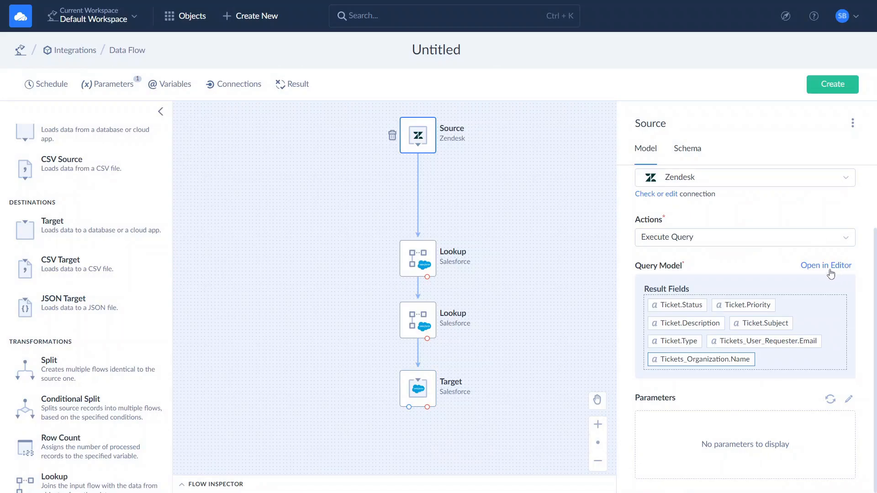
pyautogui.click(825, 265)
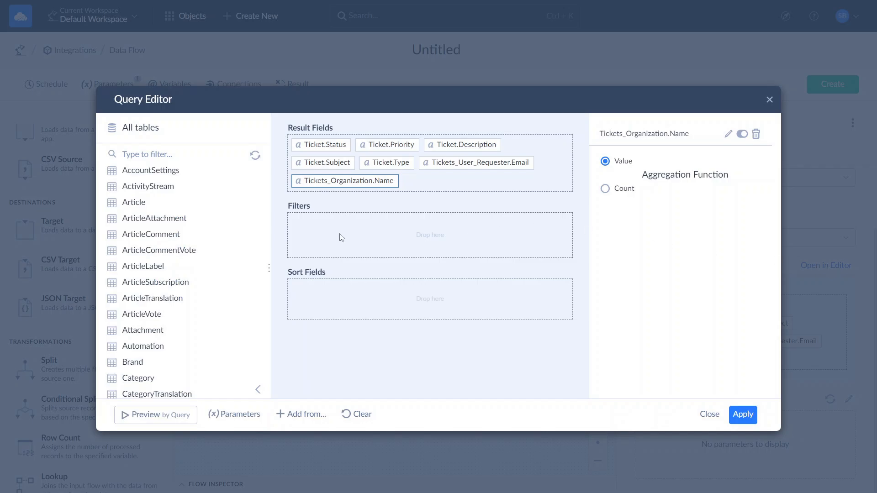
pyautogui.scroll(-3)
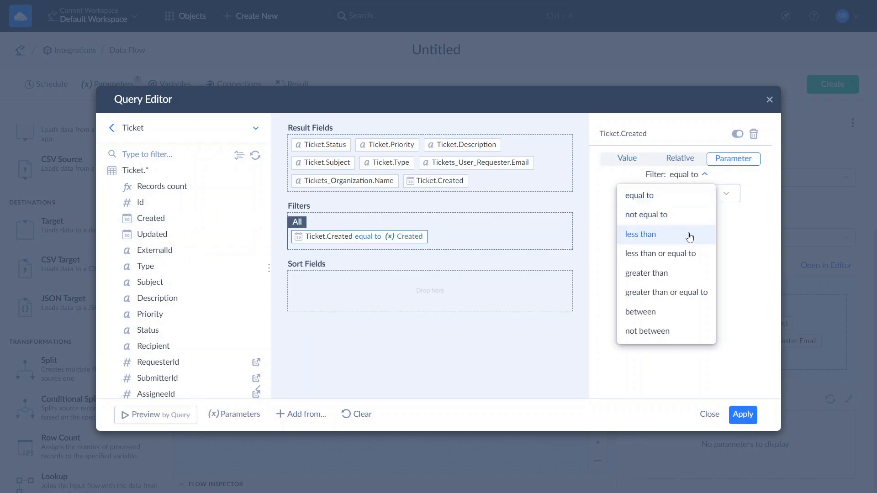
pyautogui.click(646, 273)
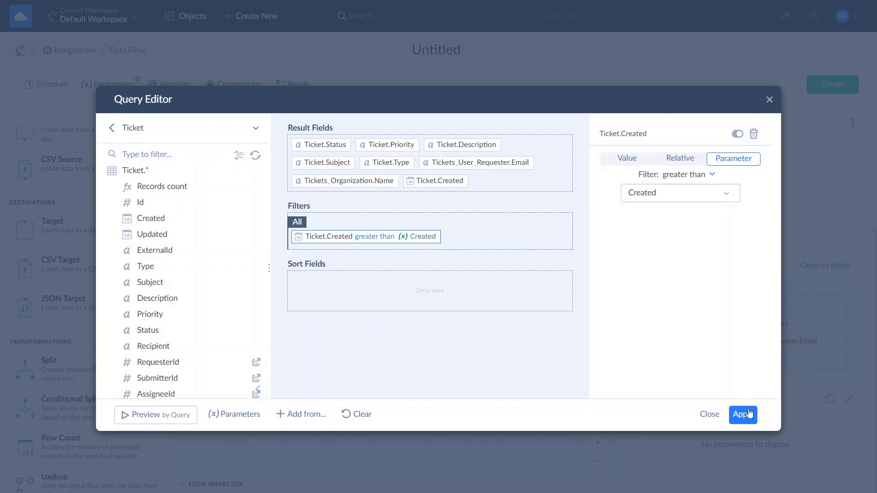
pyautogui.click(742, 414)
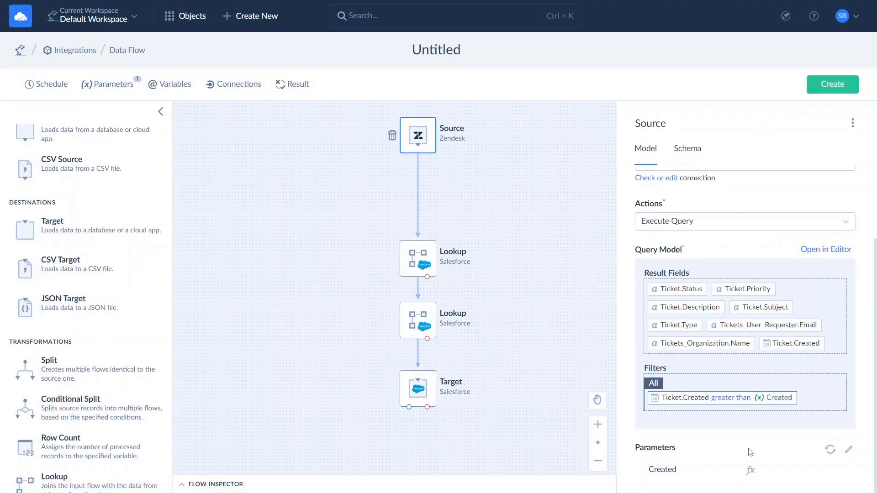
# Map the Value step's Created parameter to the LastCreationDate variable
pyautogui.click(751, 470)
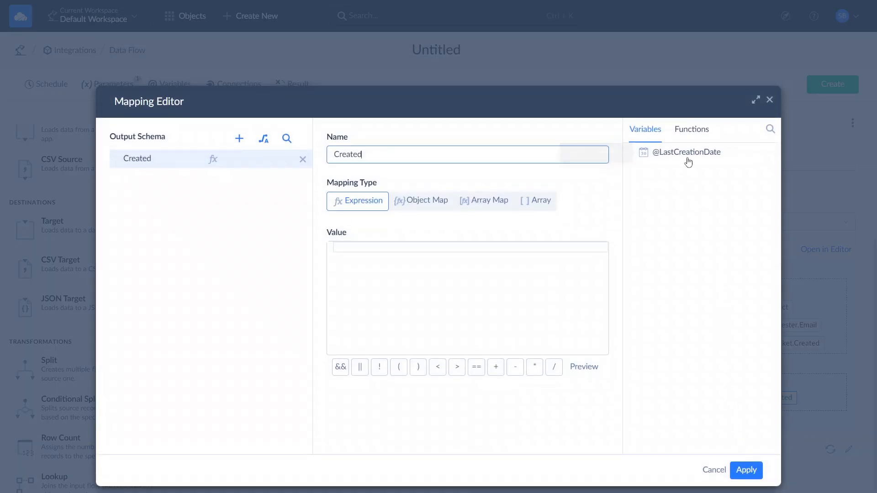
pyautogui.click(688, 152)
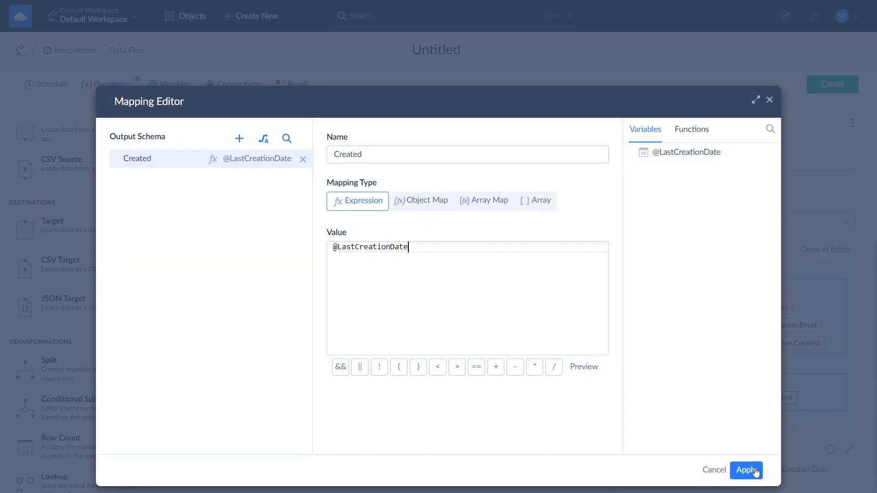
pyautogui.click(746, 470)
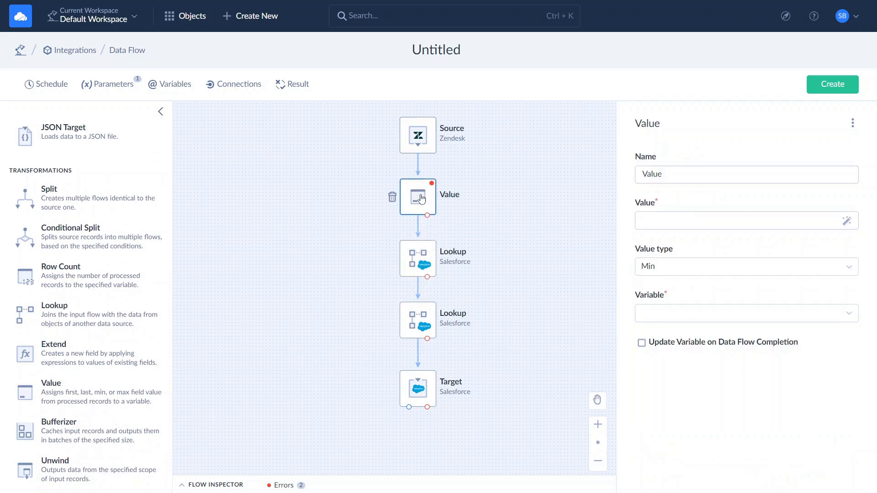
pyautogui.moveTo(773, 238)
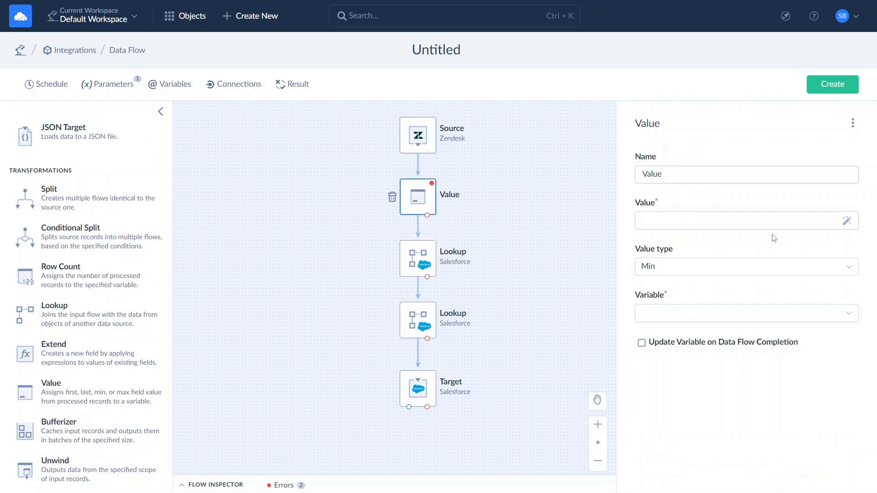
pyautogui.click(746, 266)
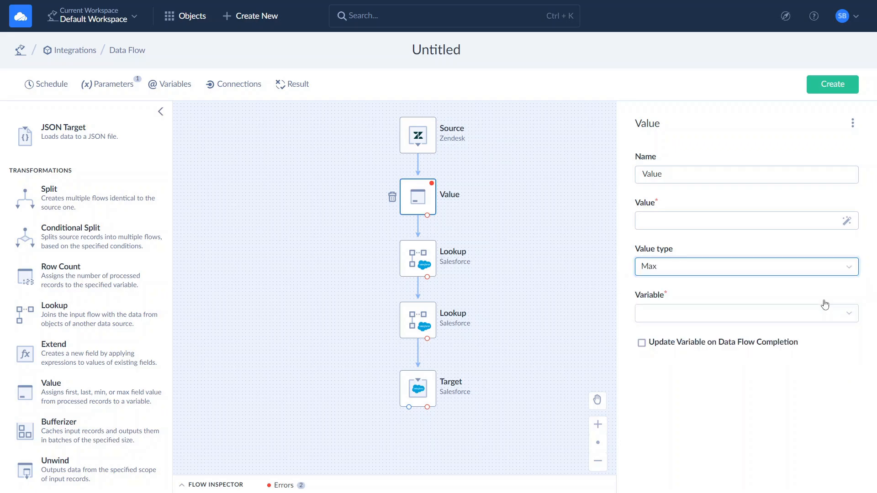
pyautogui.click(847, 220)
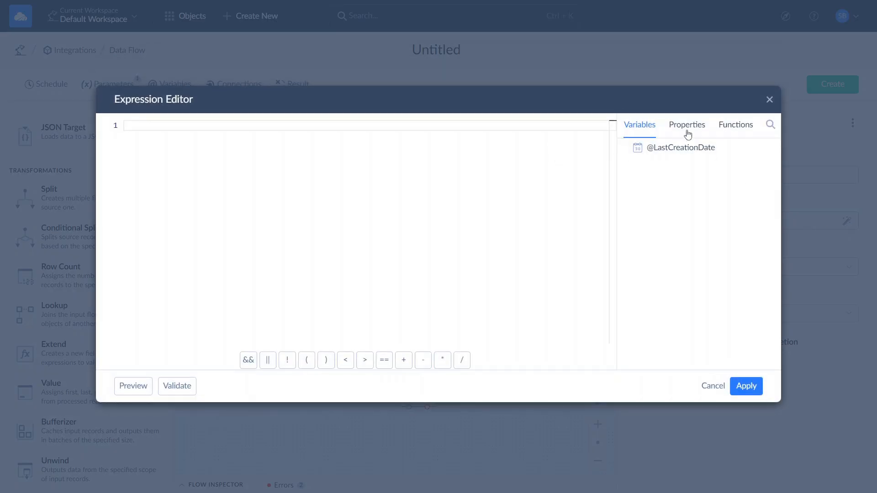
pyautogui.click(686, 124)
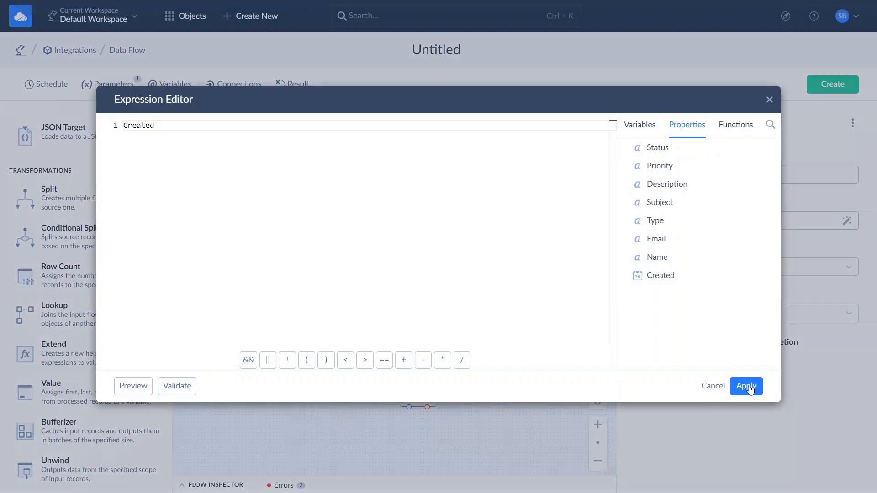
pyautogui.click(746, 386)
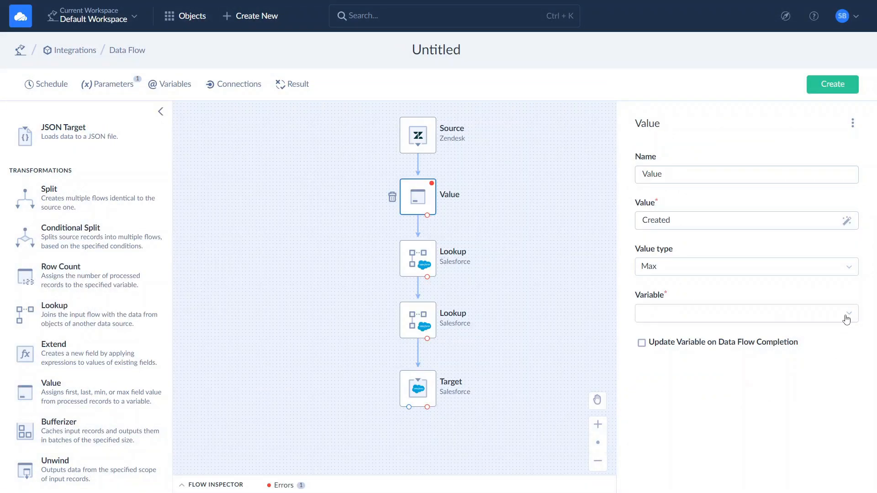
pyautogui.click(745, 313)
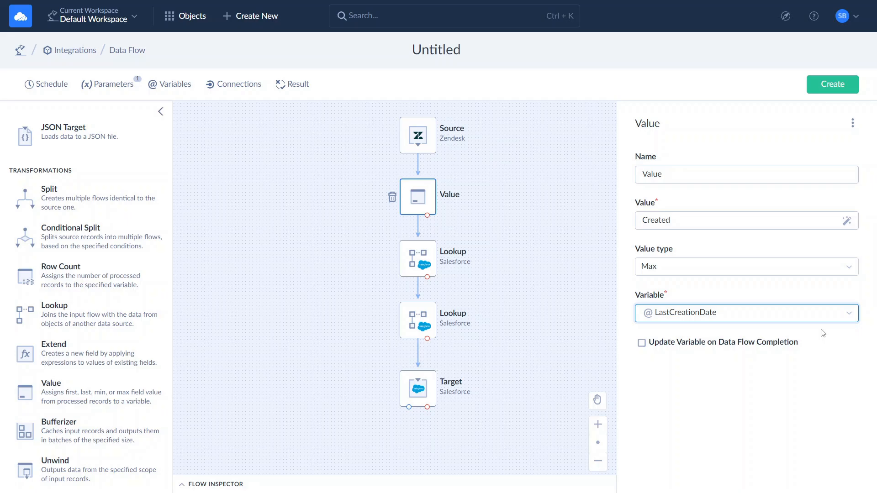
pyautogui.moveTo(444, 183)
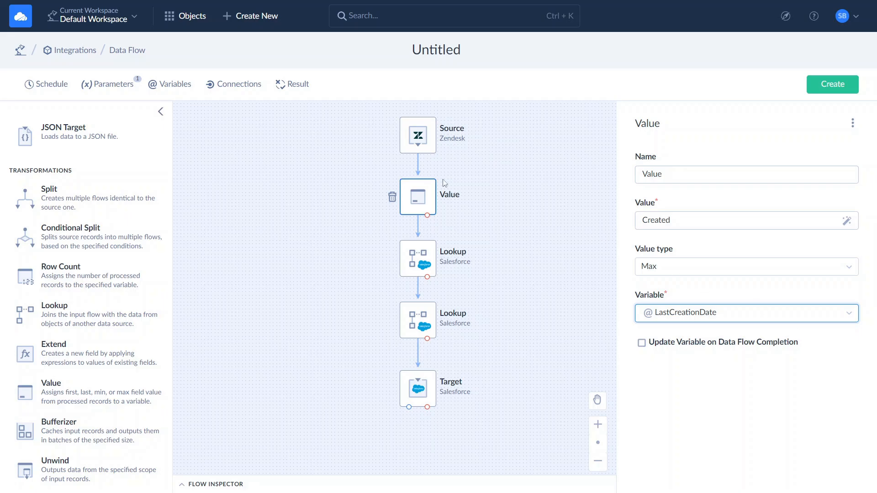
# Add an integer variable named SuccessInsert to the data flow
pyautogui.click(170, 84)
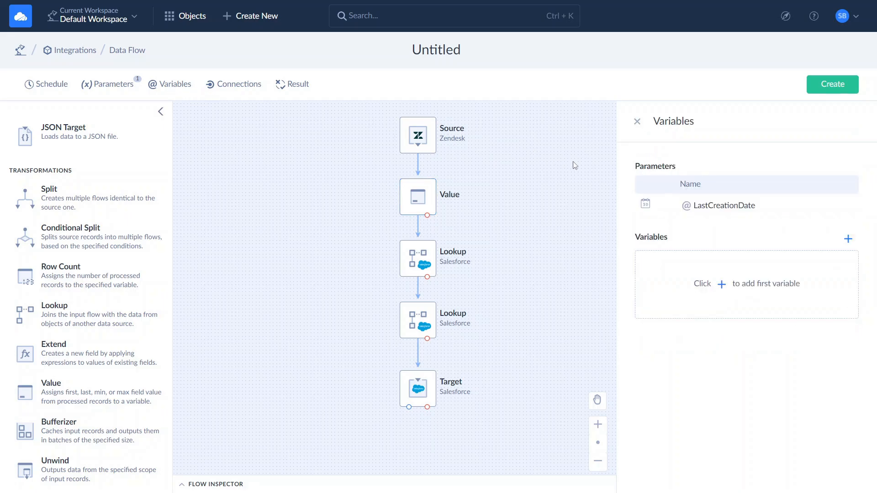
pyautogui.moveTo(726, 289)
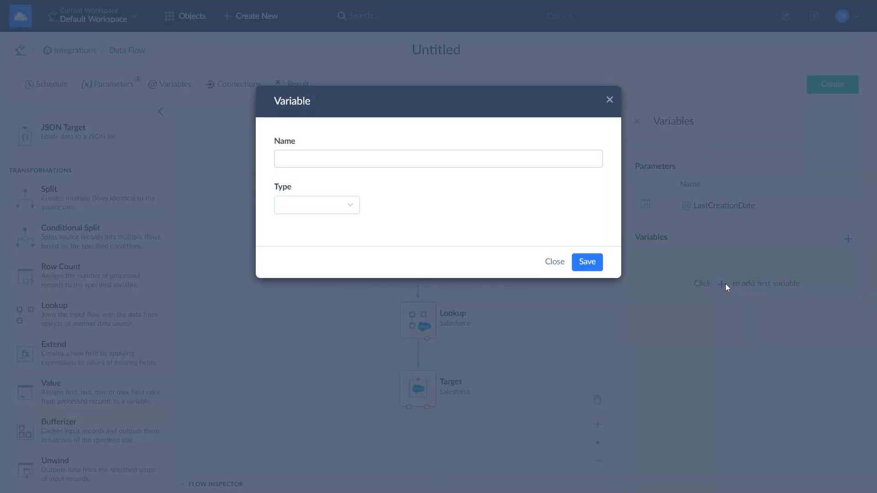
pyautogui.click(438, 159)
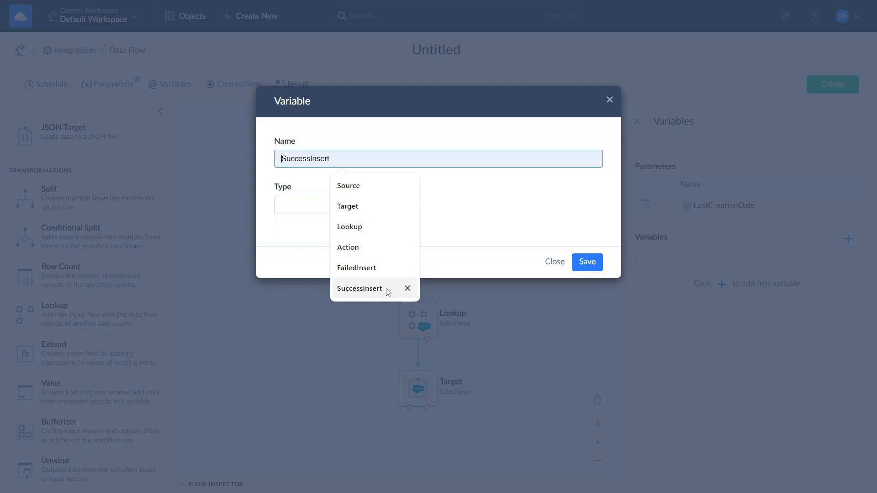
pyautogui.click(317, 204)
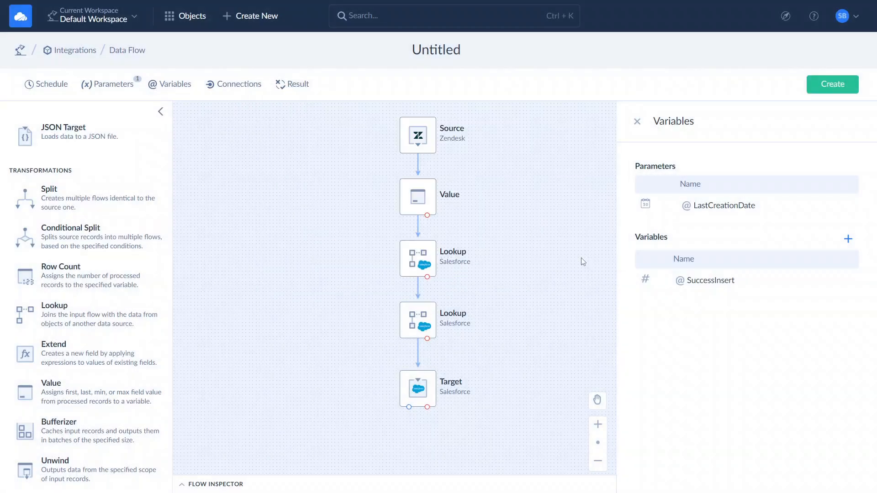
# Add a second variable, FailedInsert, with type Int64
pyautogui.click(848, 239)
pyautogui.write('FailedInsert')
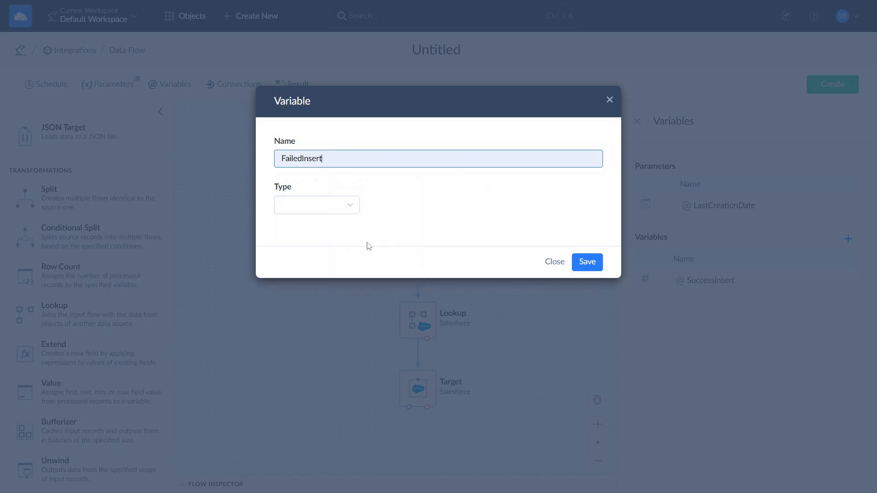
pyautogui.click(316, 204)
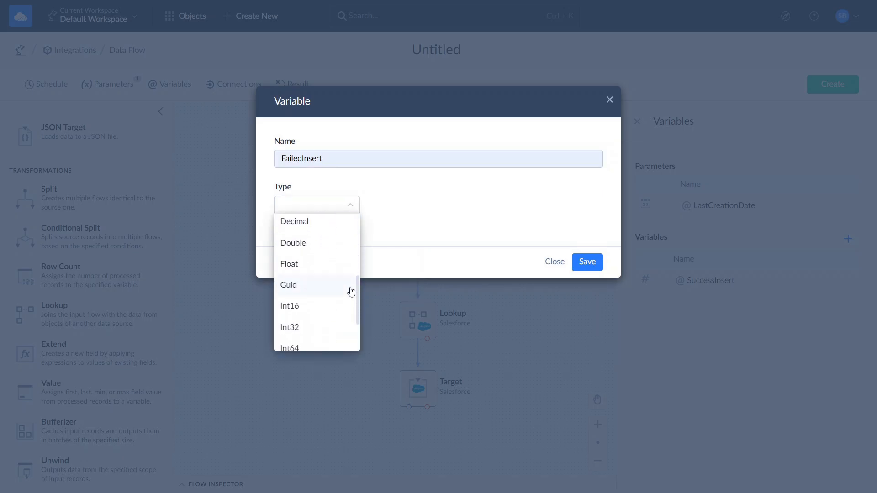
pyautogui.click(289, 348)
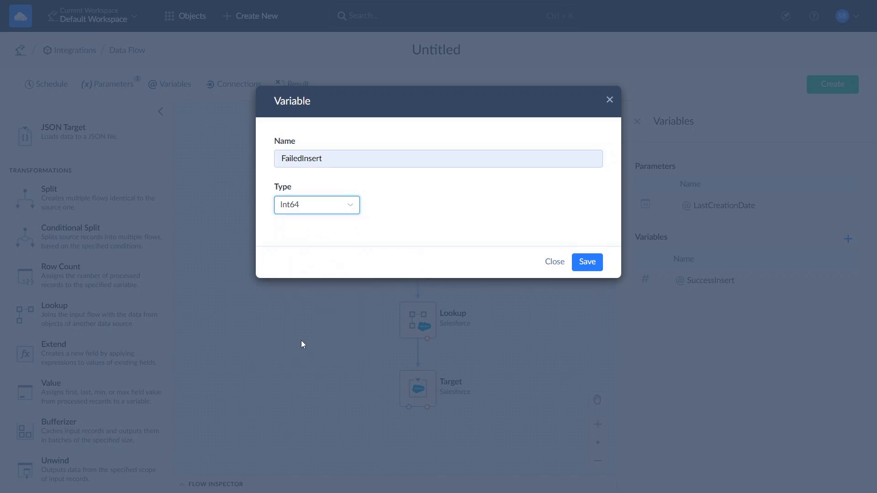
pyautogui.click(586, 262)
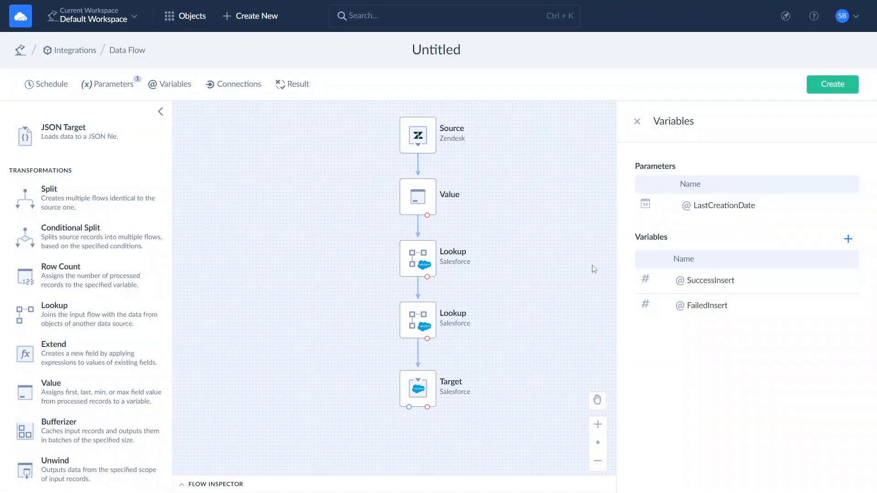
pyautogui.moveTo(569, 251)
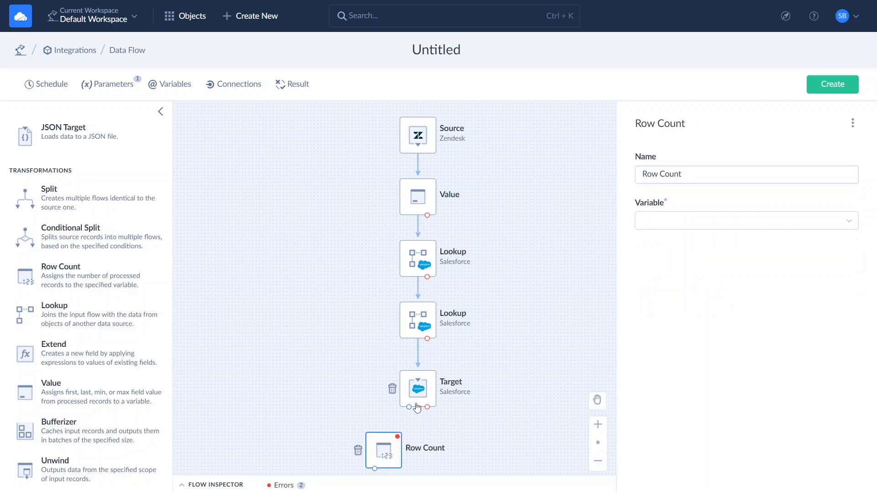
pyautogui.moveTo(417, 407); pyautogui.dragTo(383, 433)
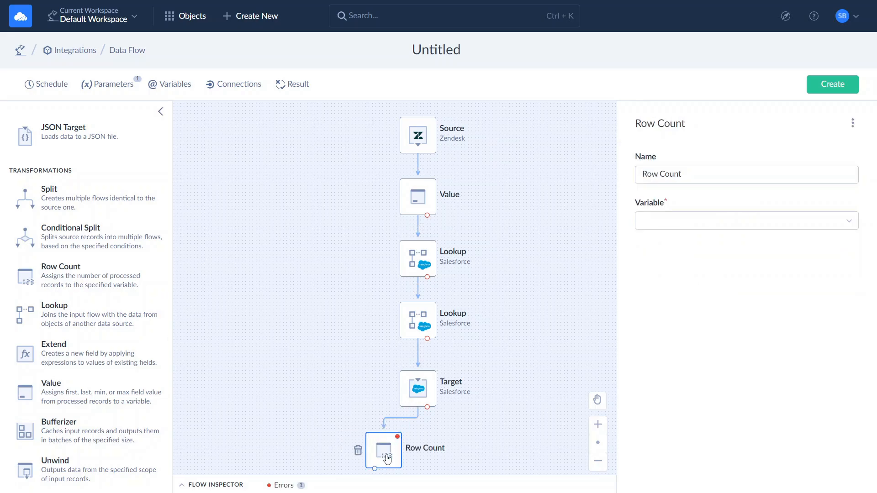
pyautogui.click(745, 220)
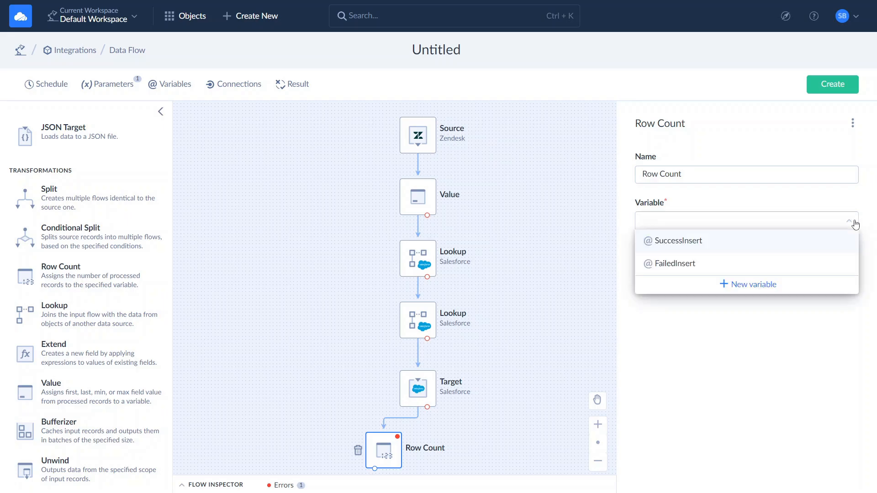
pyautogui.click(675, 241)
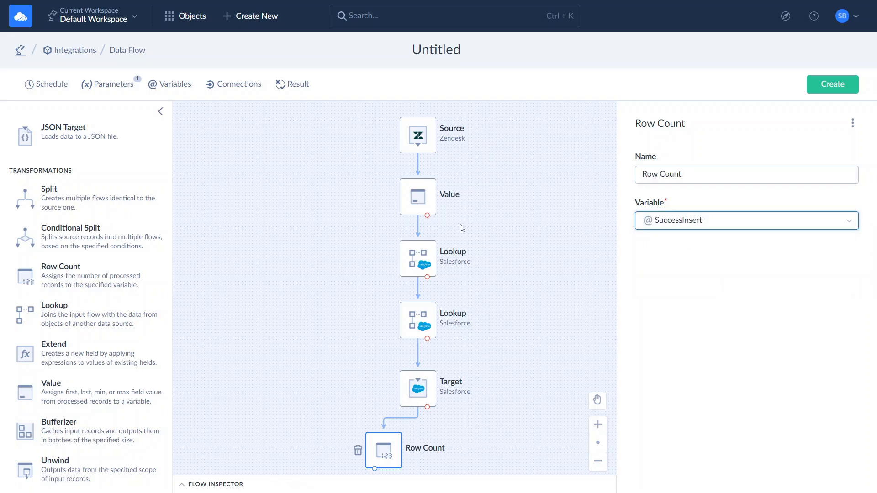
pyautogui.moveTo(55, 299)
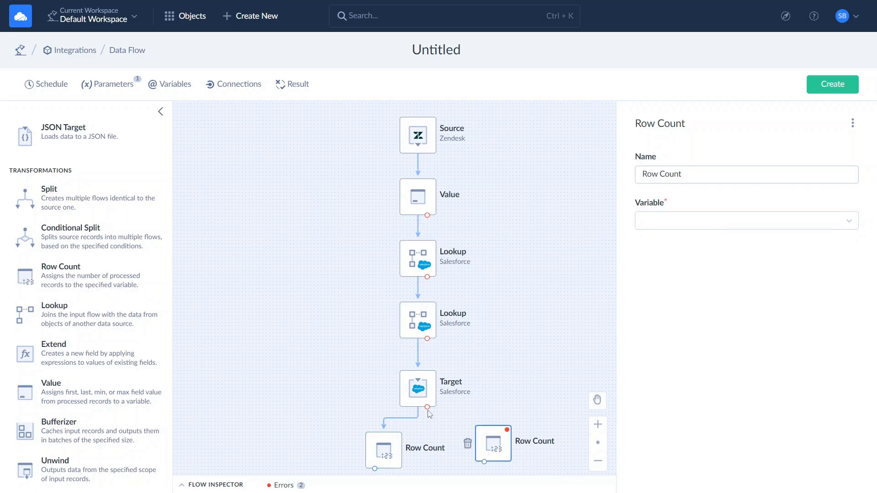
pyautogui.moveTo(418, 414); pyautogui.dragTo(492, 442)
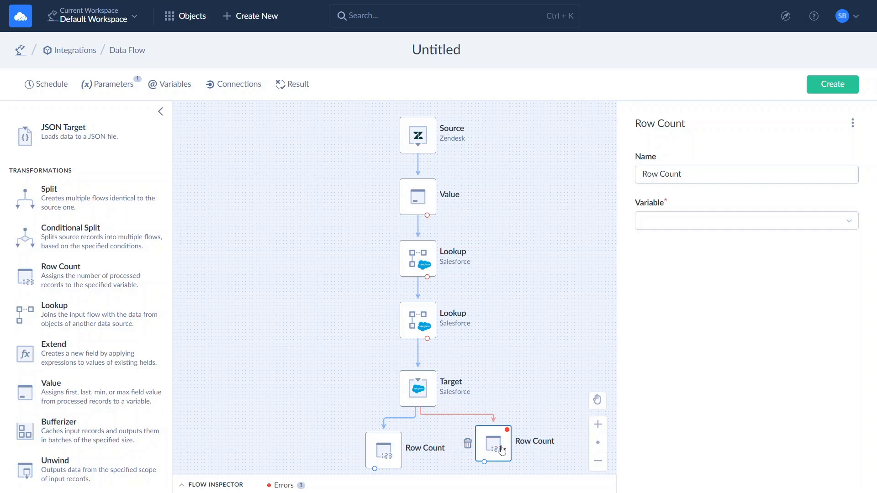
pyautogui.moveTo(851, 232)
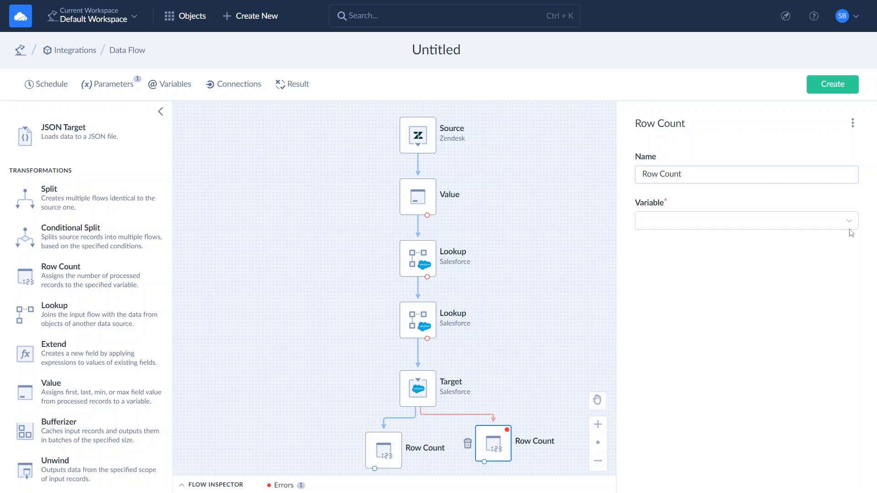
pyautogui.click(746, 220)
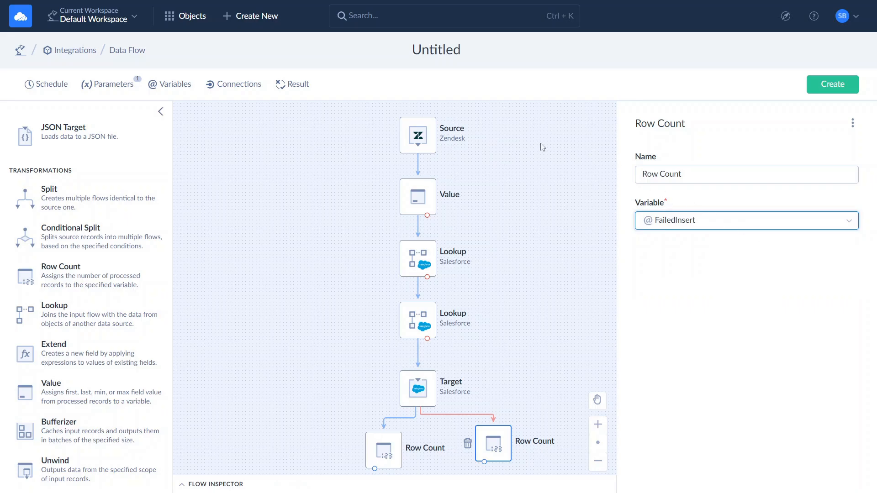
pyautogui.click(292, 84)
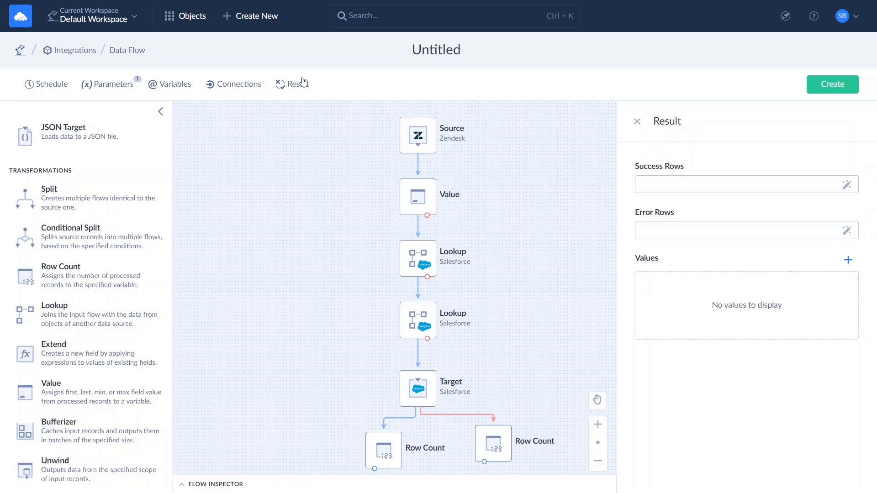
pyautogui.moveTo(335, 59)
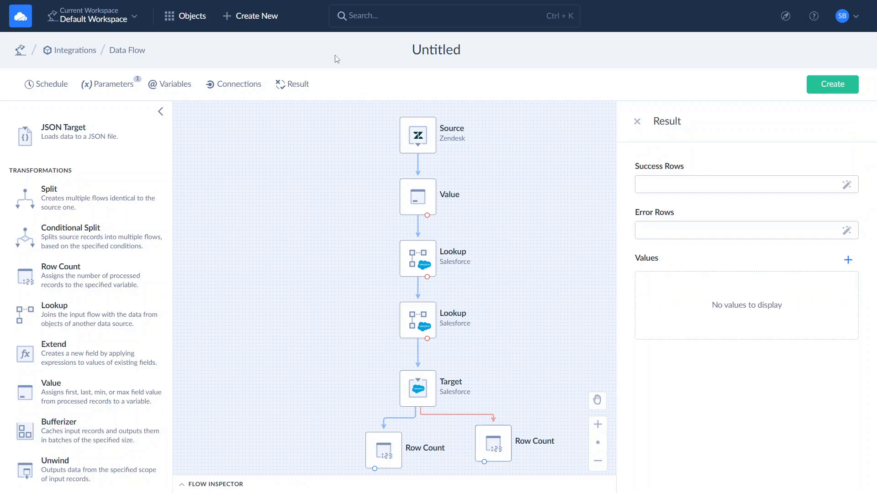
pyautogui.click(848, 184)
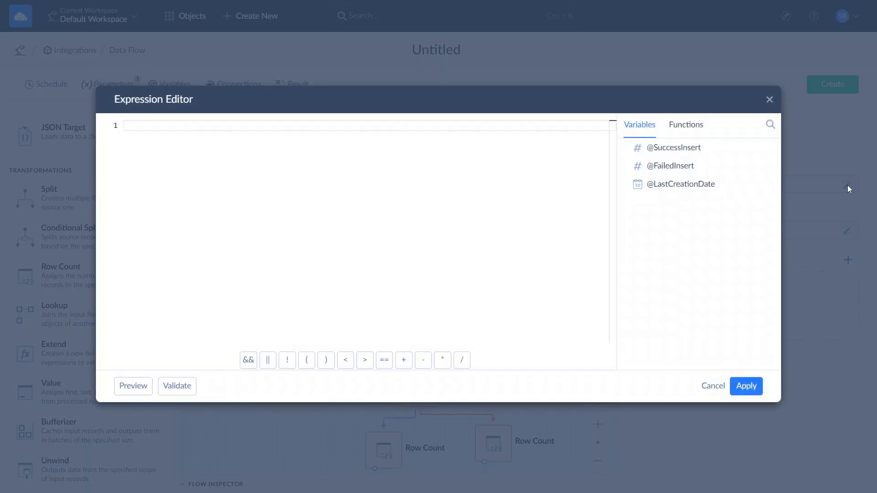
pyautogui.click(673, 147)
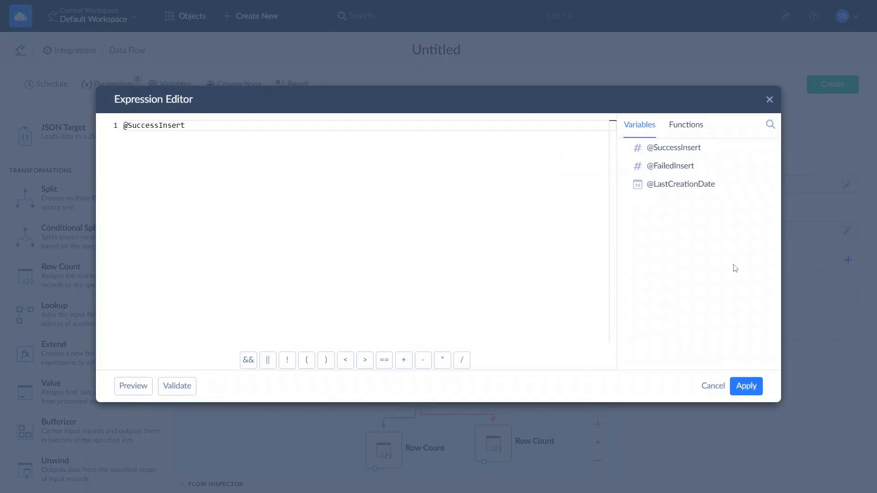
pyautogui.click(746, 386)
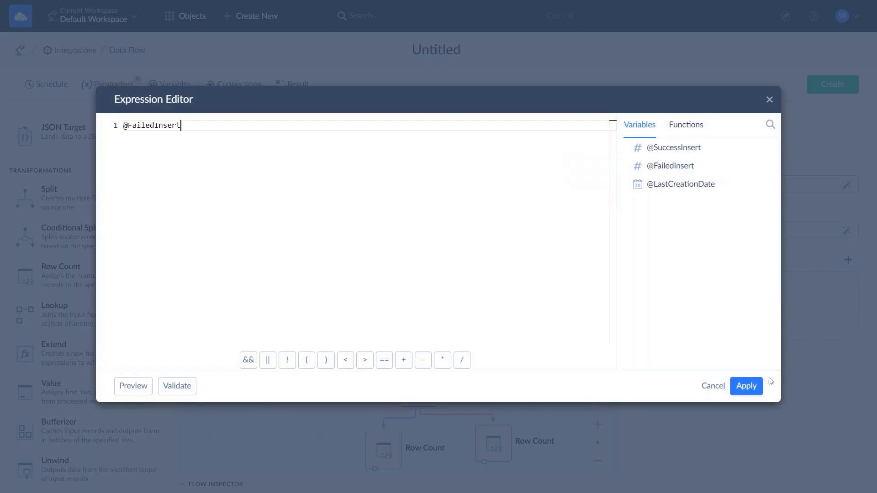
pyautogui.click(745, 386)
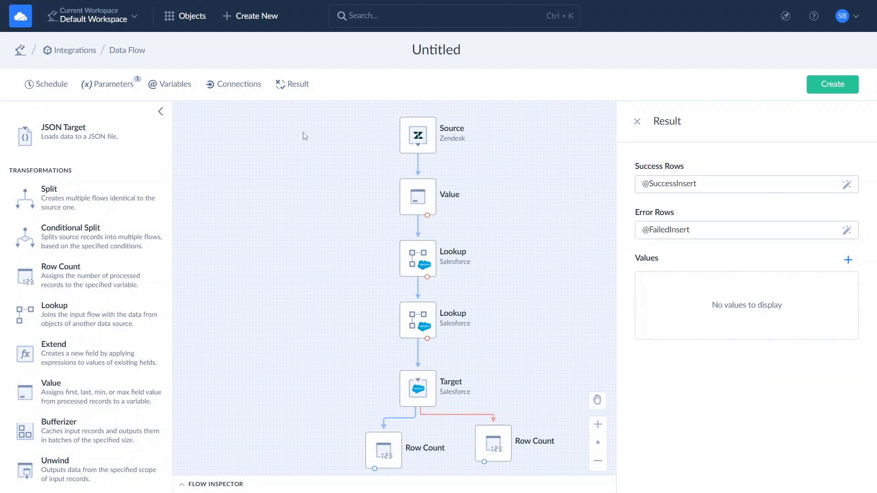
# Add a new log object named FailedRecords in the data flow connections
pyautogui.click(239, 84)
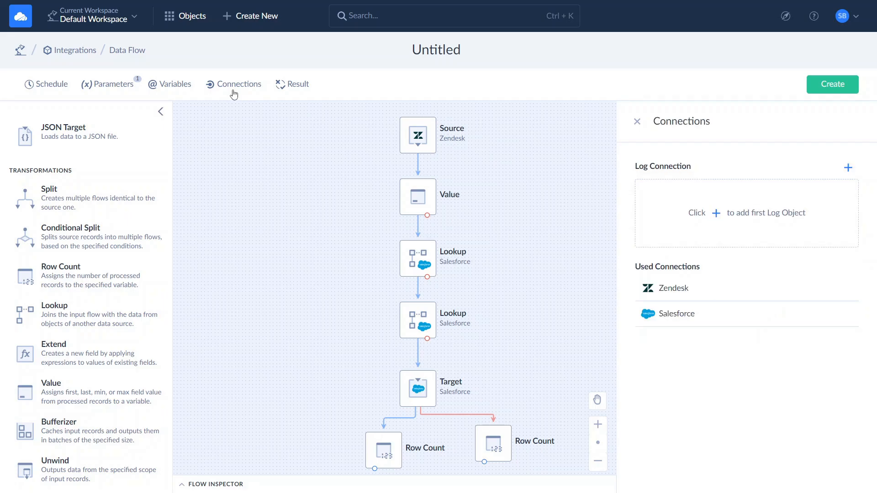
pyautogui.moveTo(848, 167)
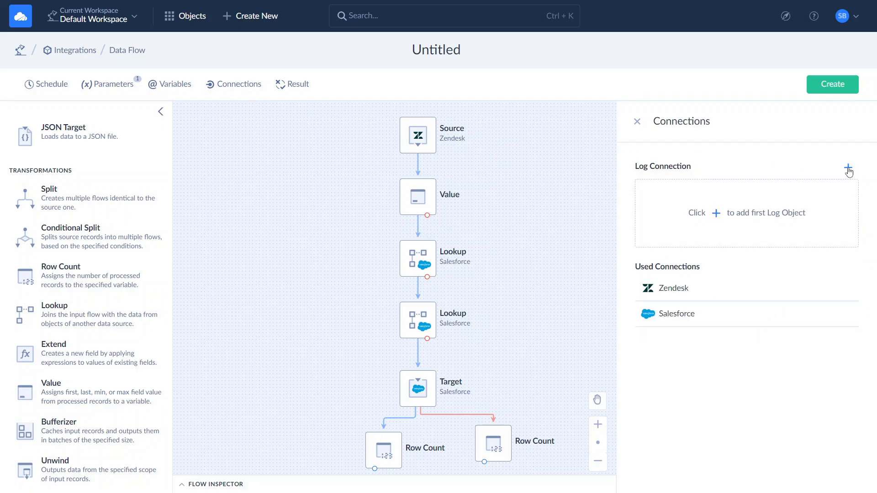
pyautogui.click(848, 167)
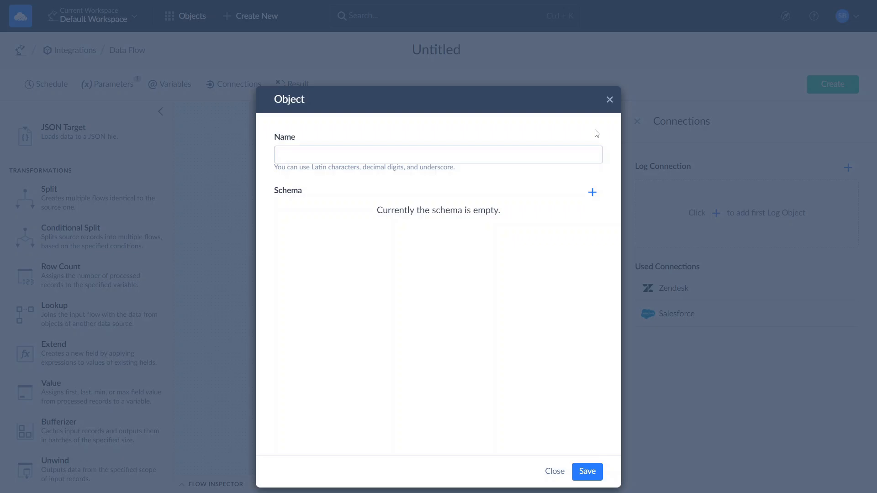
pyautogui.write('Failed')
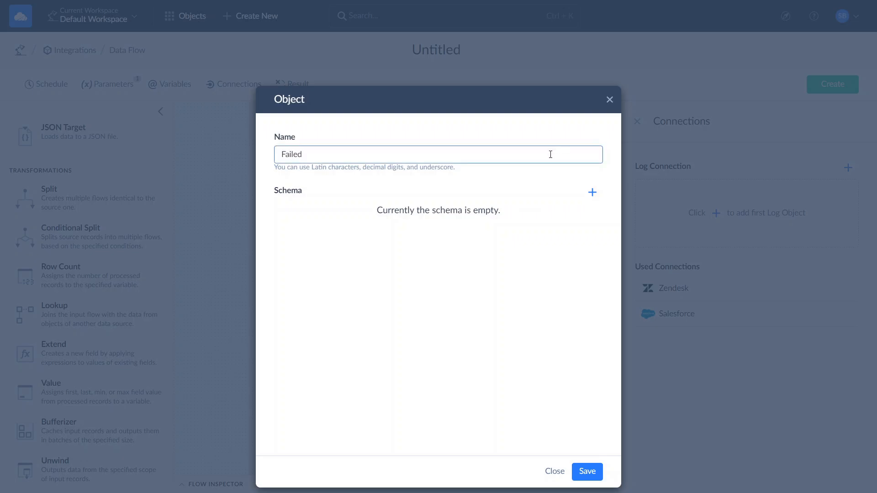
pyautogui.write('Records')
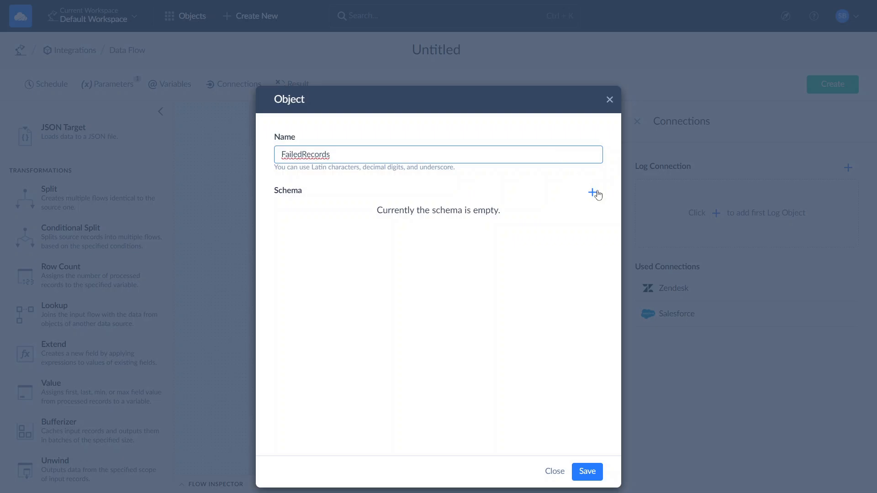
# Give FailedRecords two String fields, Error and Subject, and save it
pyautogui.click(594, 192)
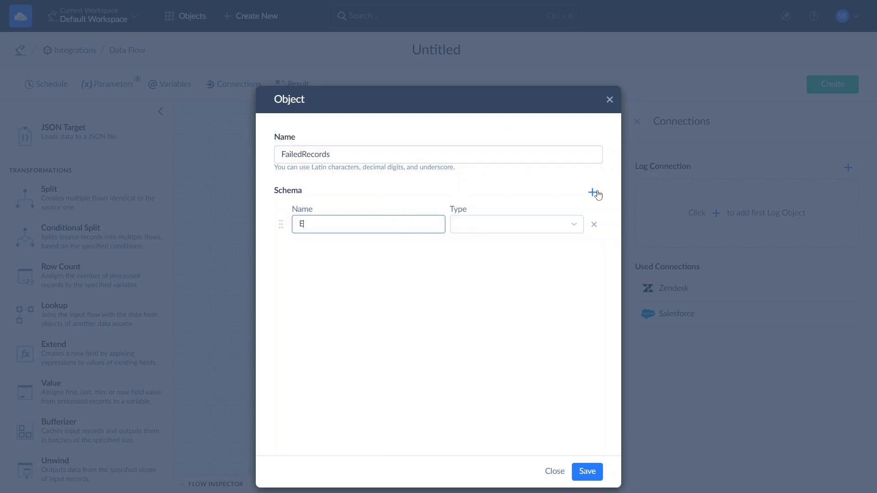
pyautogui.write('rror')
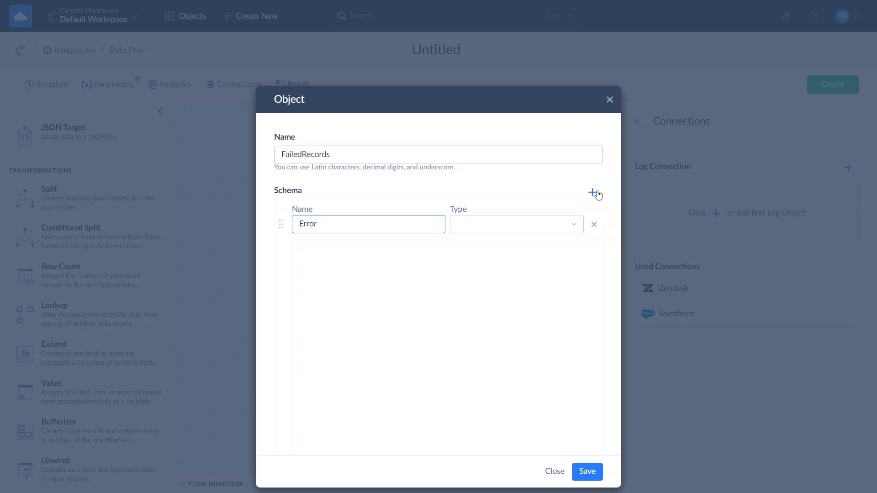
pyautogui.click(514, 225)
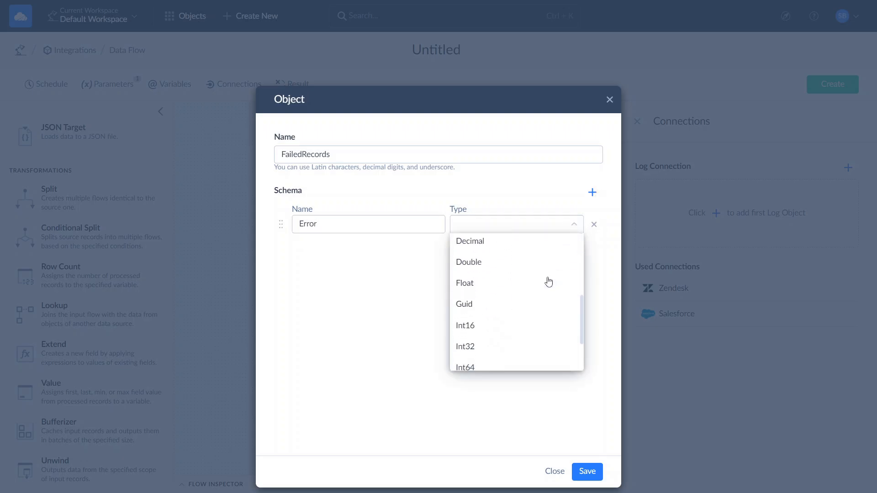
pyautogui.click(465, 223)
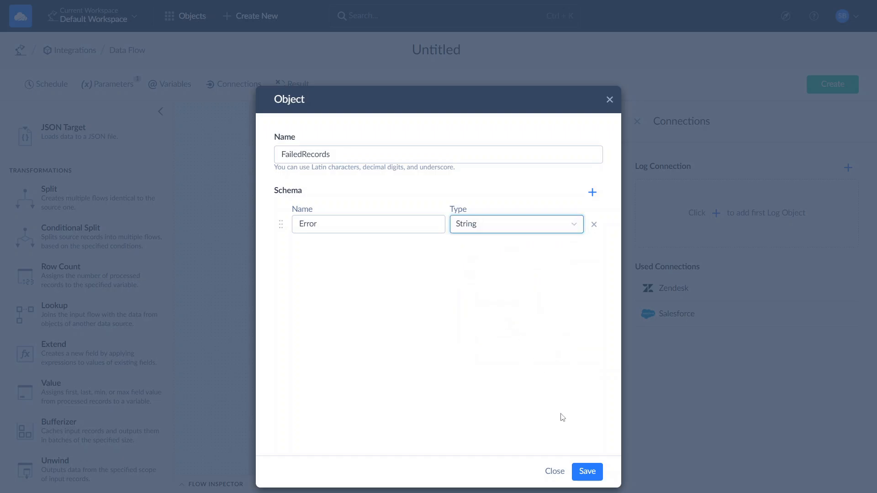
pyautogui.click(592, 192)
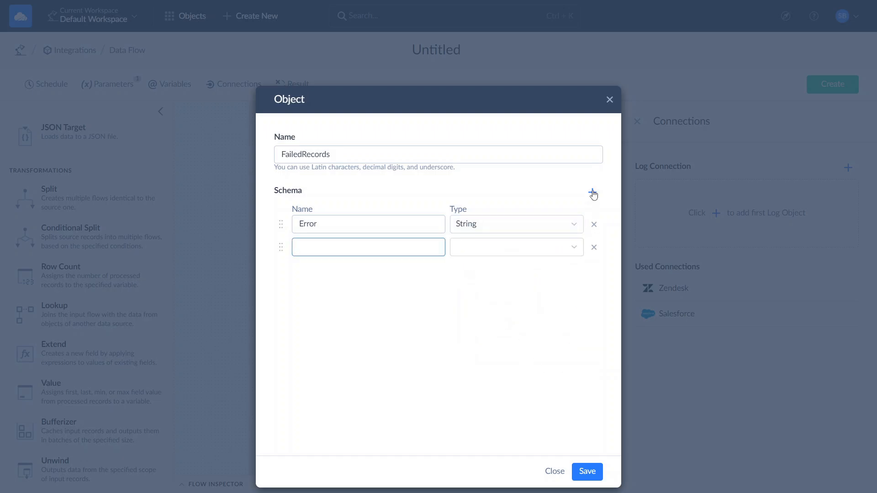
pyautogui.write('Subject')
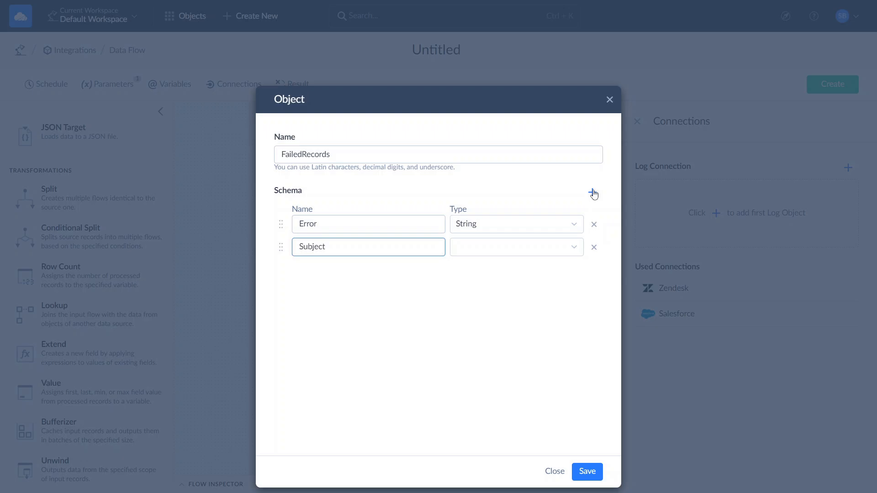
pyautogui.click(511, 247)
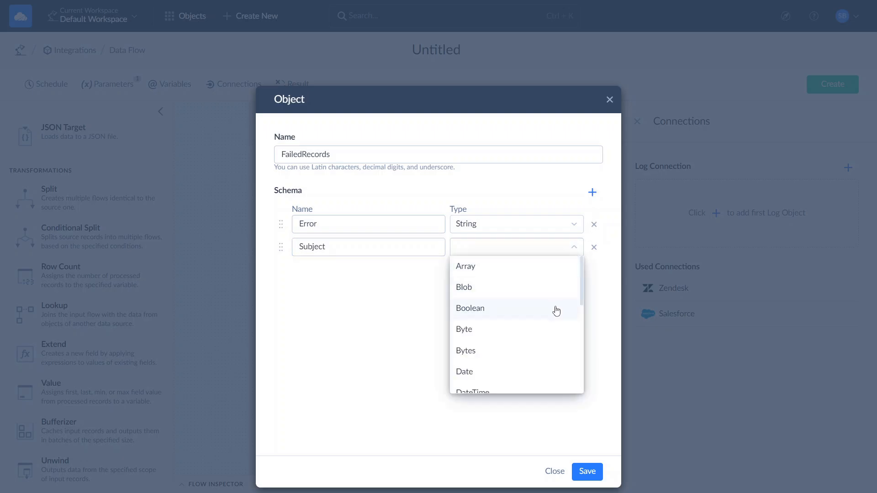
pyautogui.click(515, 246)
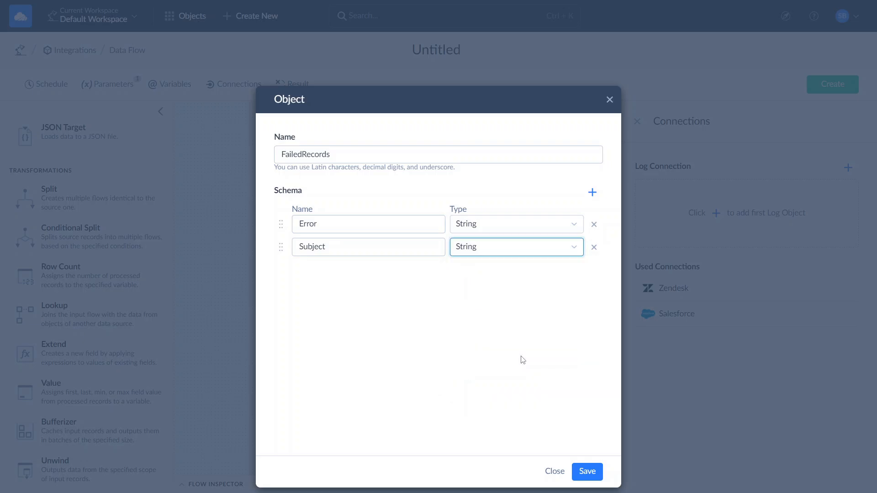
pyautogui.click(586, 470)
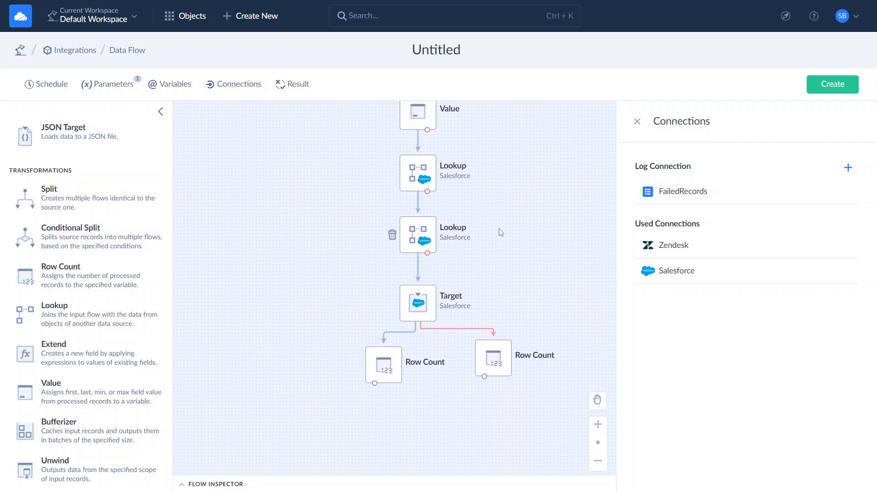
pyautogui.moveTo(33, 157)
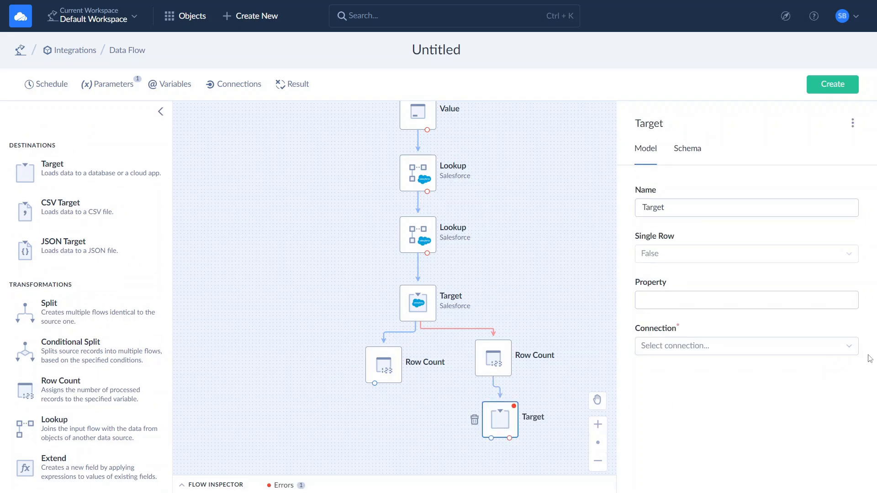
# Point the Target at the Log connection's FailedRecords table and apply the Error and Subject mappings
pyautogui.click(745, 345)
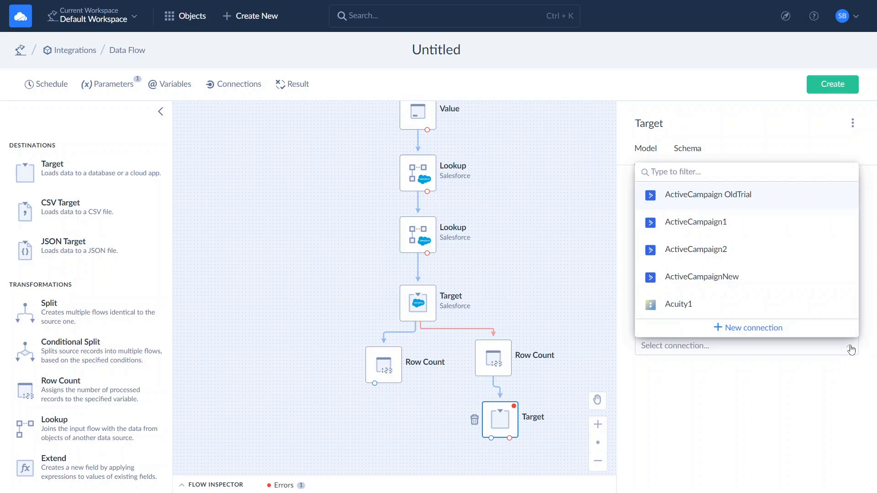
pyautogui.write('Log')
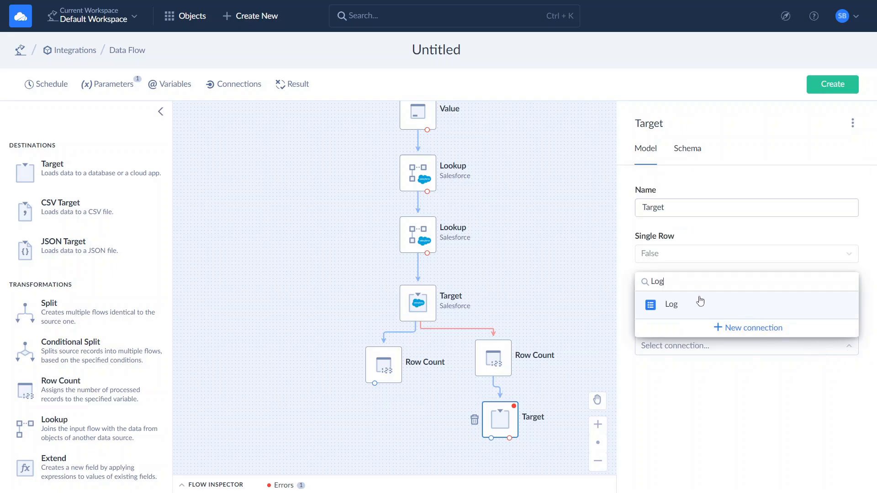
pyautogui.click(671, 304)
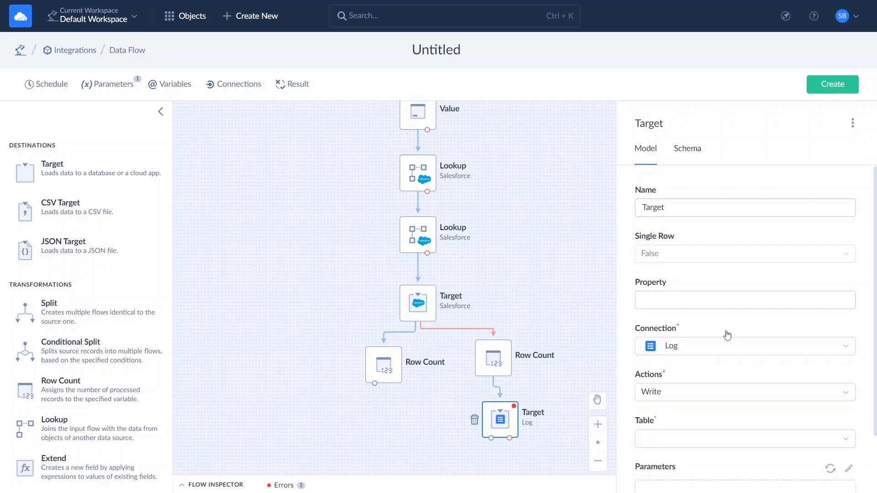
pyautogui.click(743, 439)
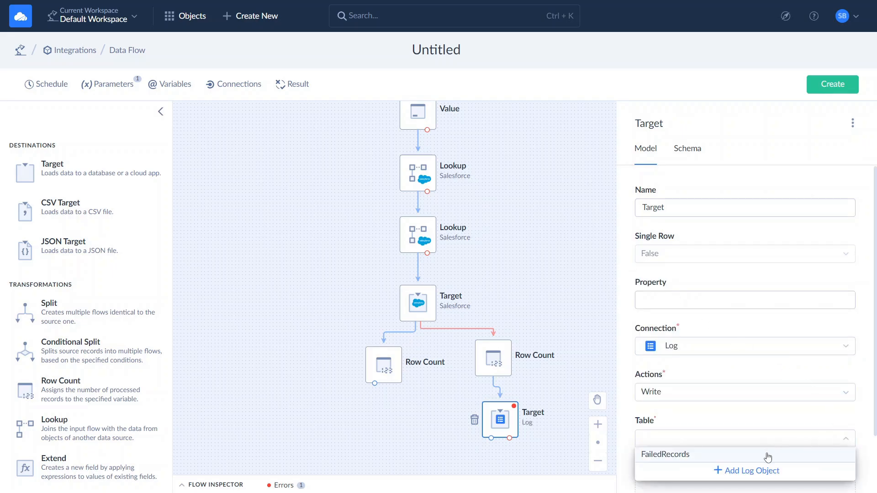
pyautogui.click(665, 454)
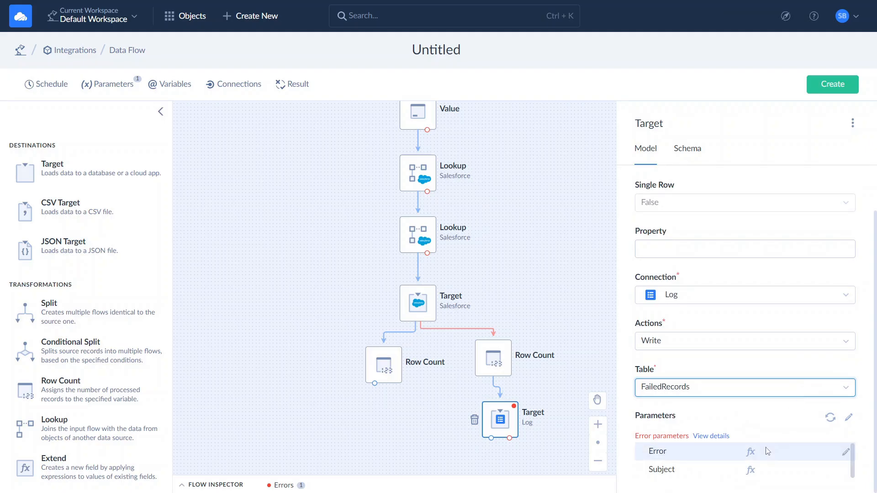
pyautogui.click(846, 452)
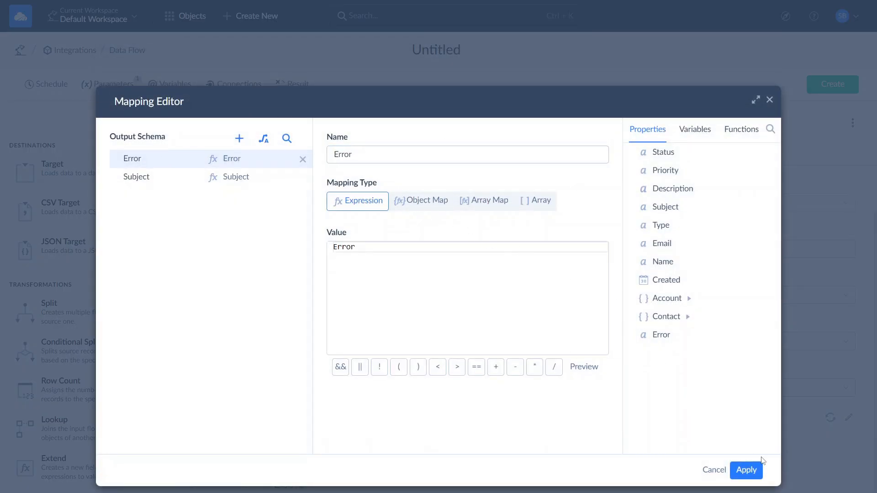
pyautogui.click(746, 470)
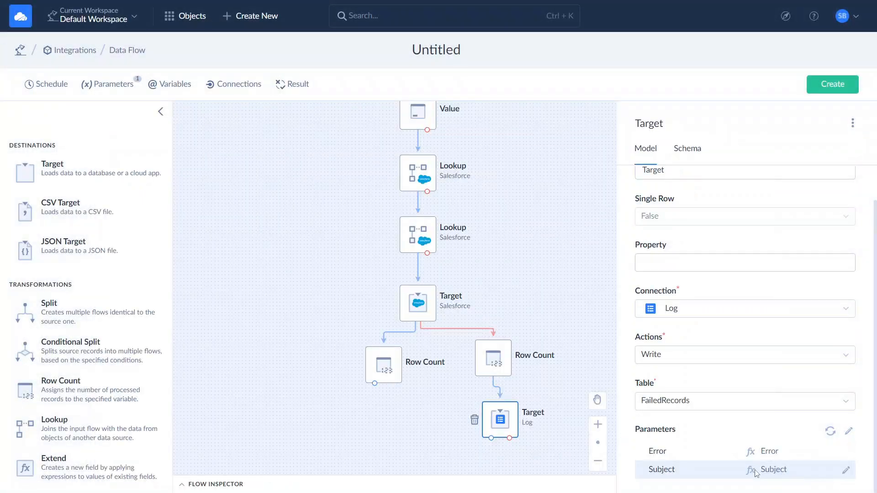
pyautogui.click(436, 49)
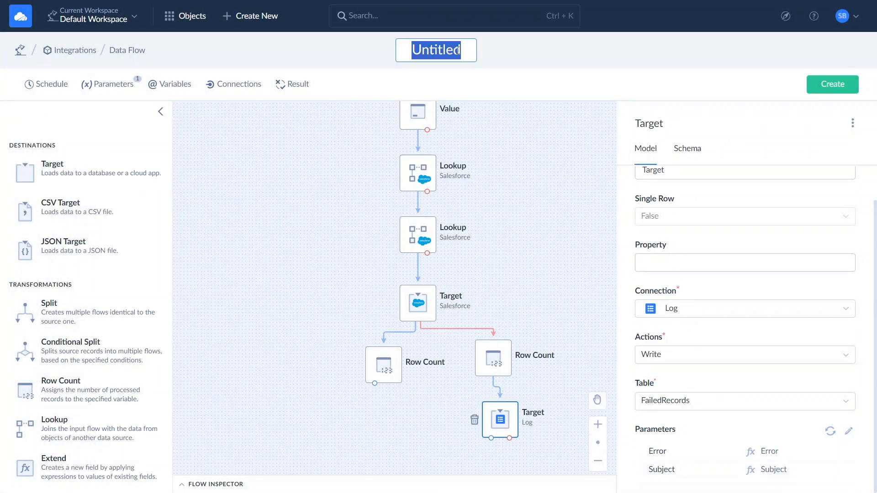
# Enter 'Tickets to Cases' as the data flow's name
pyautogui.write('Tickets to Cases')
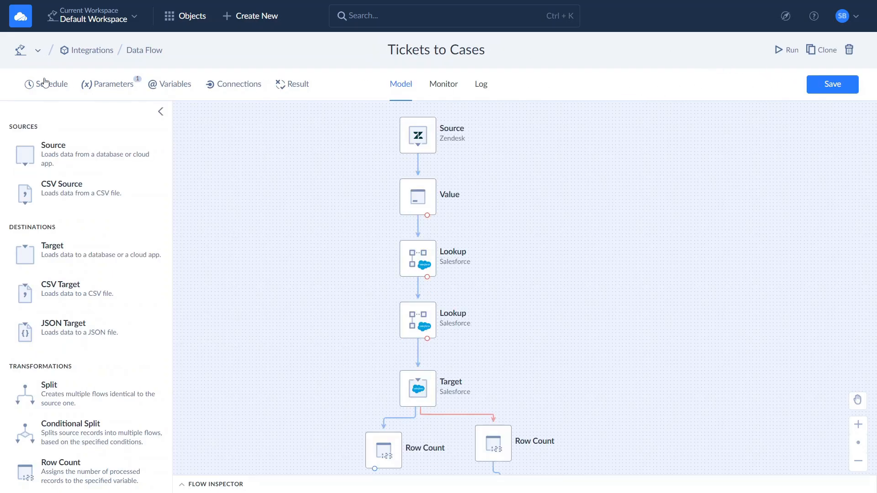
# Save a weekly Mon–Thu schedule recurring every 5 minutes
pyautogui.click(45, 84)
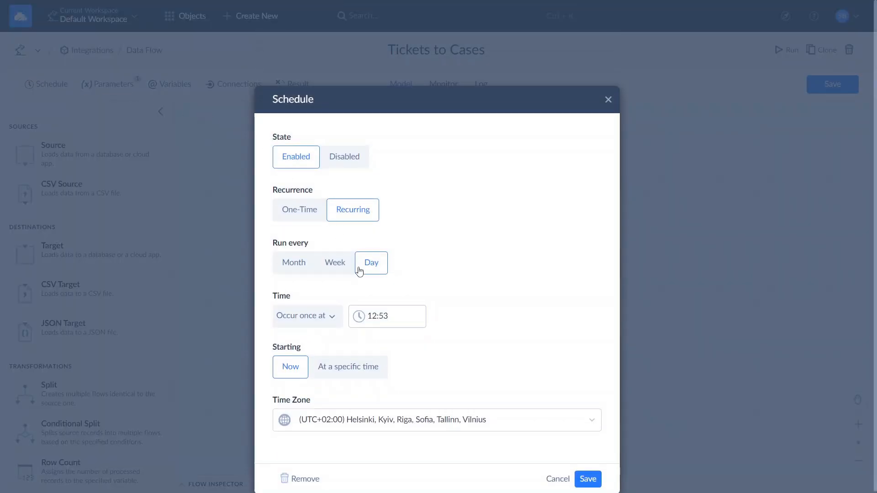
pyautogui.click(334, 262)
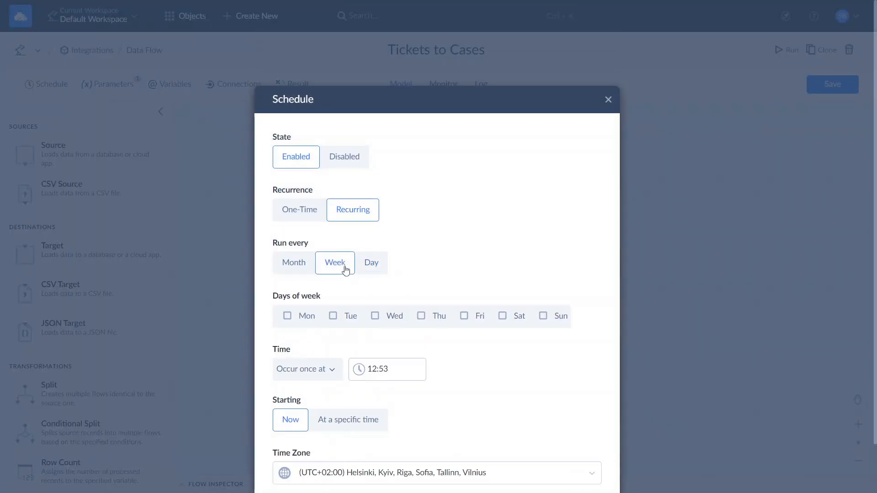
pyautogui.click(421, 315)
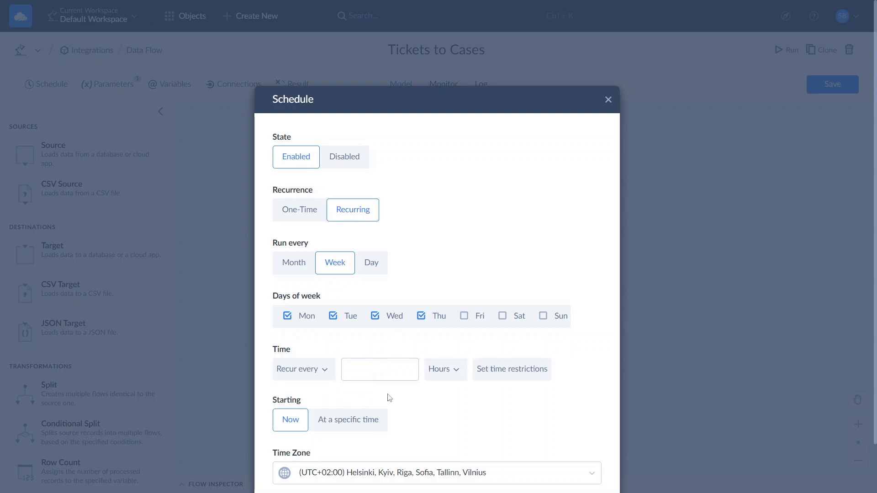
pyautogui.write('5')
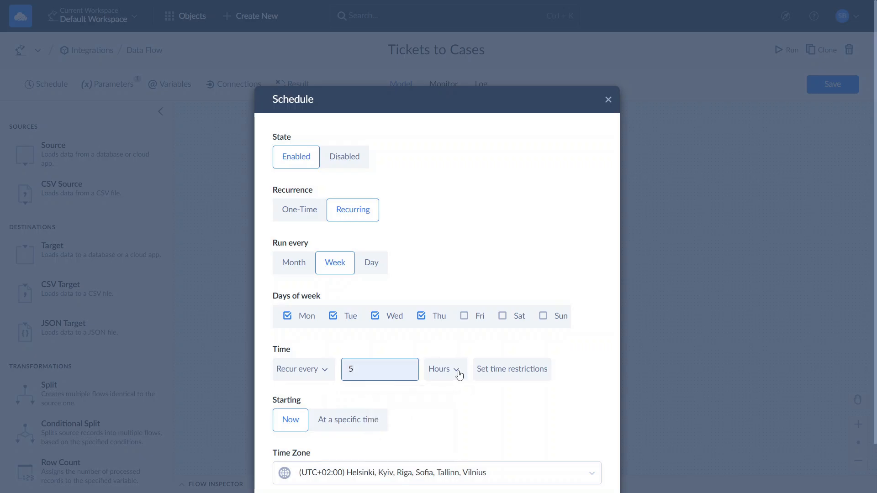
pyautogui.click(445, 369)
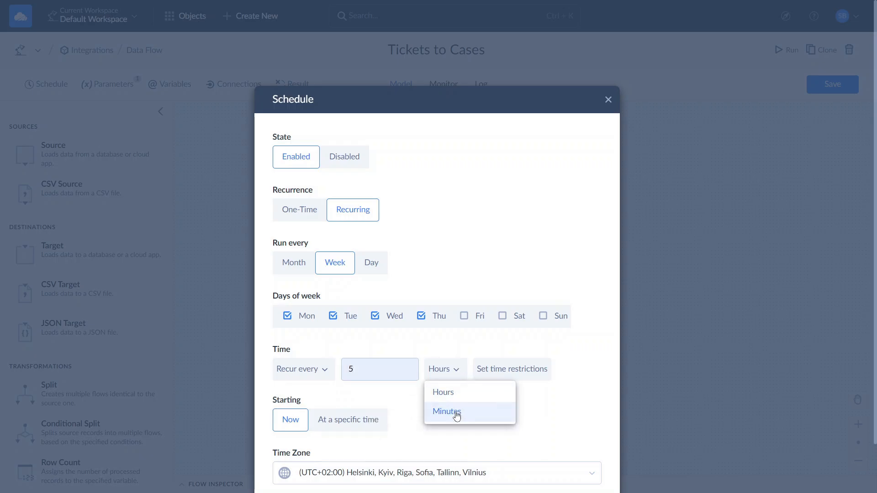
pyautogui.click(446, 412)
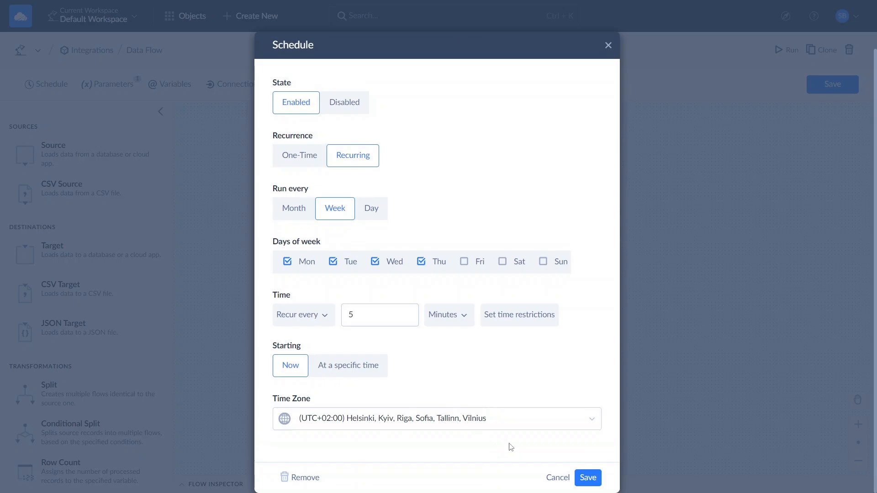
pyautogui.click(558, 477)
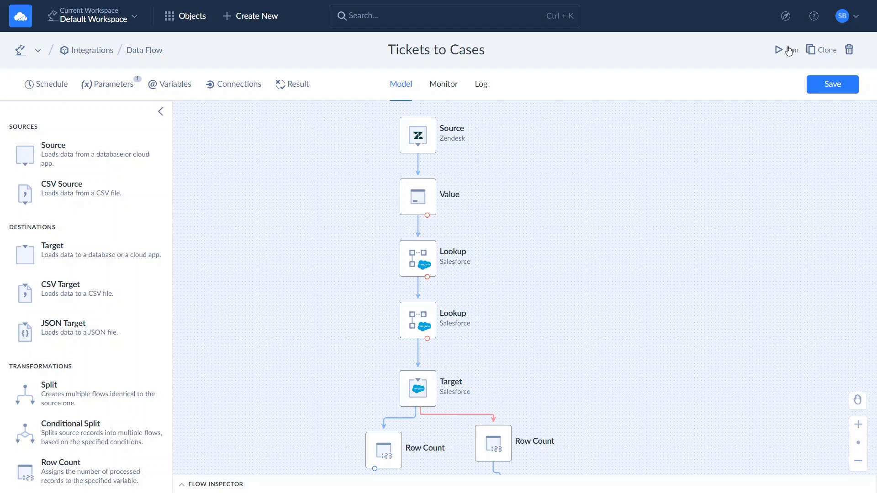
# Run Tickets to Cases, check the 2-row successful run in Monitor, and return to Objects
pyautogui.click(785, 50)
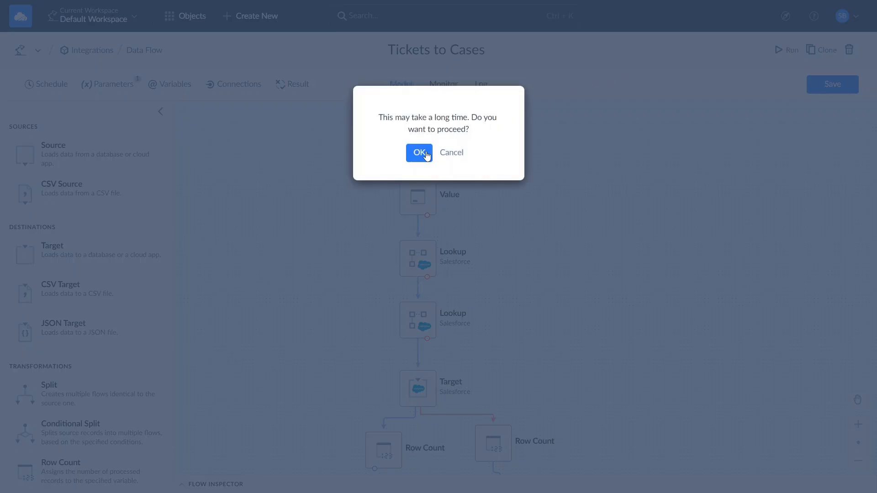
pyautogui.click(419, 152)
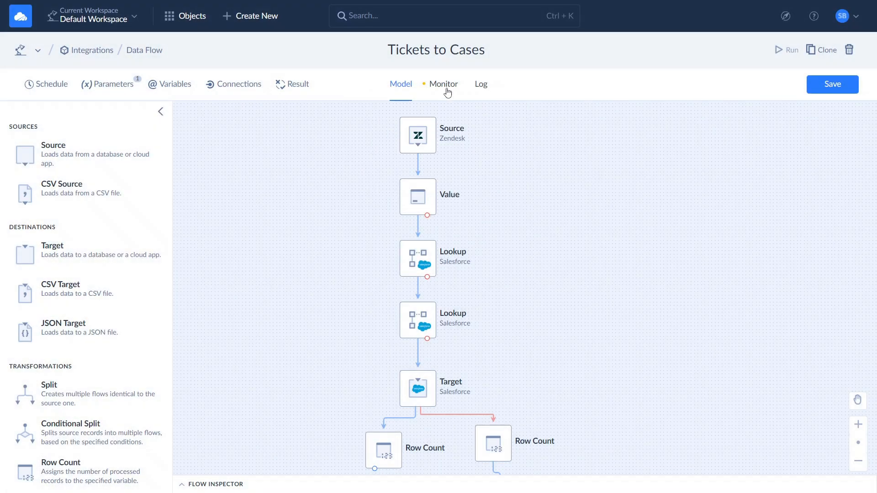
pyautogui.click(443, 85)
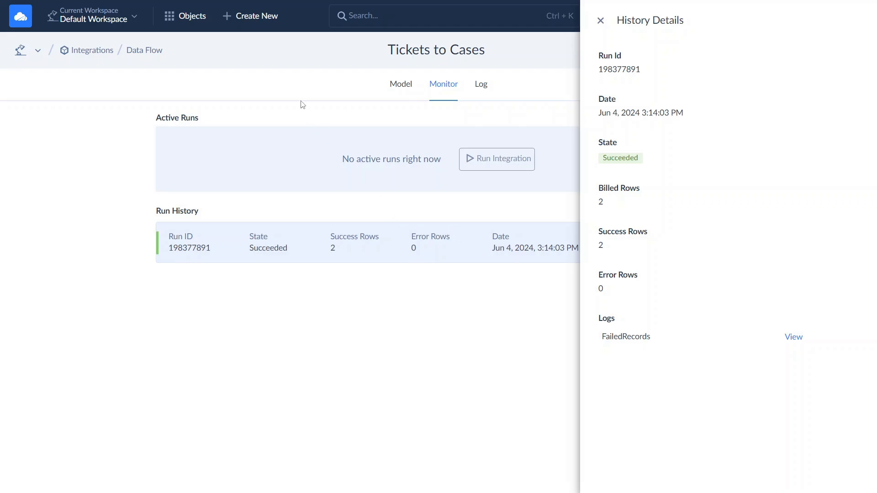
pyautogui.click(257, 16)
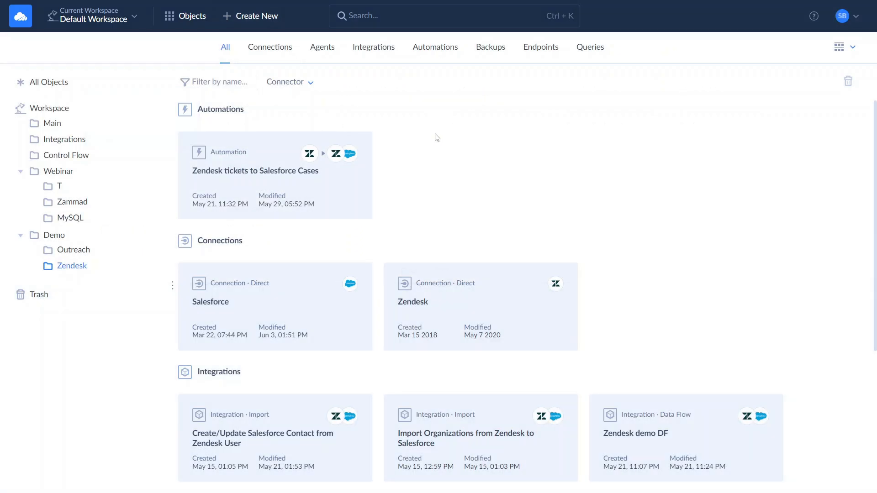
# Open the Zendesk tickets to Salesforce Cases automation in edit mode and select the New Ticket trigger
pyautogui.click(254, 170)
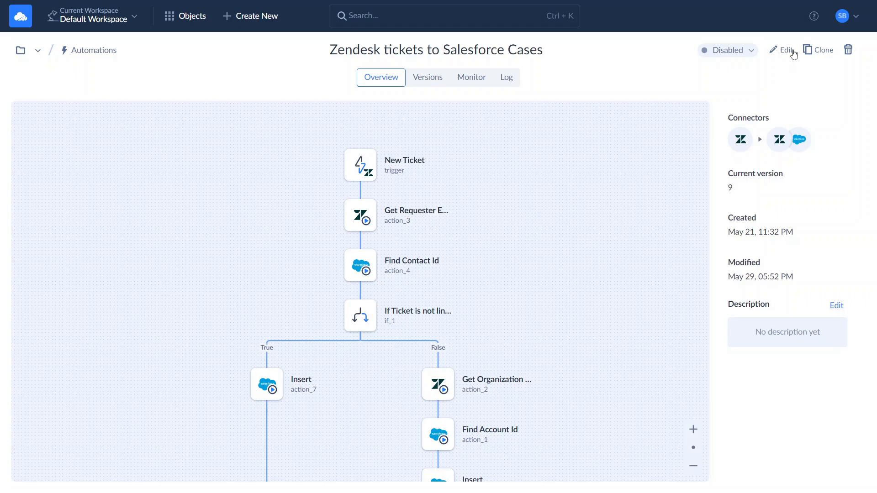
pyautogui.click(785, 50)
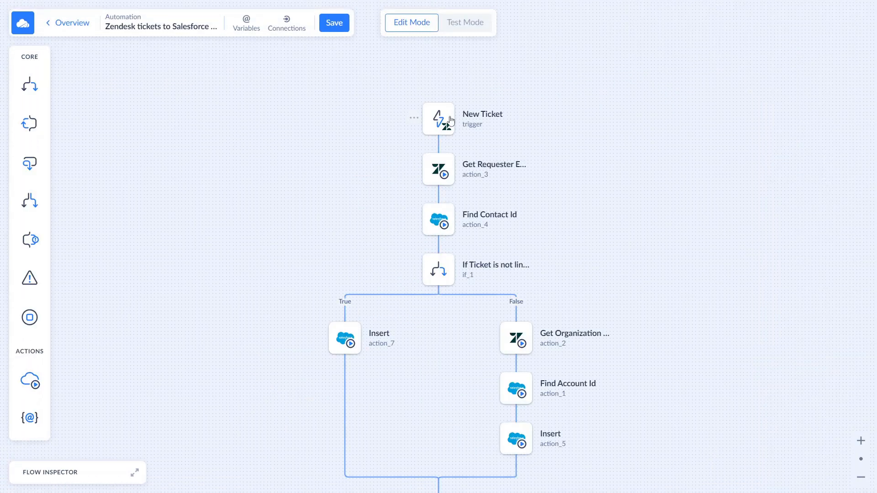
pyautogui.click(439, 118)
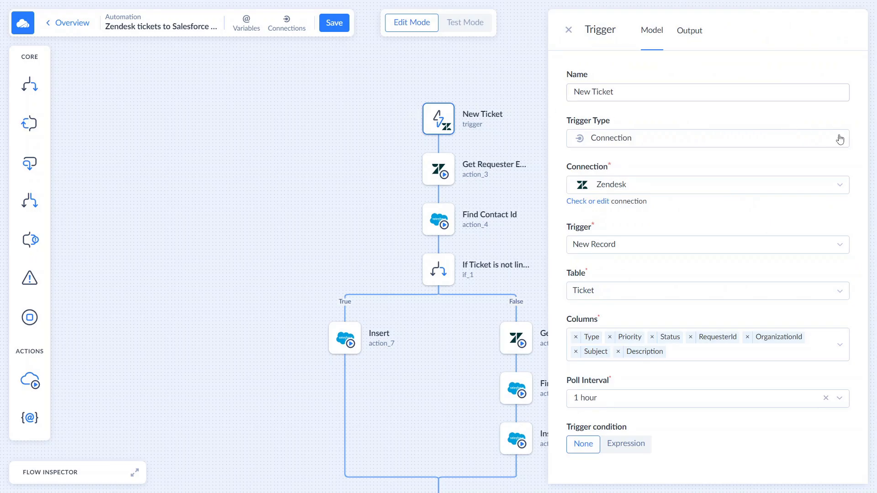
# Keep the New Record trigger, poll every 5 minutes, and open Get Requester Email
pyautogui.click(707, 138)
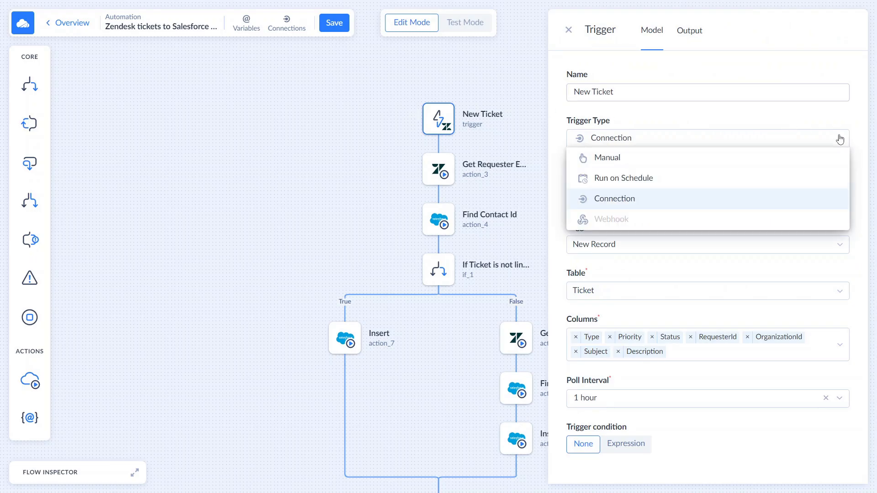
pyautogui.click(615, 199)
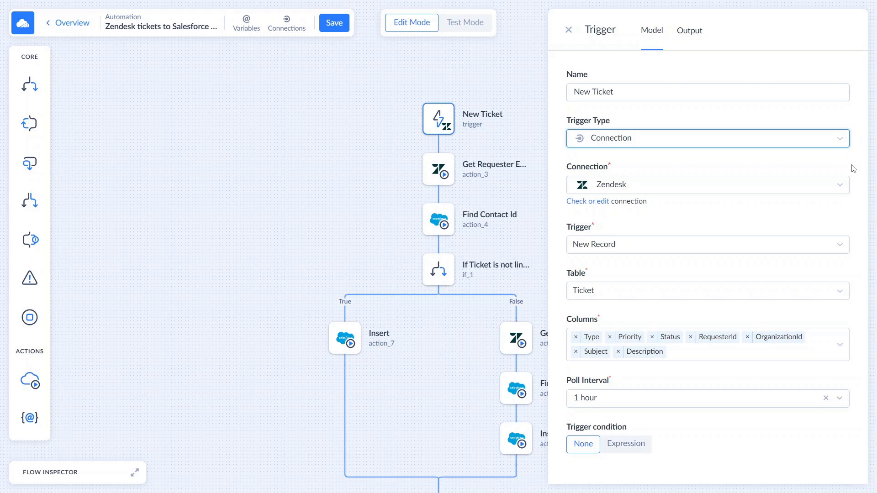
pyautogui.click(706, 244)
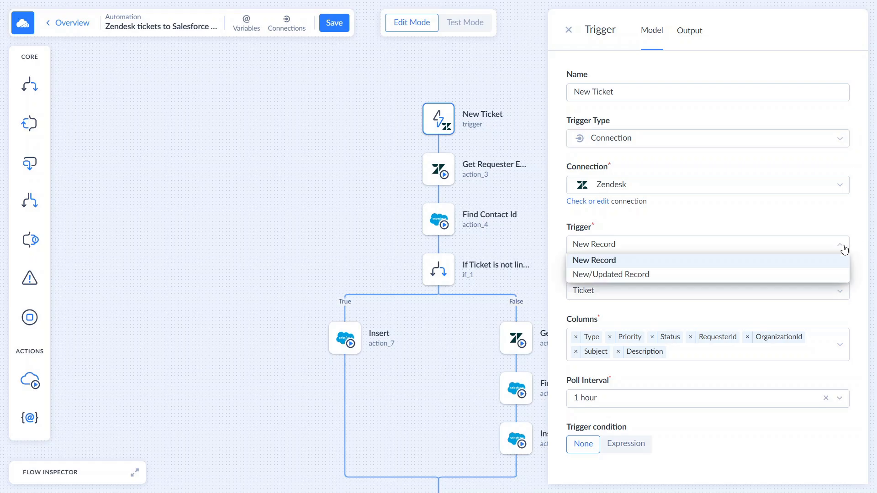
pyautogui.click(594, 260)
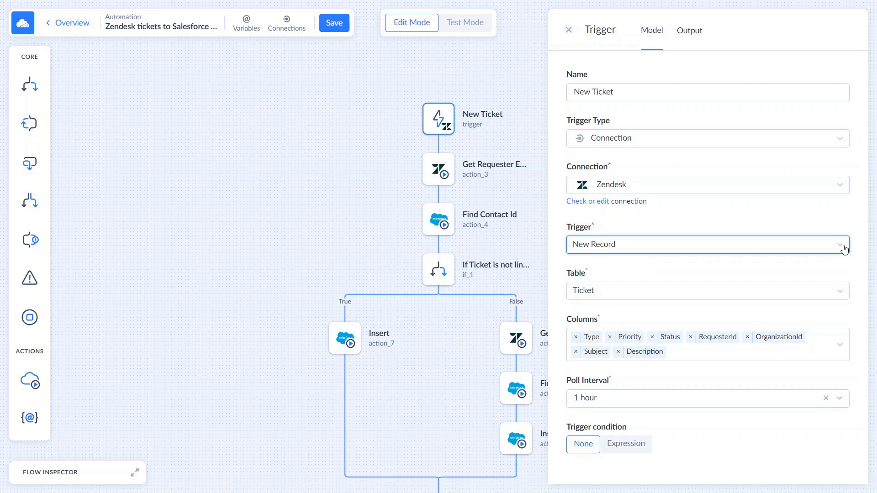
pyautogui.moveTo(839, 262)
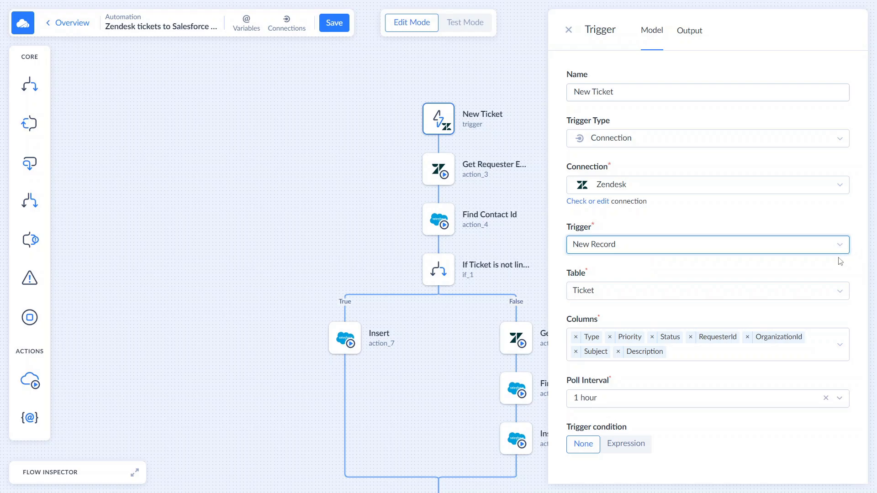
pyautogui.click(839, 399)
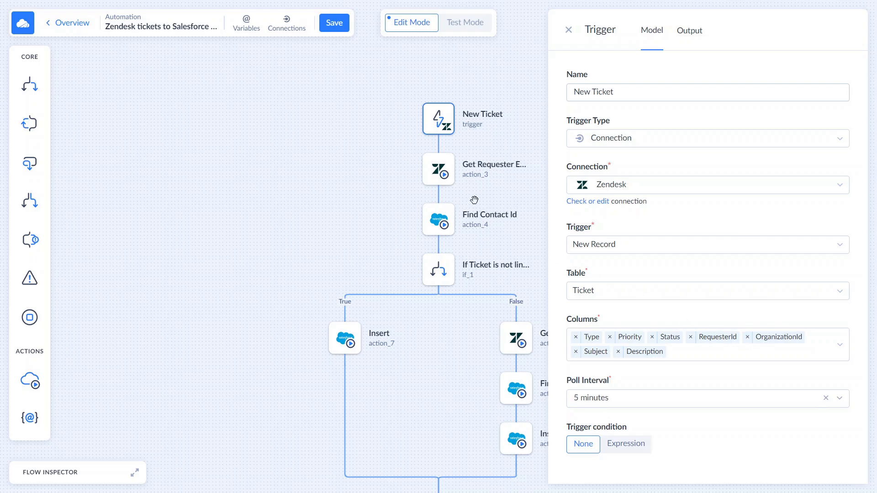
pyautogui.click(438, 169)
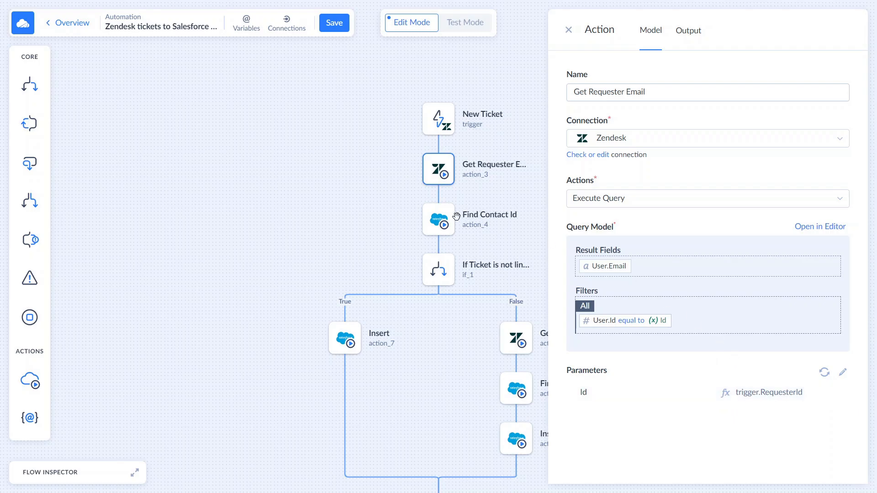
# Review the Find Contact Id lookup, then open the isnull(OrganizationId) condition step
pyautogui.click(439, 219)
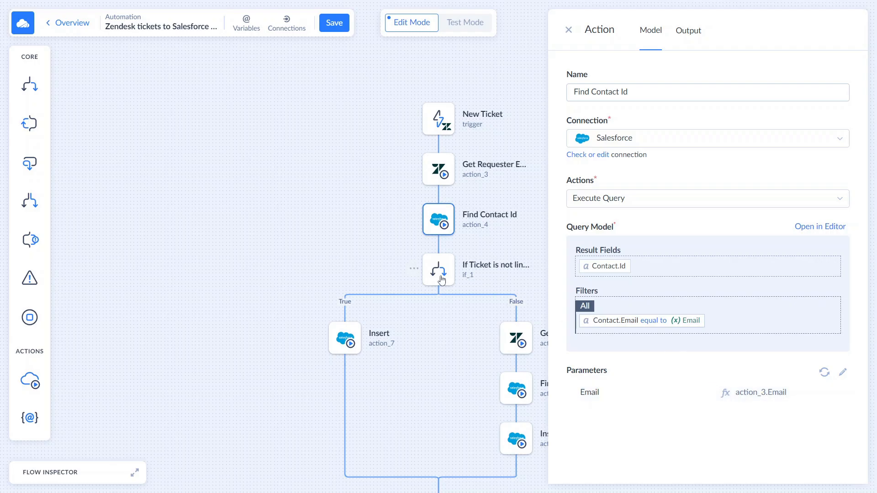
pyautogui.click(438, 269)
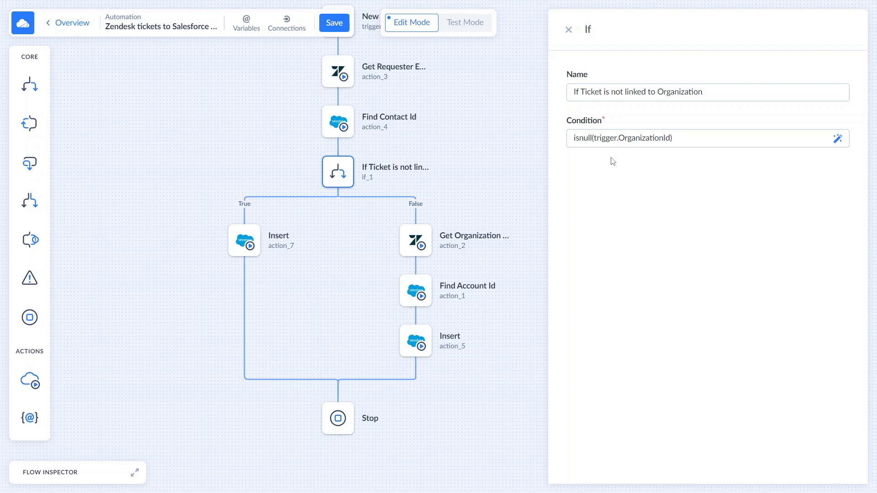
pyautogui.moveTo(416, 247)
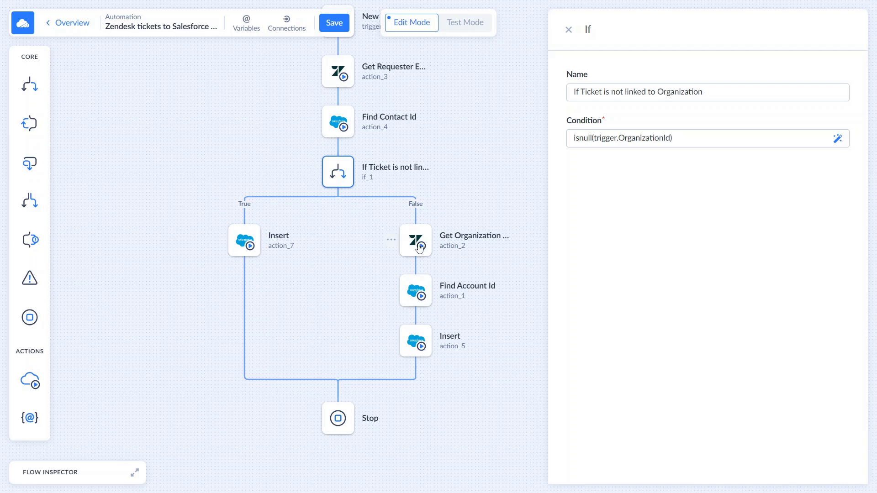
# Inspect Get Organization name, Find Account Id, and the False- and True-branch Case inserts
pyautogui.click(415, 241)
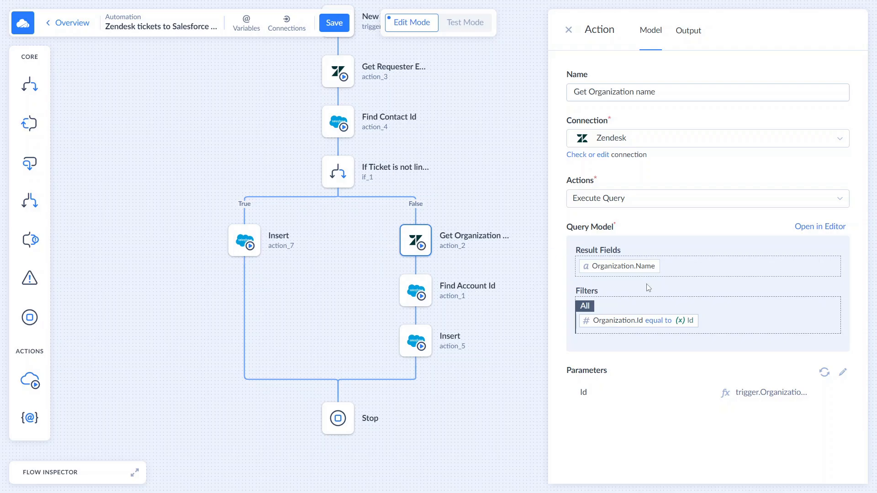
pyautogui.moveTo(525, 297)
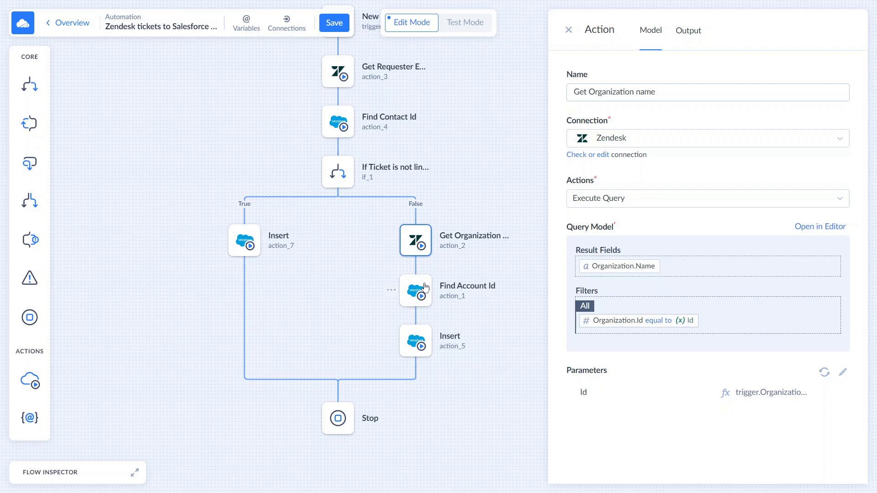
pyautogui.click(416, 290)
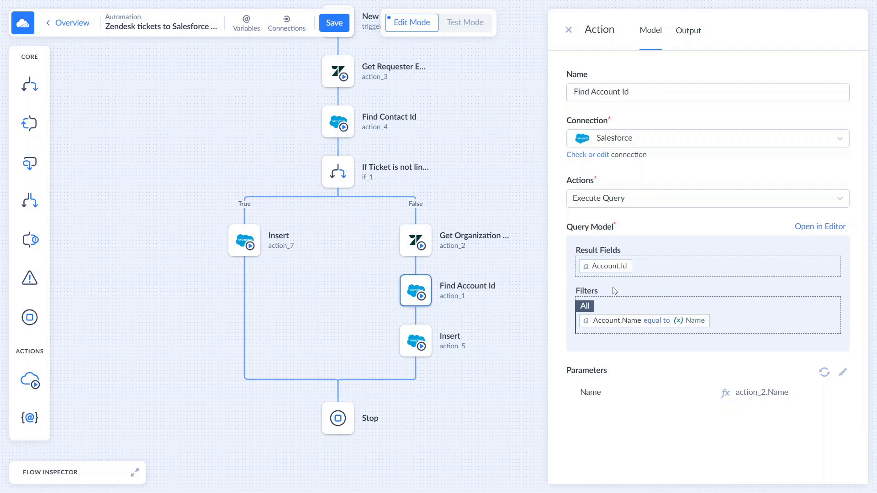
pyautogui.moveTo(753, 386)
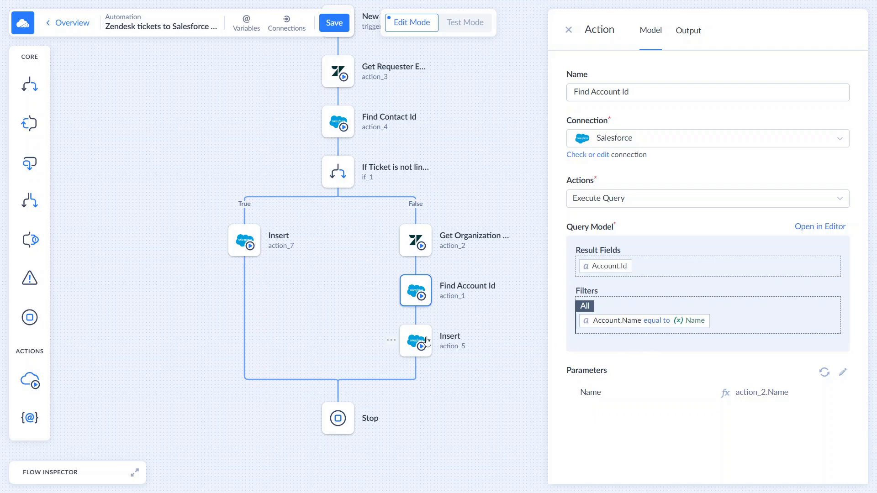
pyautogui.click(416, 342)
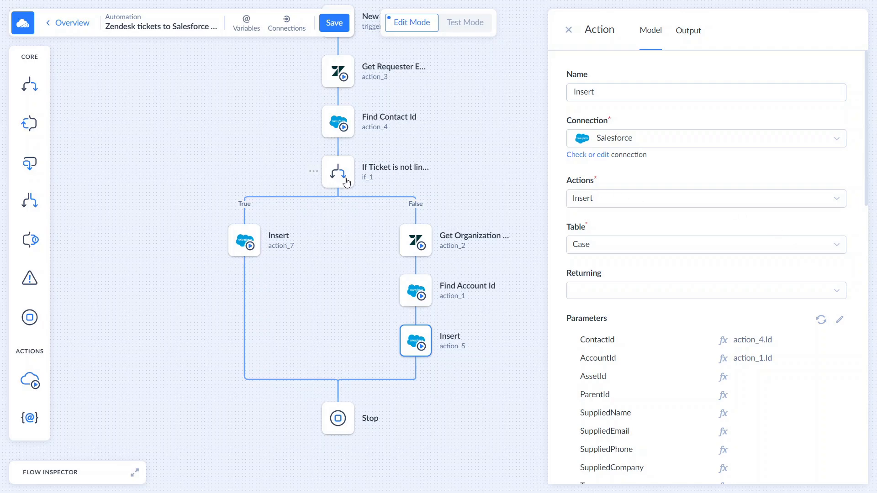
pyautogui.click(244, 240)
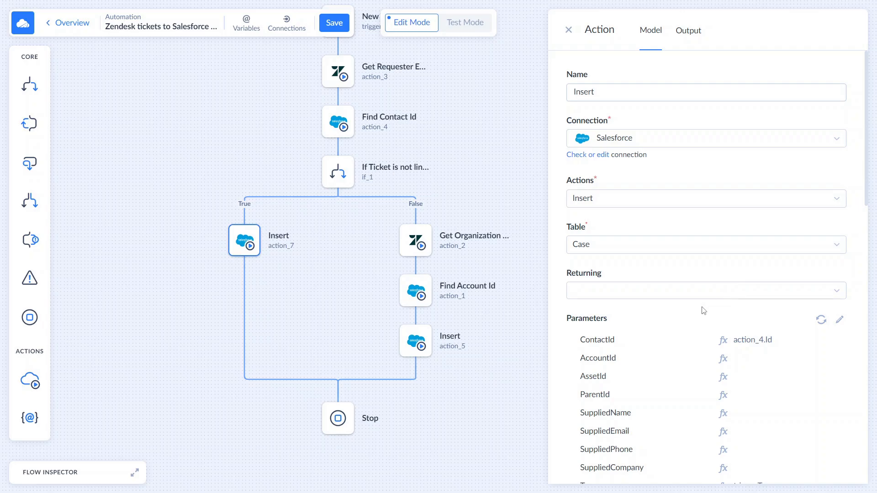
pyautogui.moveTo(551, 296)
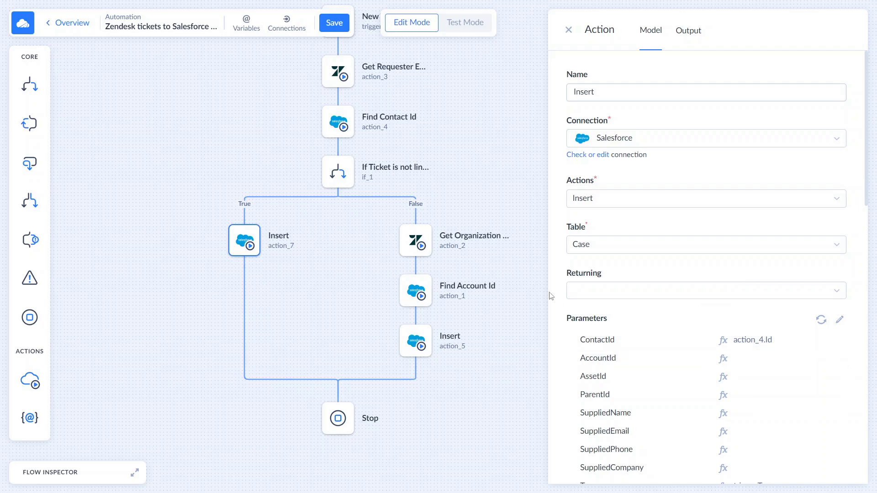
pyautogui.moveTo(81, 30)
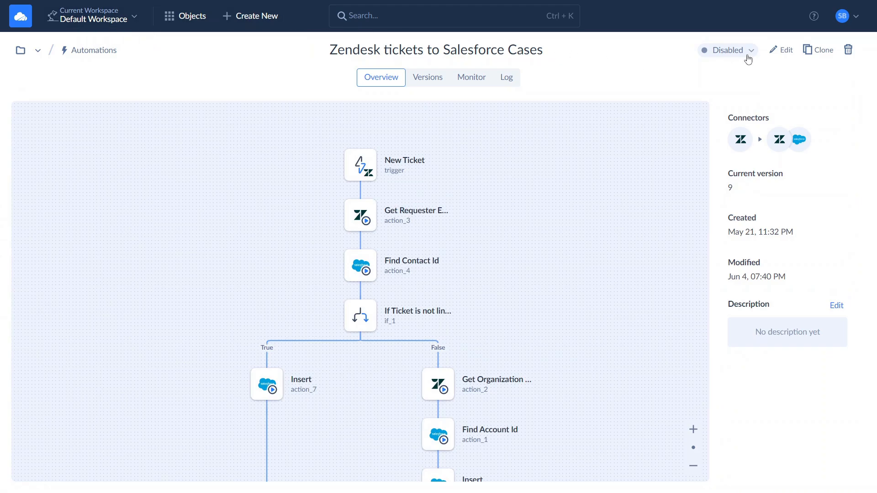
pyautogui.moveTo(750, 56)
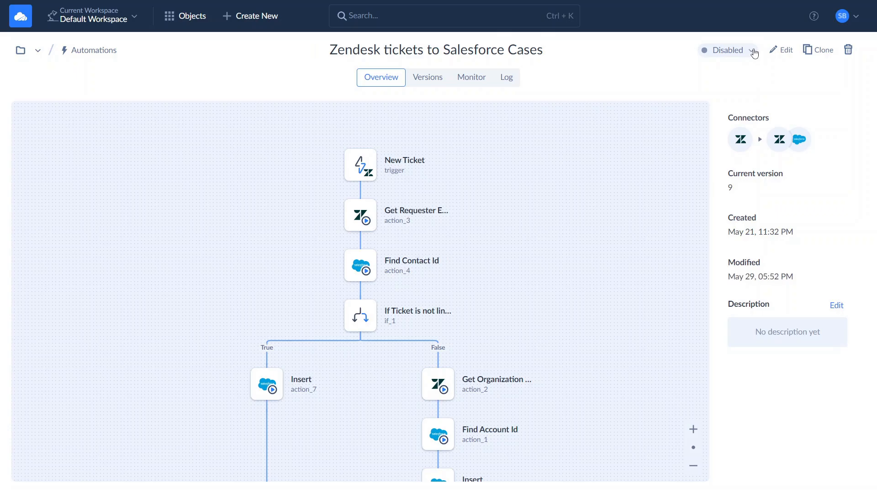
pyautogui.moveTo(723, 84)
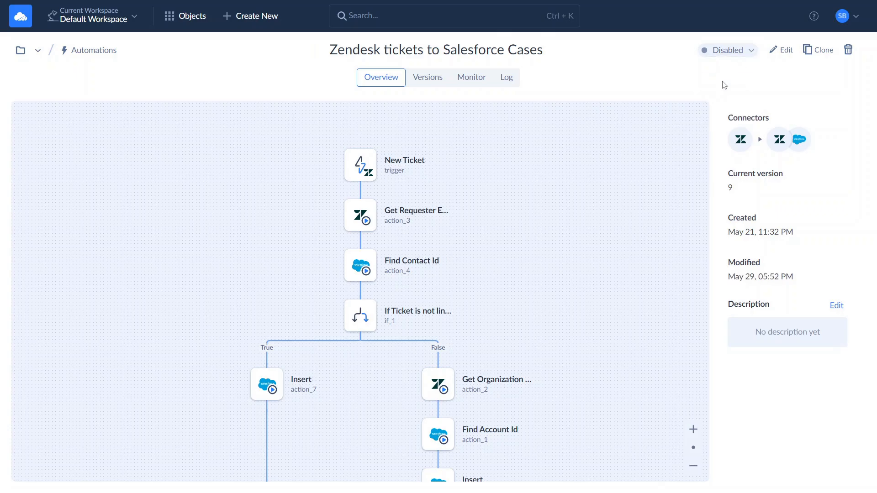
# Switch from the automation overview to the Zendesk unsolved tickets tab
pyautogui.click(727, 49)
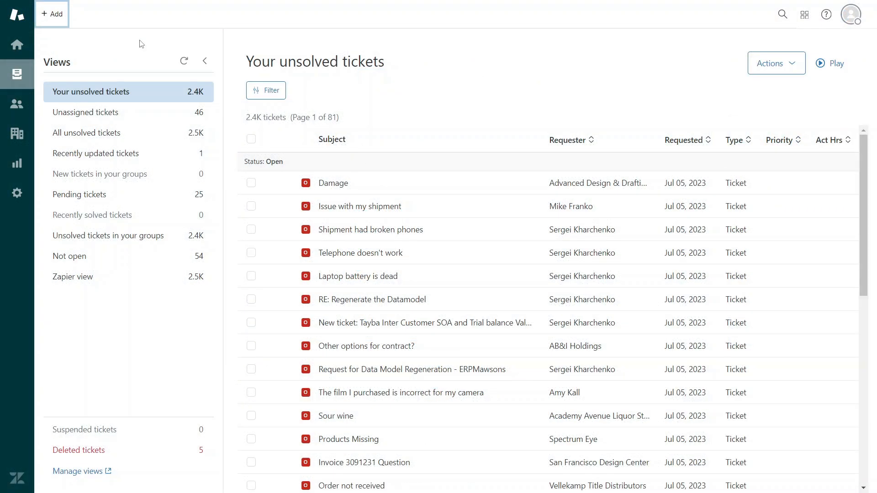
# Set Gibsons Corporation as the new ticket's requester
pyautogui.click(52, 14)
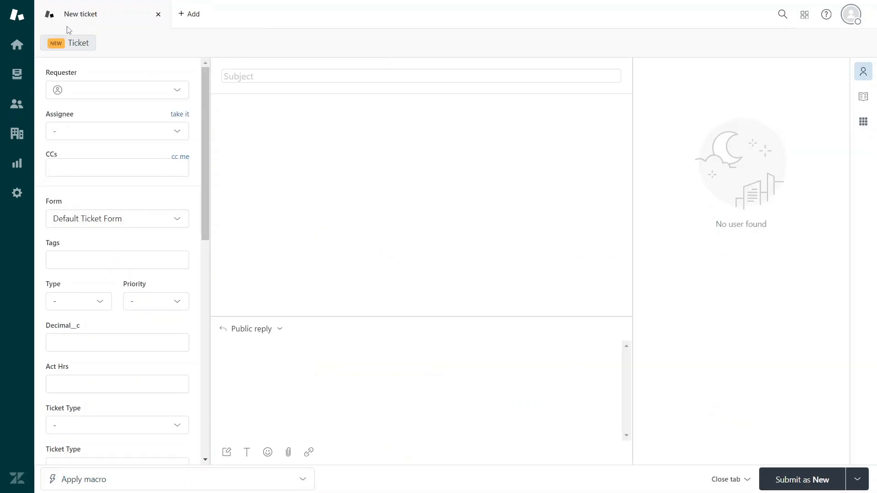
pyautogui.write('Gibs')
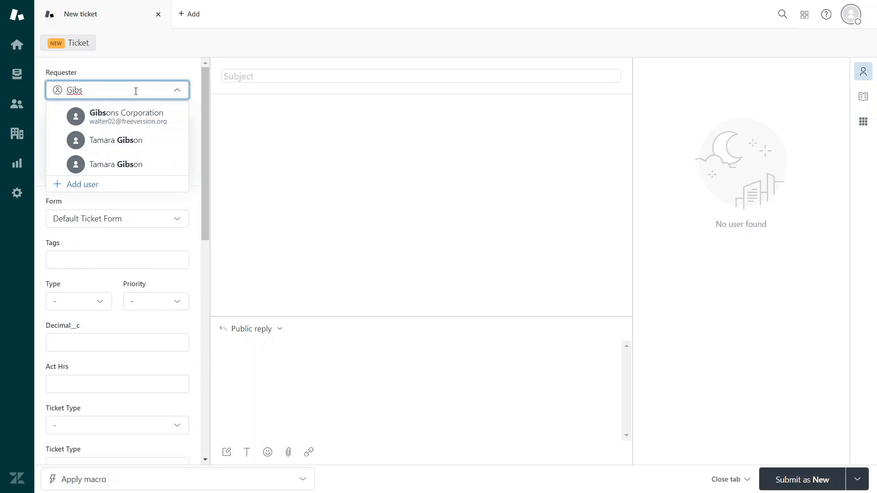
pyautogui.click(125, 117)
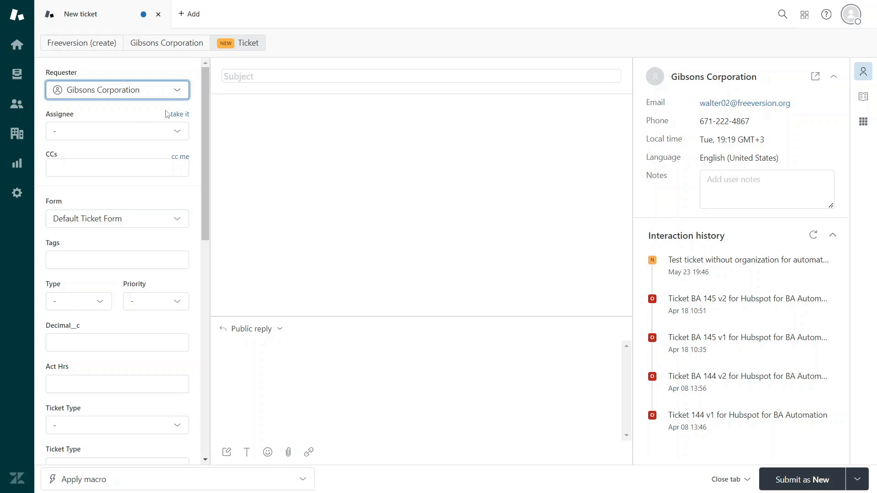
# Enter subject 'New ticket for SF' and a description, submit, and return to Skyvia
pyautogui.click(420, 76)
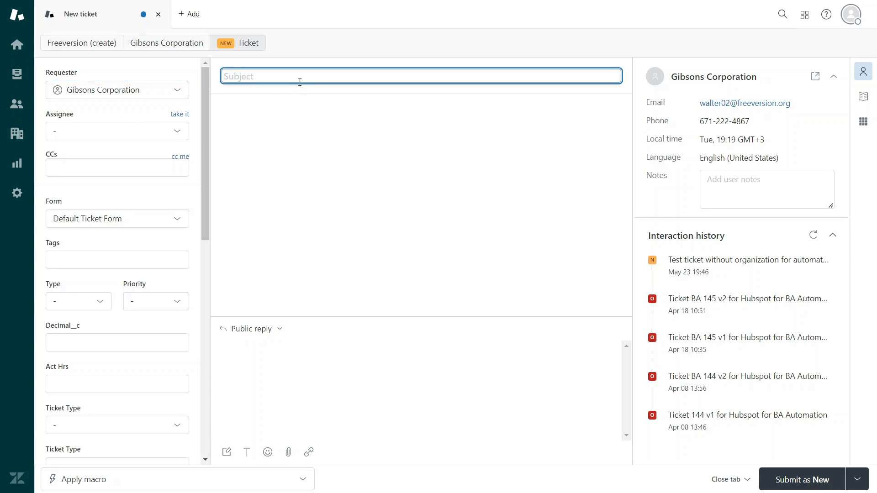
pyautogui.write('New t')
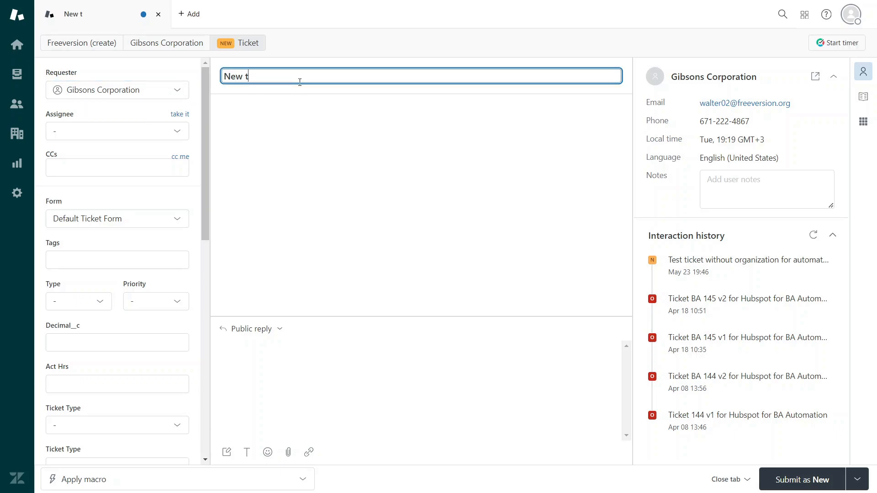
pyautogui.write('icket for SF')
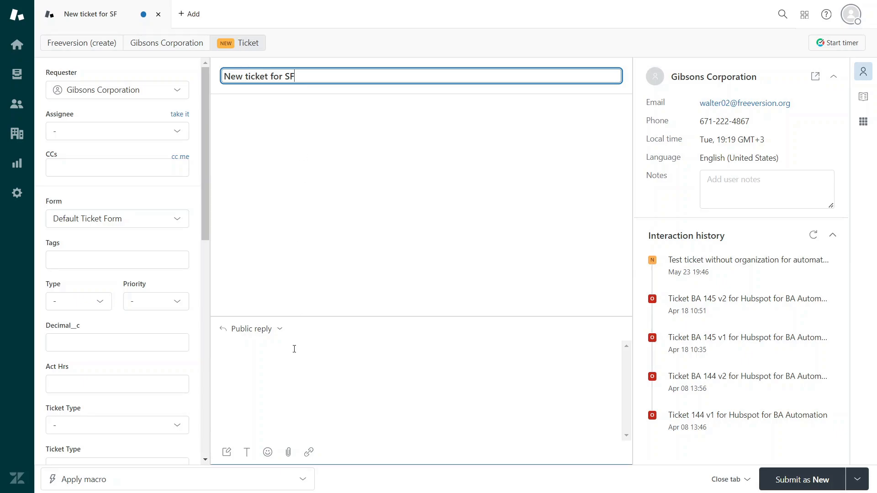
pyautogui.write('Descr')
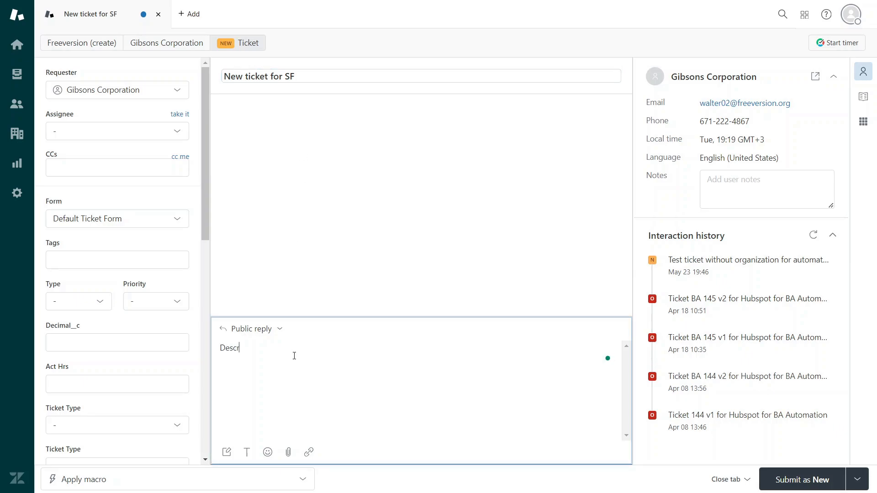
pyautogui.write('iption')
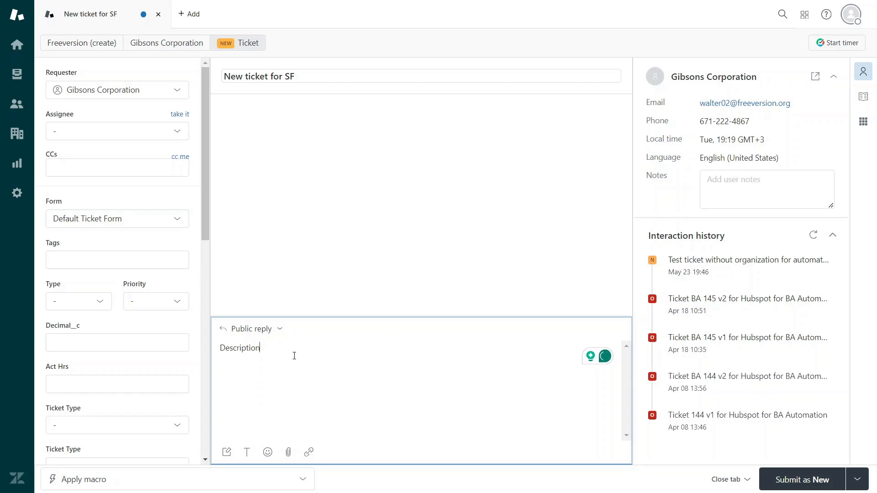
pyautogui.click(804, 479)
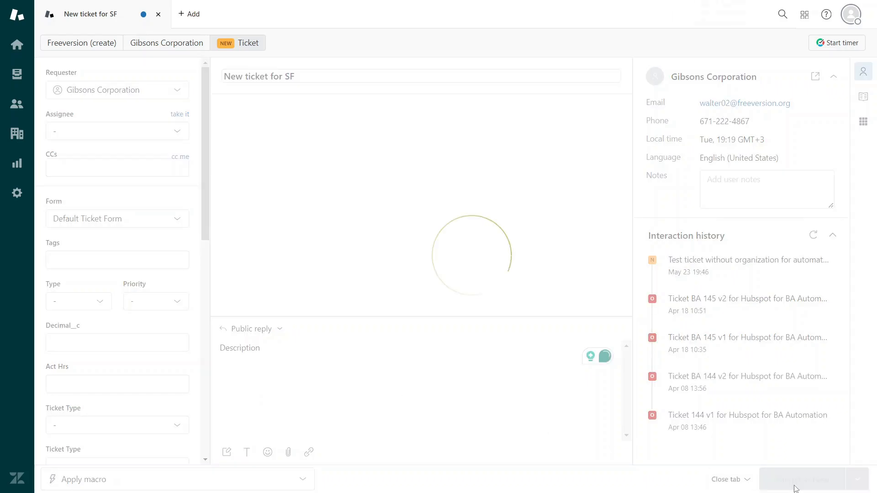
pyautogui.click(802, 479)
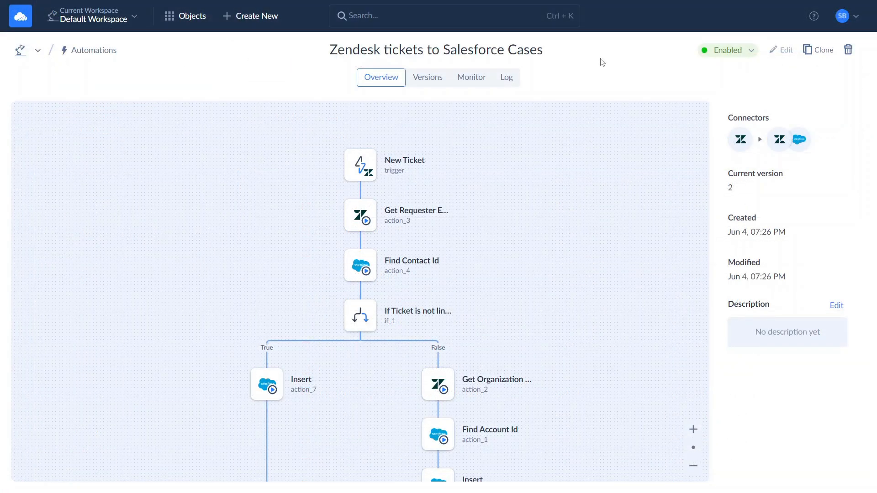
# Open the succeeded run's debug view and inspect the New Ticket trigger's input and output
pyautogui.click(471, 77)
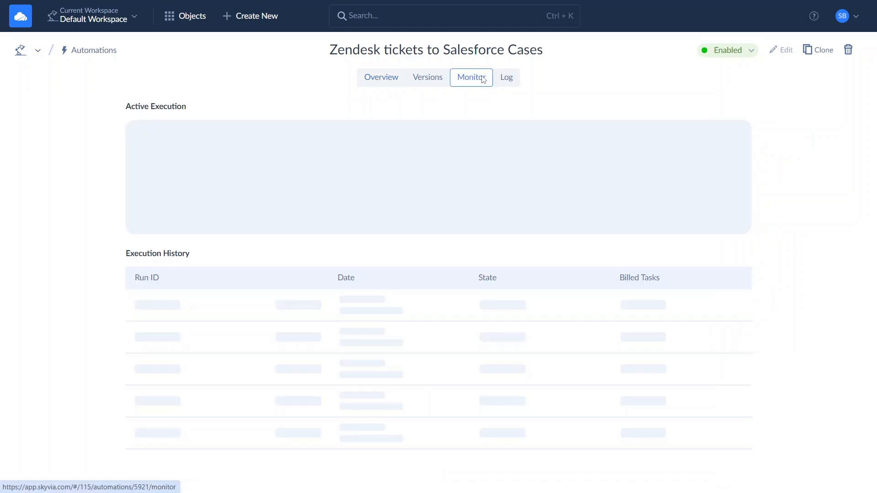
pyautogui.click(471, 77)
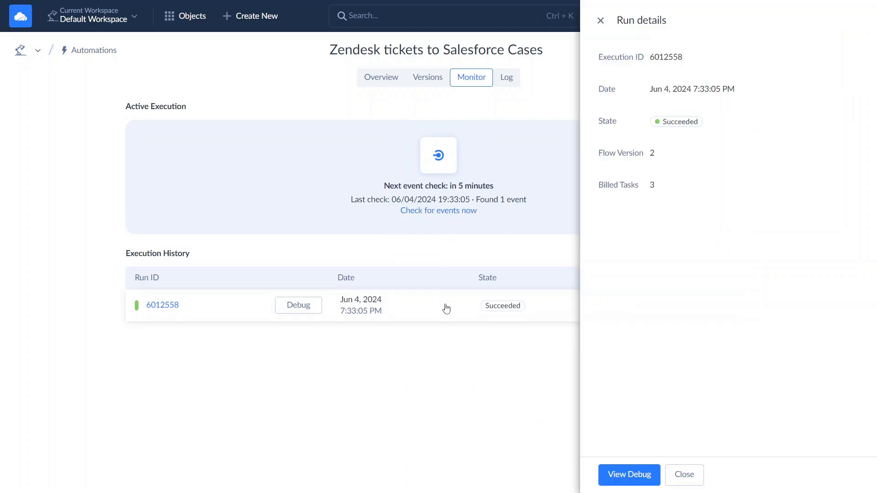
pyautogui.click(628, 475)
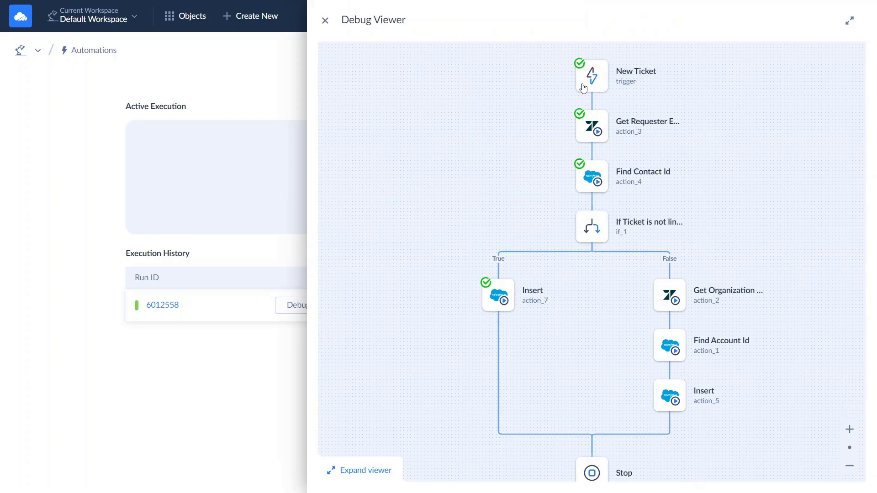
pyautogui.click(591, 76)
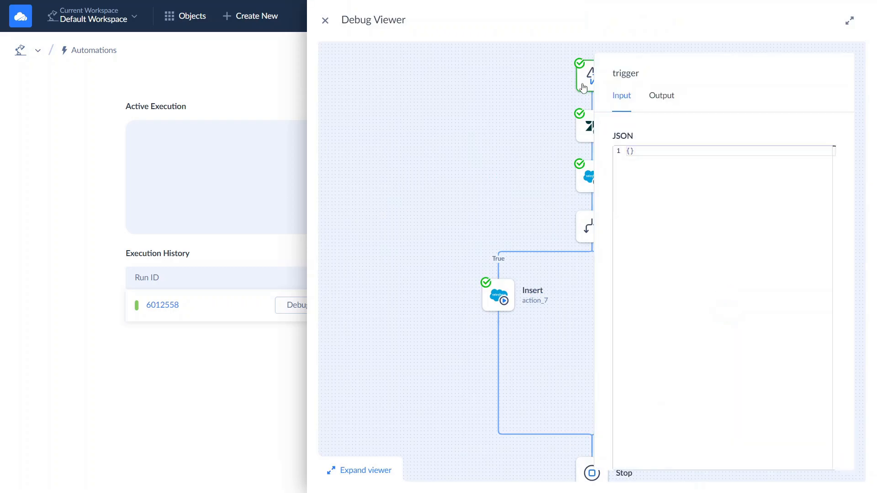
pyautogui.click(586, 126)
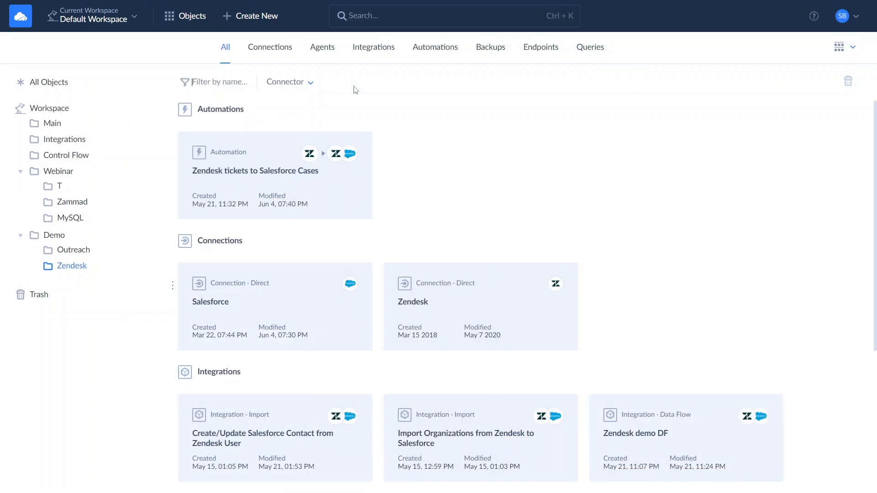
# Search gallery integrations for Salesforce and use the Contact-from-User template
pyautogui.click(256, 15)
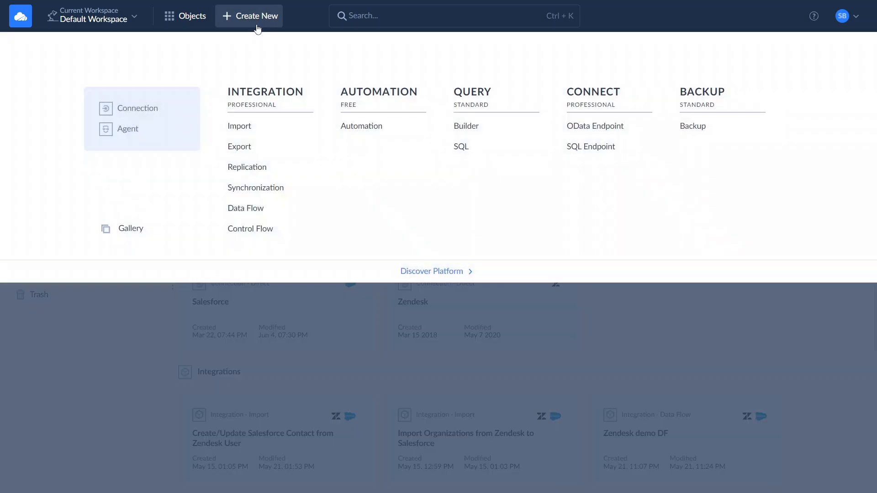
pyautogui.click(131, 228)
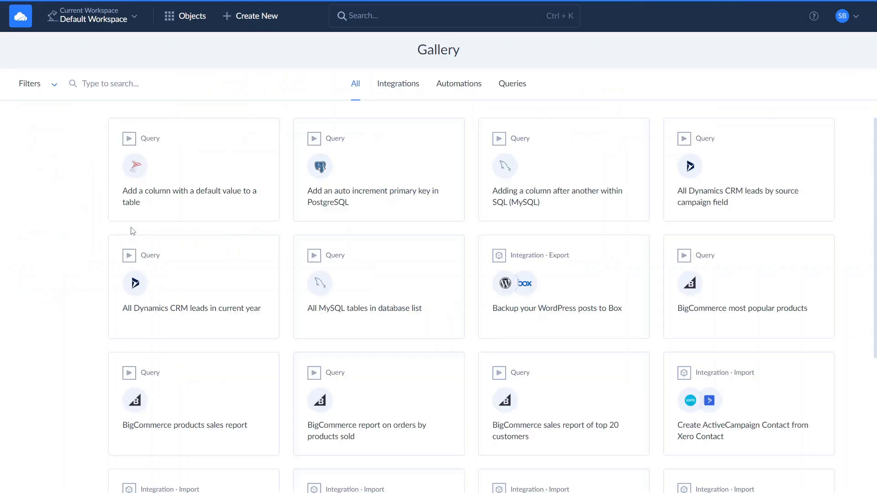
pyautogui.click(399, 83)
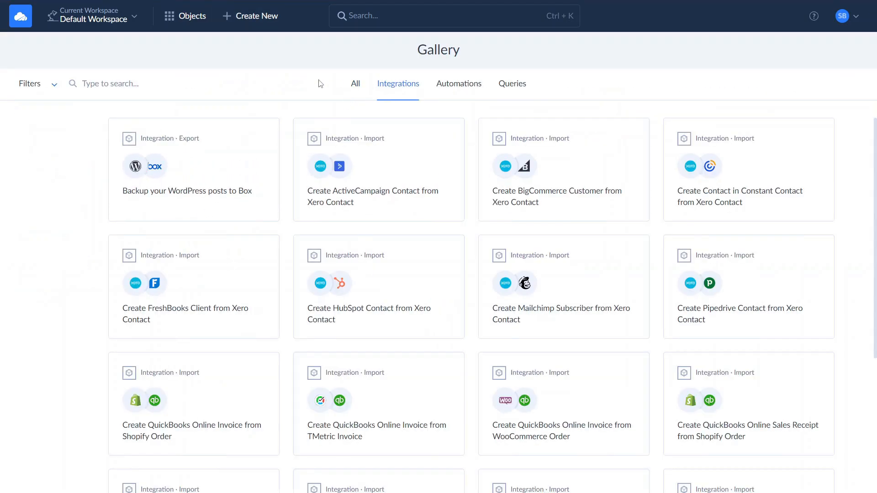
pyautogui.write('Salesforce Zendesk')
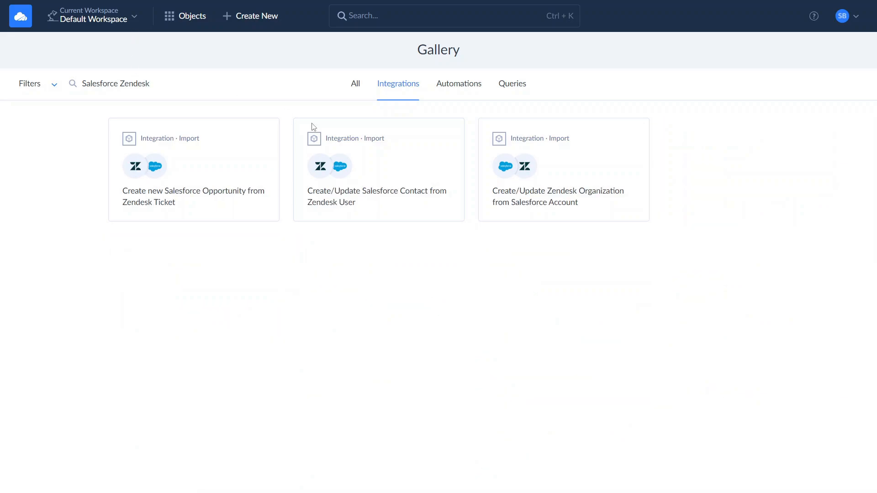
pyautogui.moveTo(378, 168)
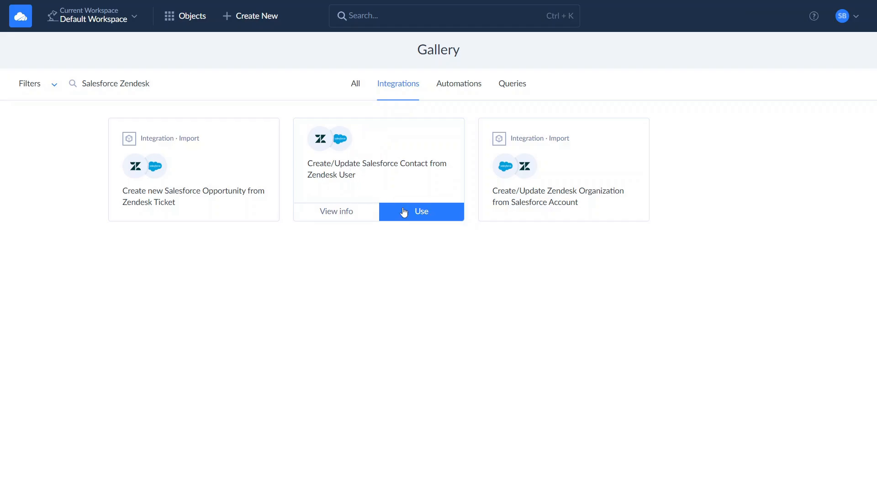
pyautogui.click(420, 211)
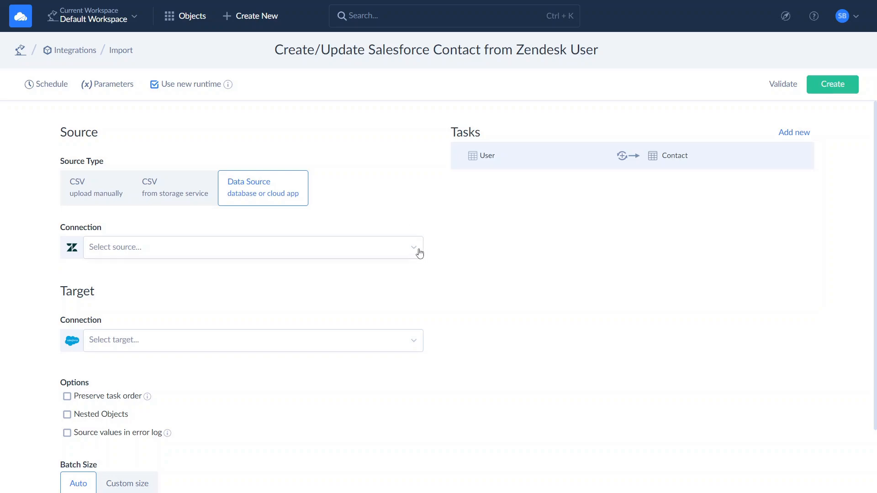
# Choose Zendesk as the source connection and open the User-to-Contact task editor
pyautogui.click(252, 247)
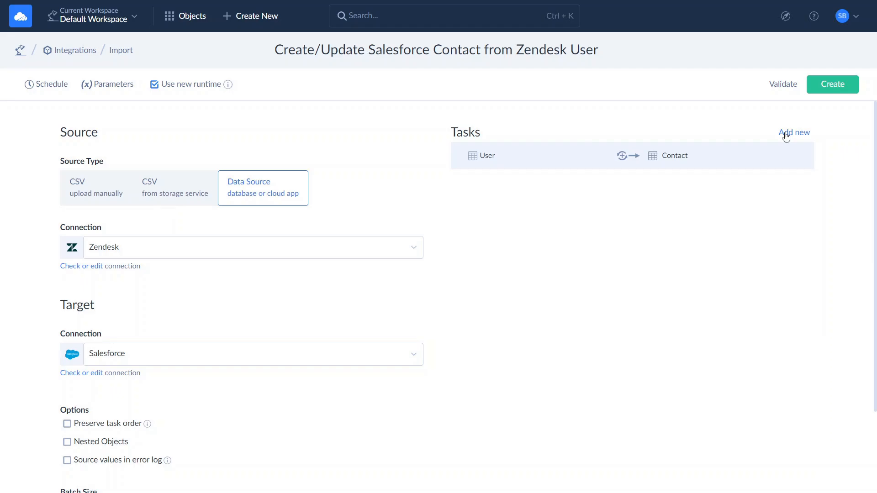
pyautogui.click(794, 132)
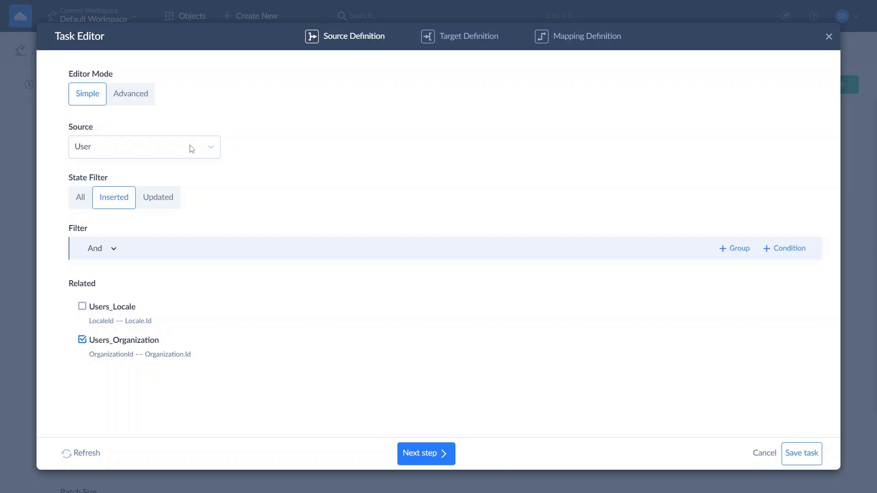
pyautogui.moveTo(124, 232)
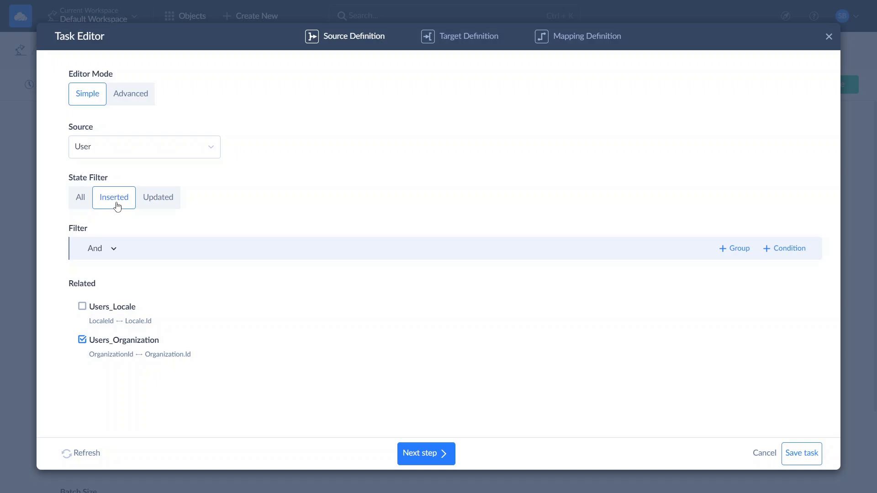
pyautogui.moveTo(140, 208)
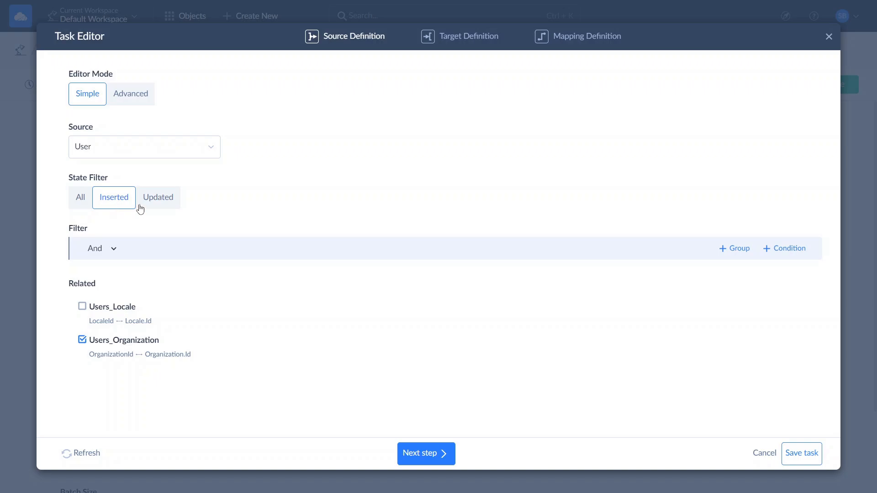
# Advance to the Contact target definition, set to Upsert by primary key
pyautogui.click(425, 453)
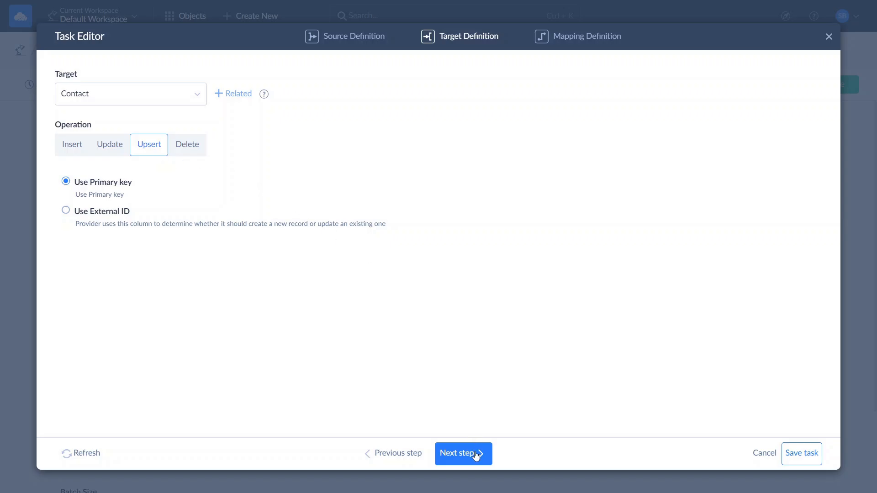
# Proceed to field mapping and view the mapping type choices for Contact Id
pyautogui.click(463, 454)
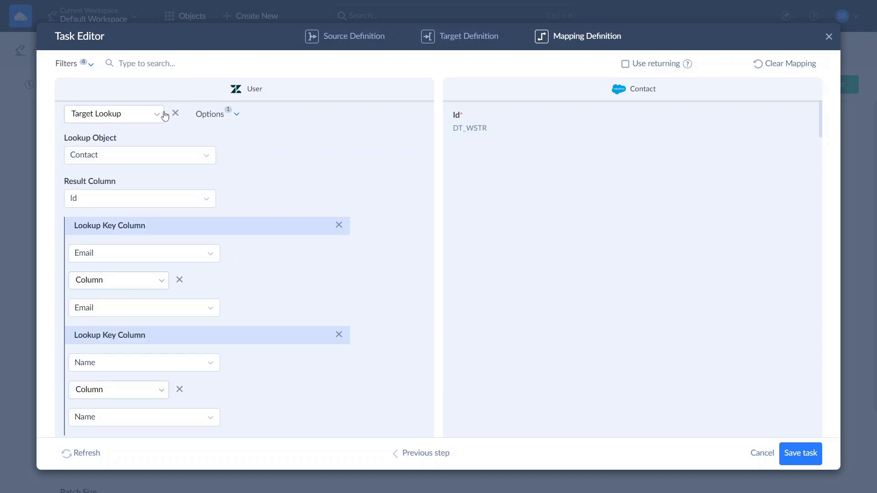
pyautogui.click(114, 114)
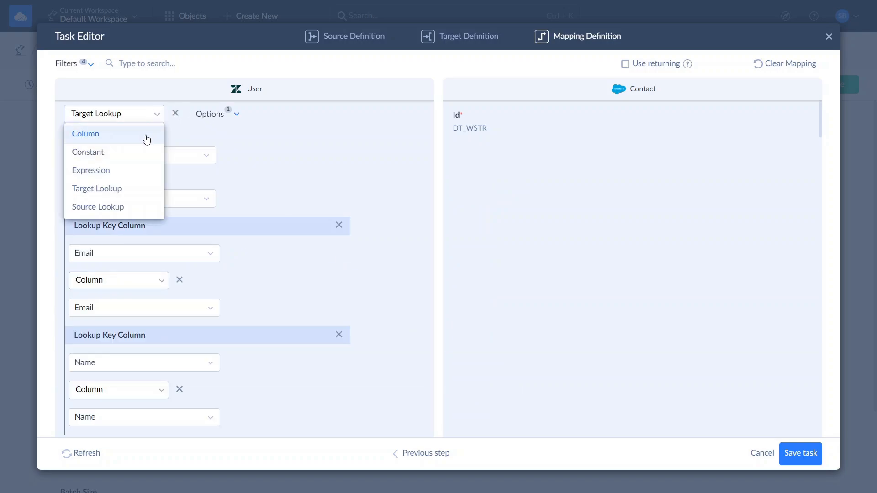